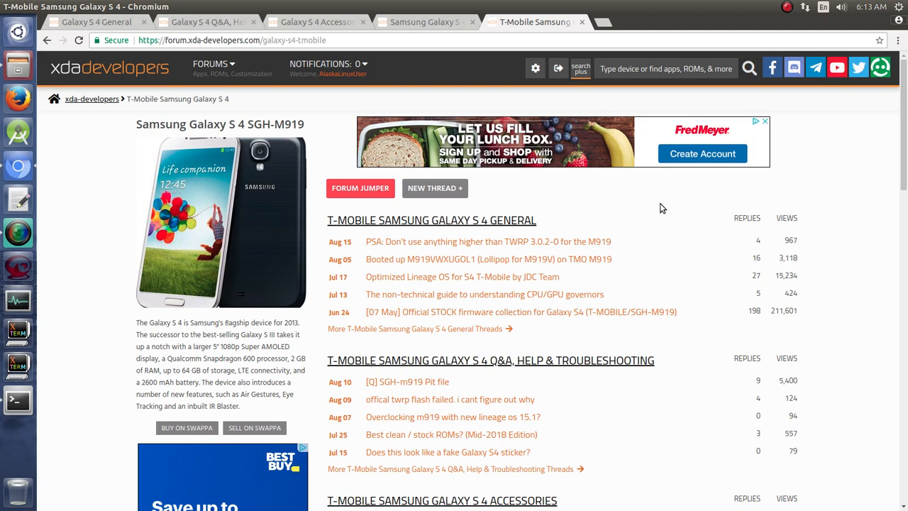
pyautogui.moveTo(575, 217)
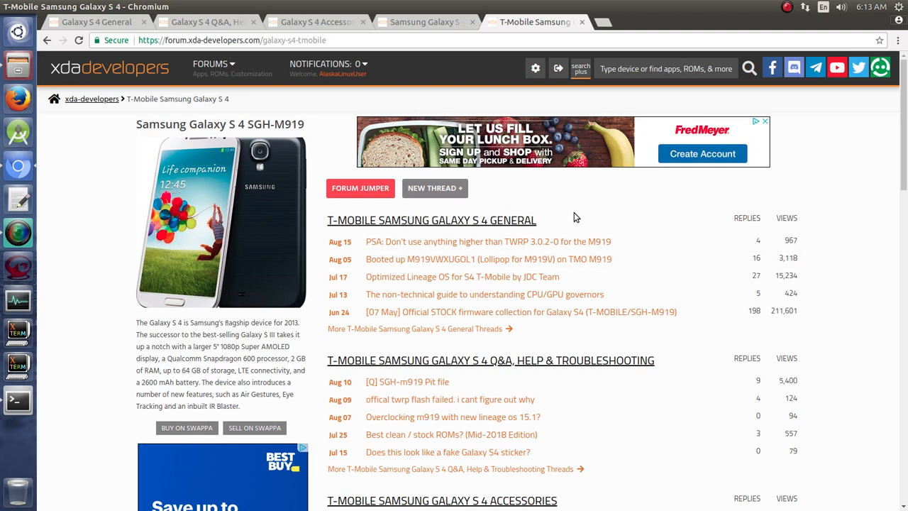
pyautogui.moveTo(612, 187)
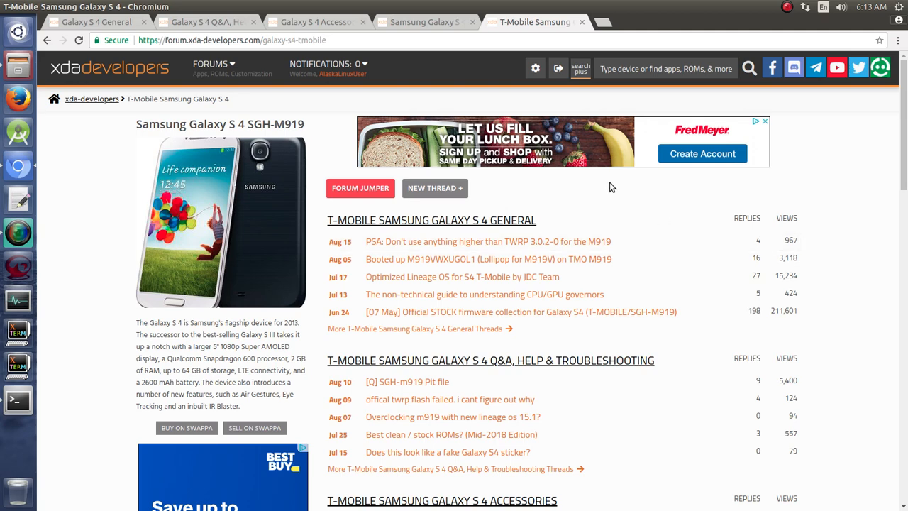
pyautogui.moveTo(813, 210)
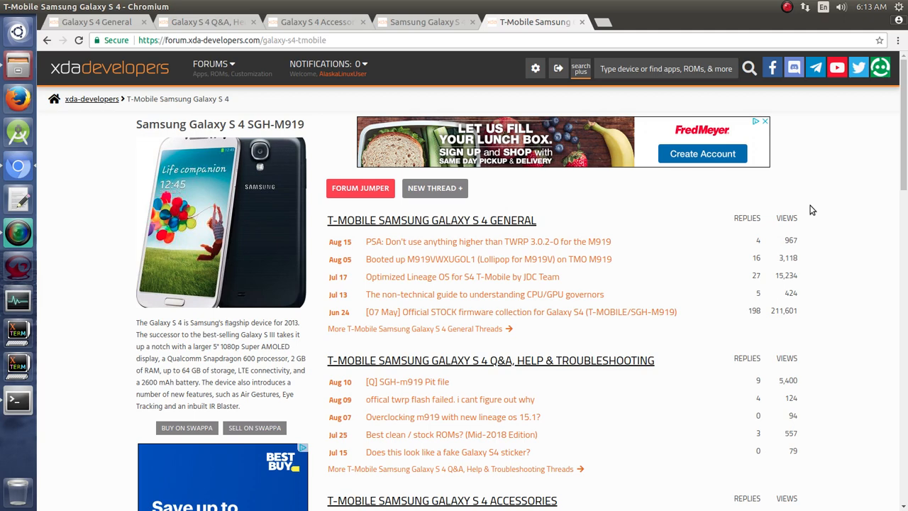
pyautogui.moveTo(559, 225)
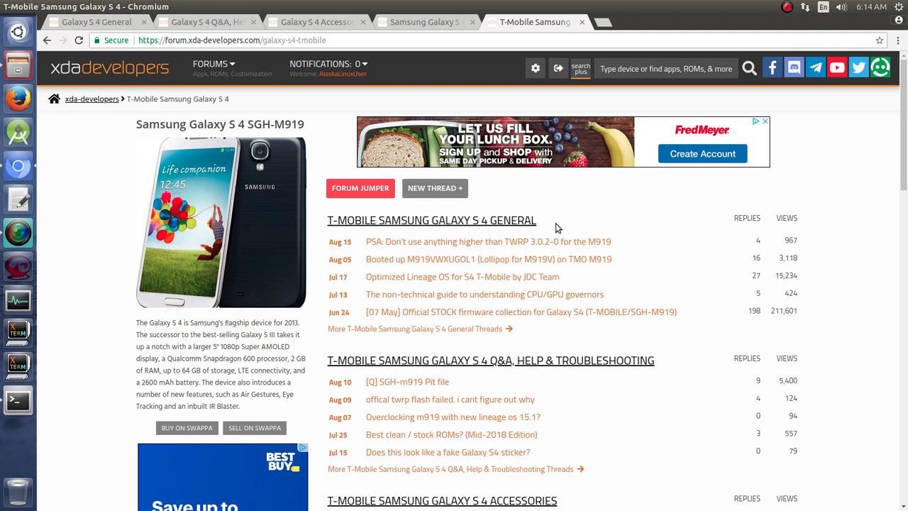
pyautogui.moveTo(513, 259)
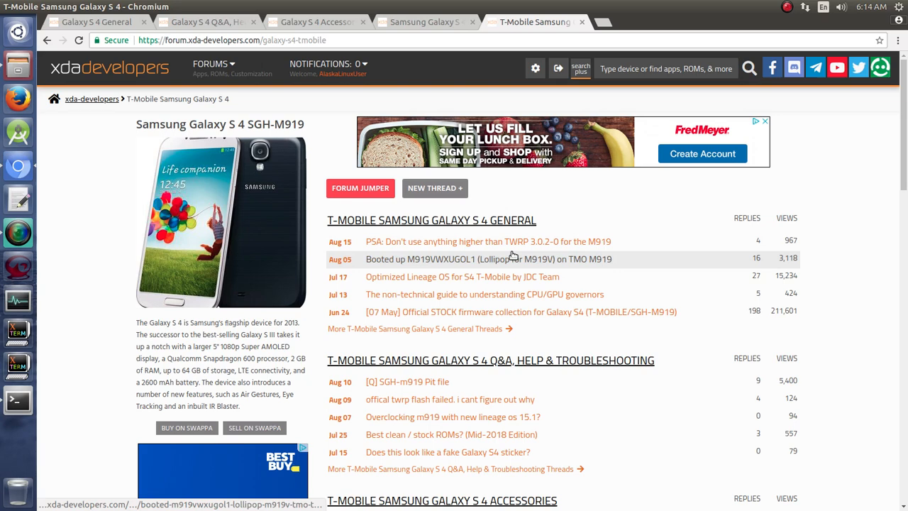
pyautogui.moveTo(680, 212)
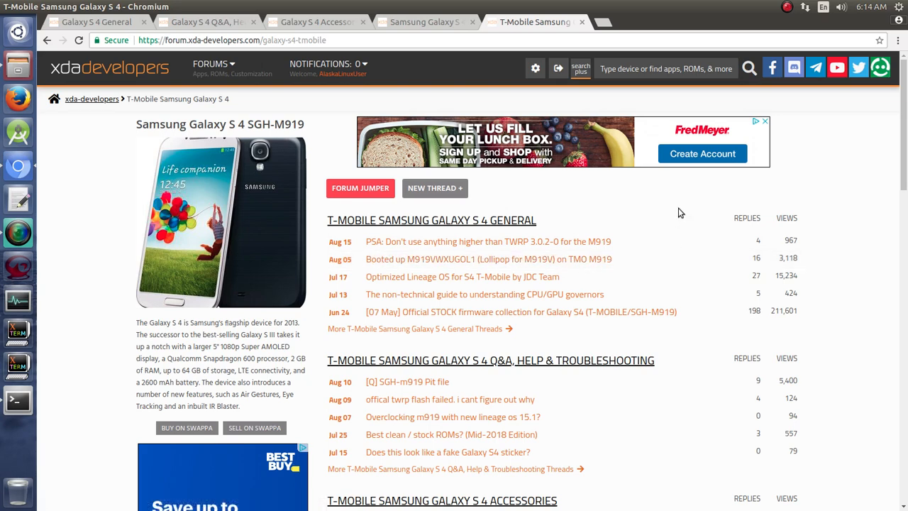
pyautogui.moveTo(144, 128)
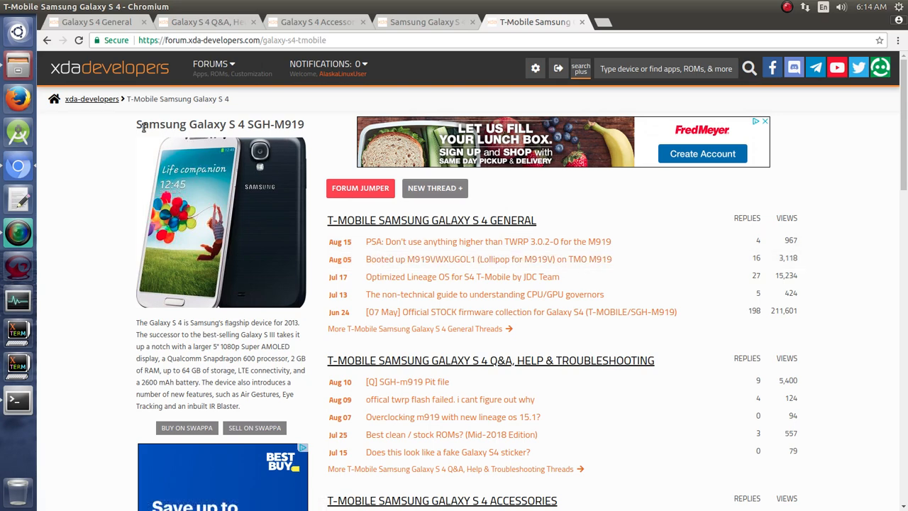
pyautogui.moveTo(250, 126)
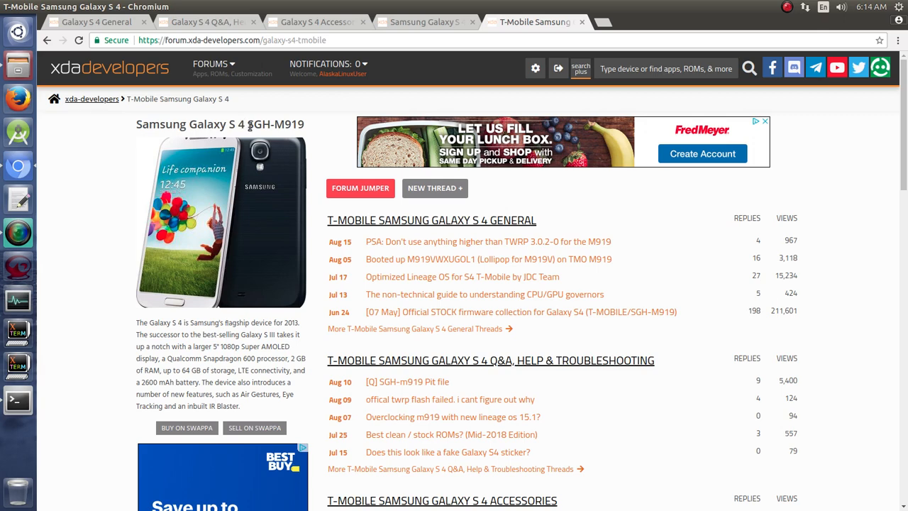
pyautogui.moveTo(315, 126)
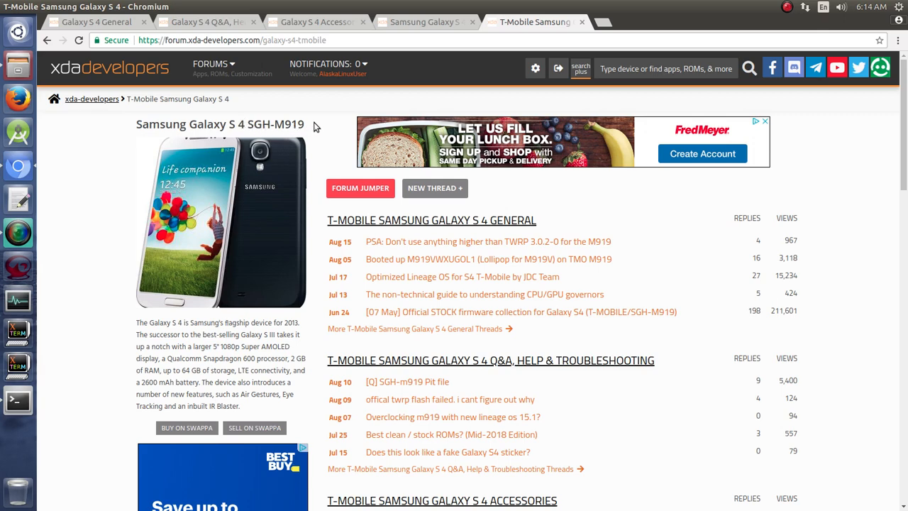
pyautogui.moveTo(124, 22)
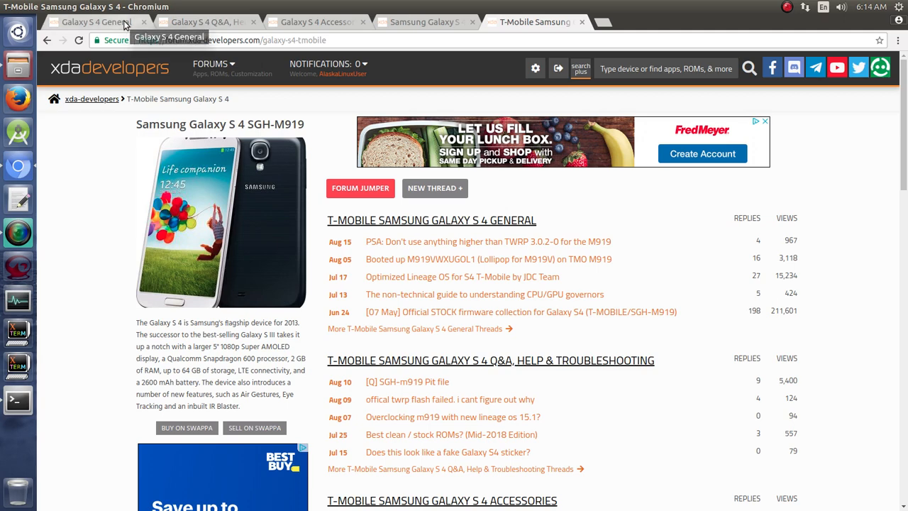
# Browse the general Galaxy S 4, Unified Development and T-Mobile Galaxy S 4 forum tabs
pyautogui.click(96, 22)
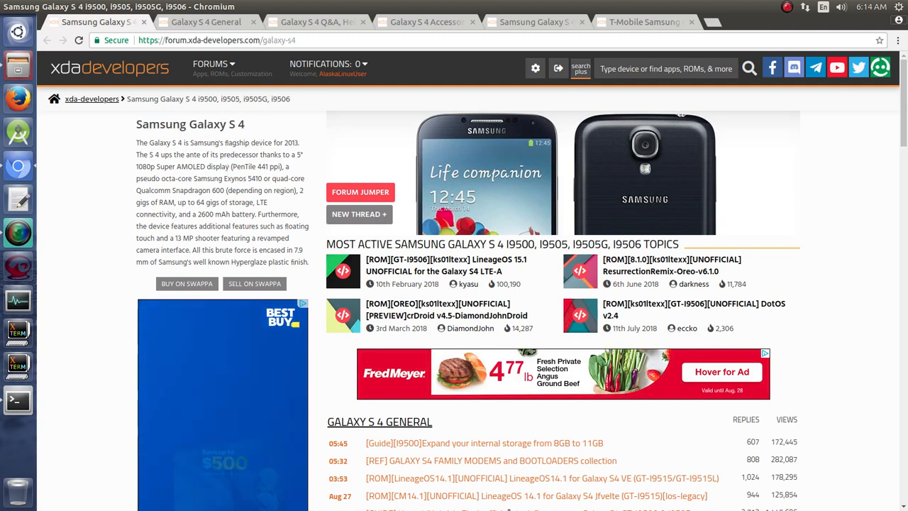
pyautogui.scroll(-3)
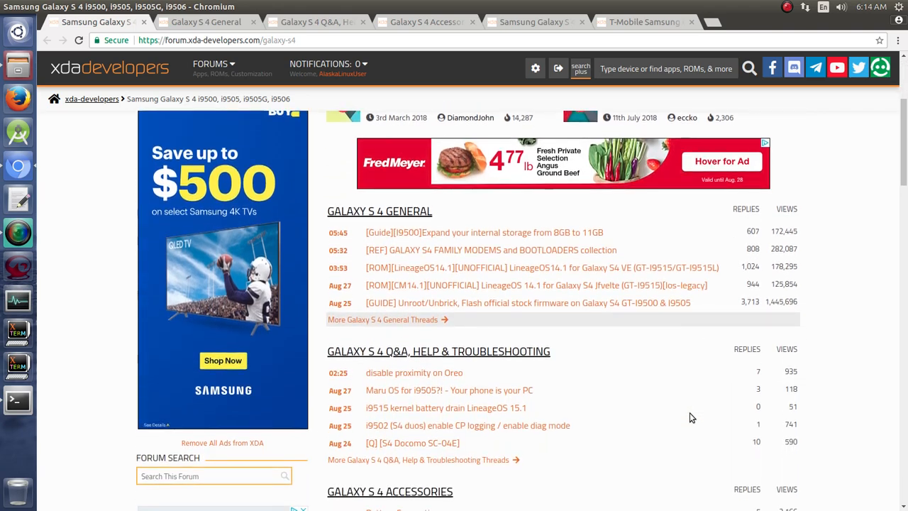
pyautogui.scroll(3)
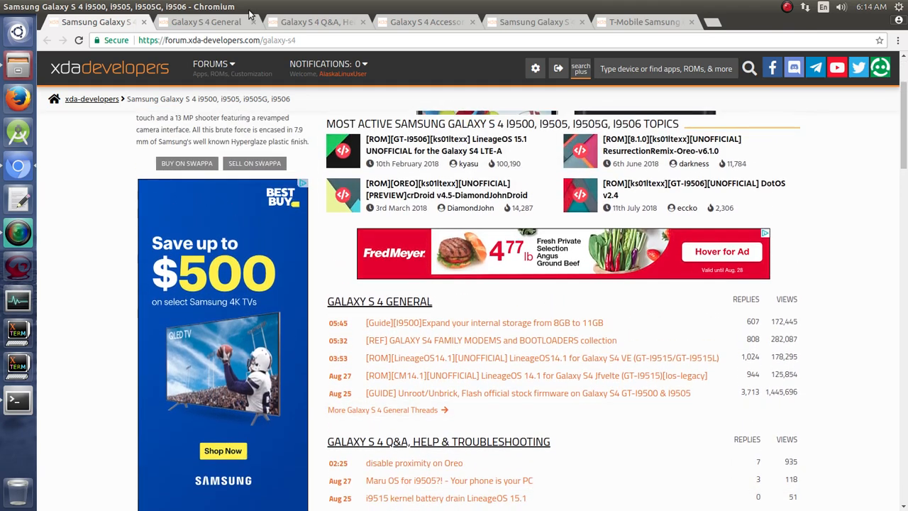
pyautogui.click(535, 22)
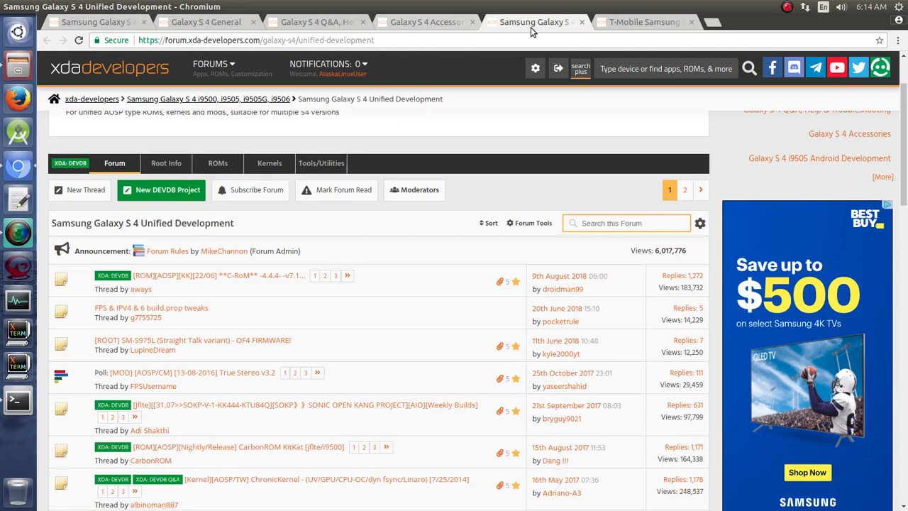
pyautogui.click(644, 22)
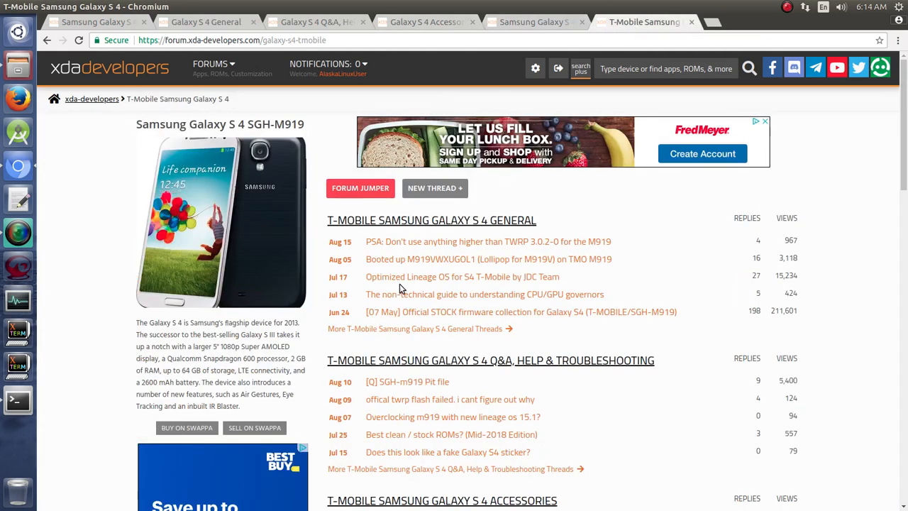
pyautogui.moveTo(283, 174)
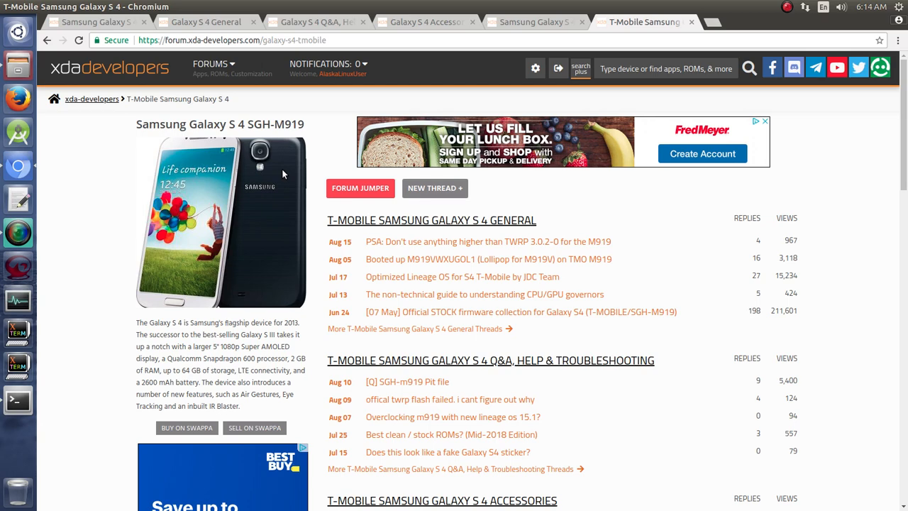
pyautogui.moveTo(282, 178)
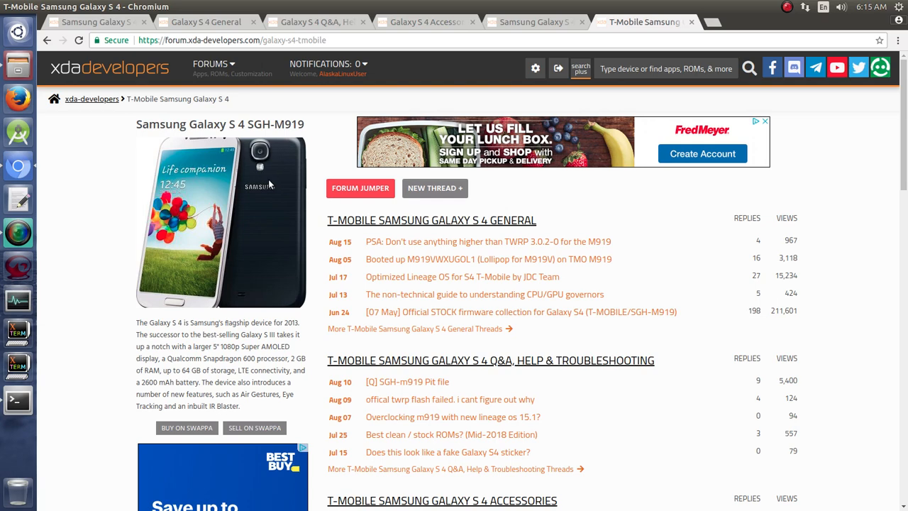
# Return to Unified Development and search the site for 'samsung galaxy s7'
pyautogui.click(532, 22)
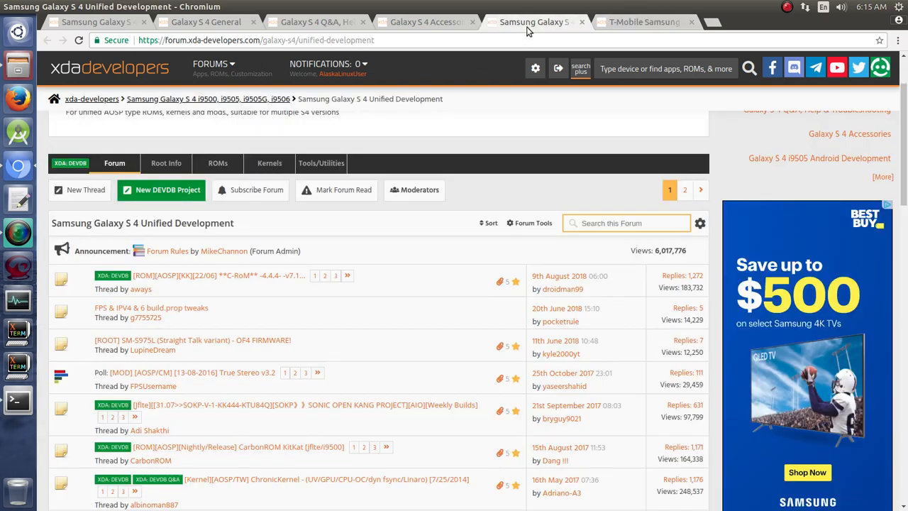
pyautogui.moveTo(665, 68)
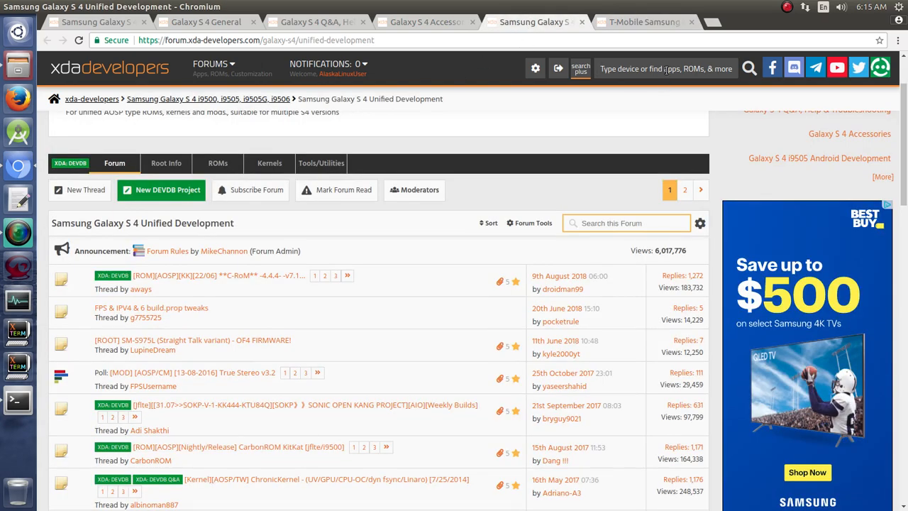
pyautogui.write('samsung galaxy')
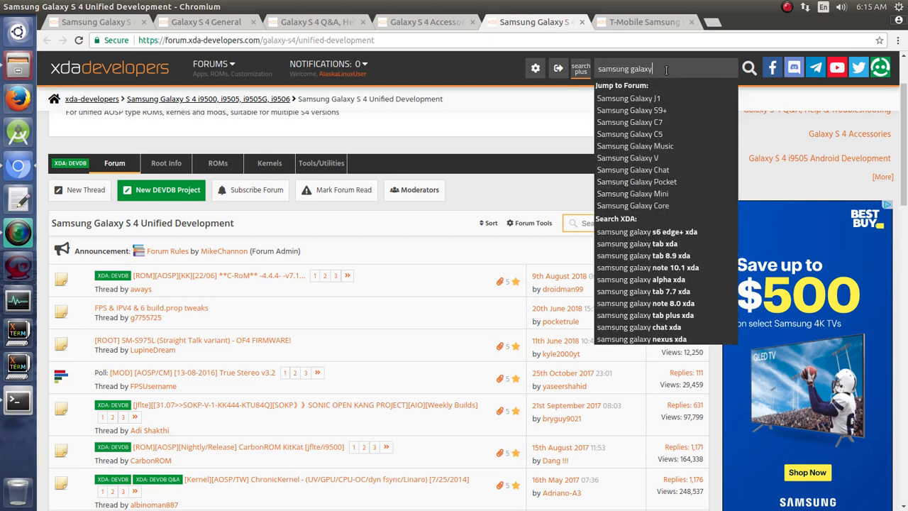
pyautogui.write('s7')
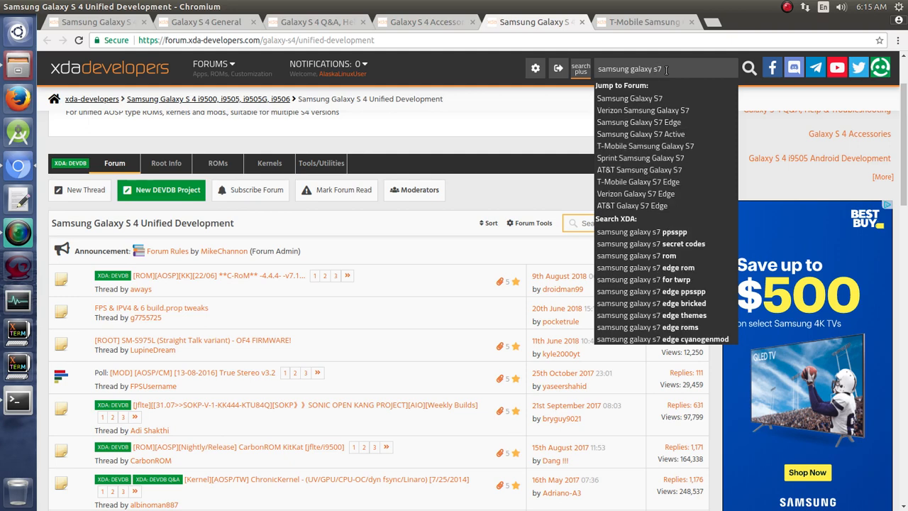
pyautogui.moveTo(641, 110)
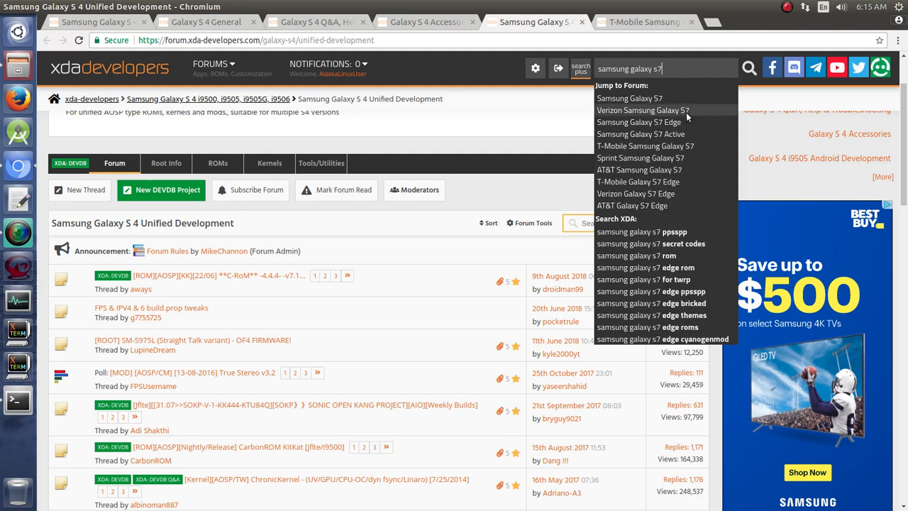
pyautogui.moveTo(666, 145)
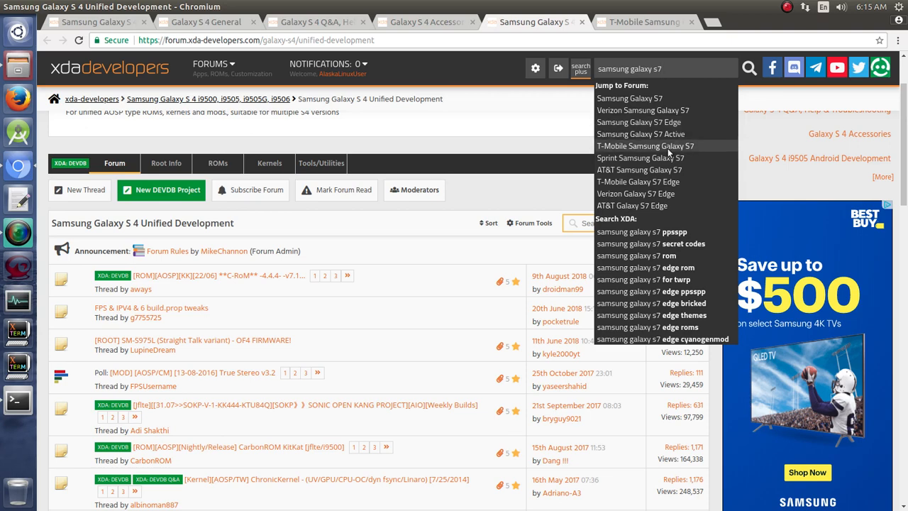
pyautogui.moveTo(646, 170)
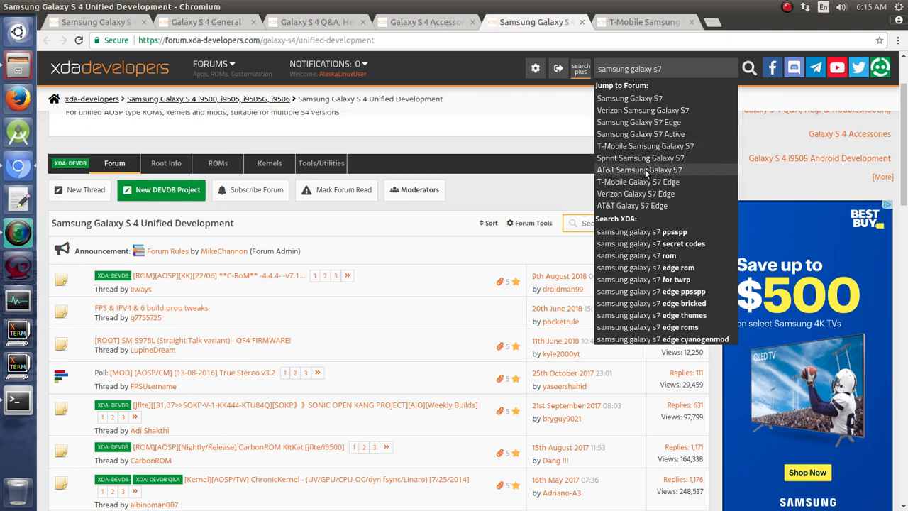
pyautogui.moveTo(693, 122)
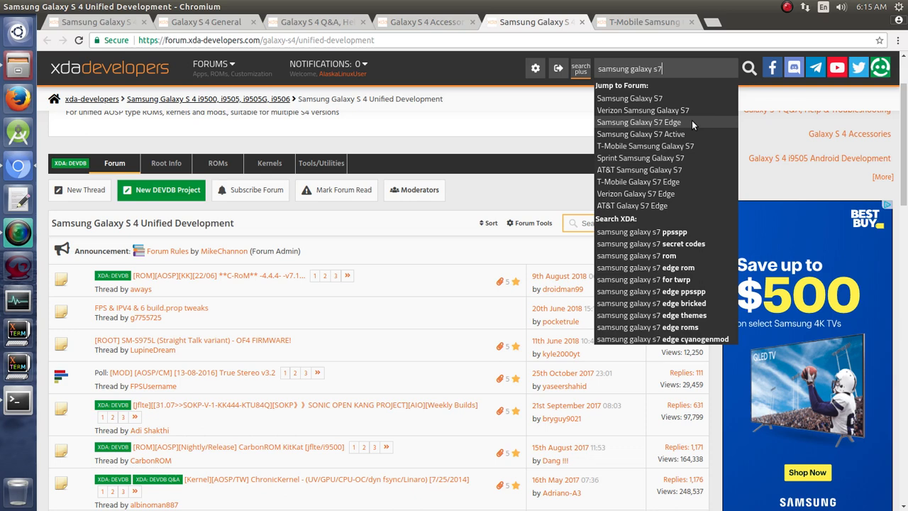
pyautogui.moveTo(646, 186)
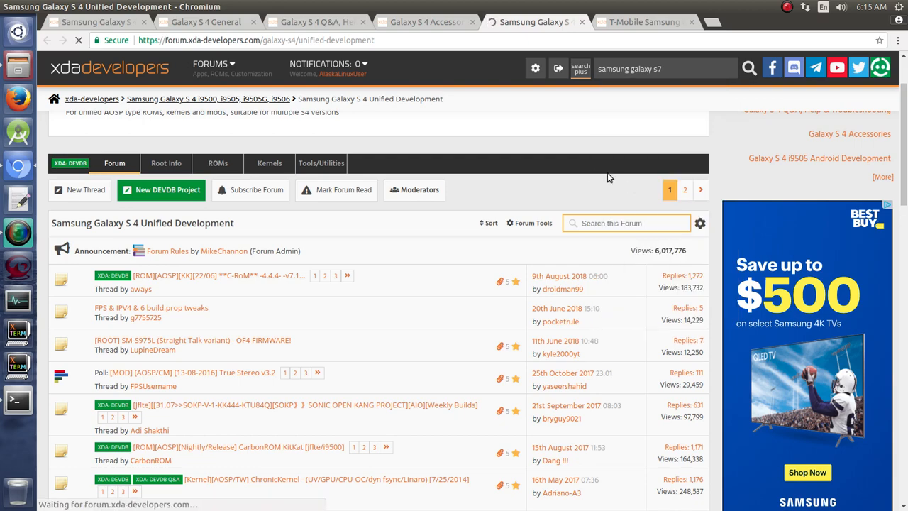
# Open the T-Mobile Samsung Galaxy S7 Edge forum and scroll through its sections
pyautogui.click(534, 22)
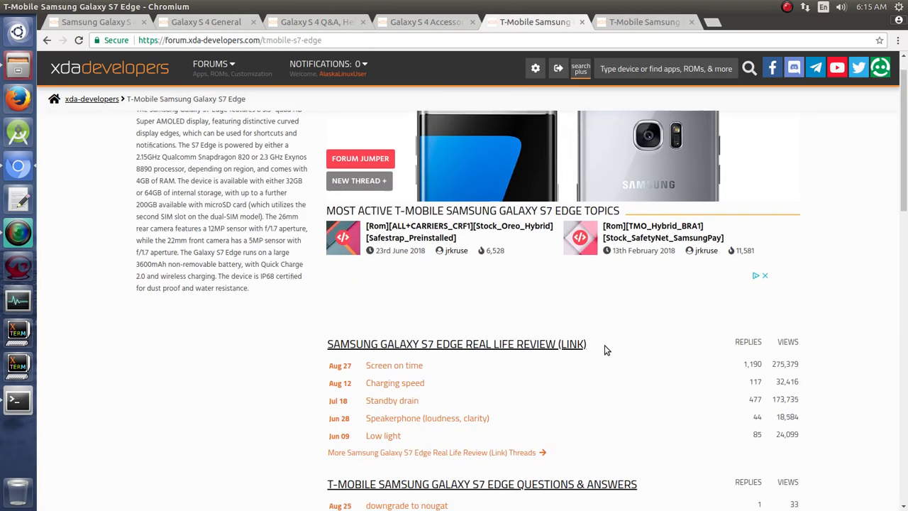
pyautogui.scroll(-3)
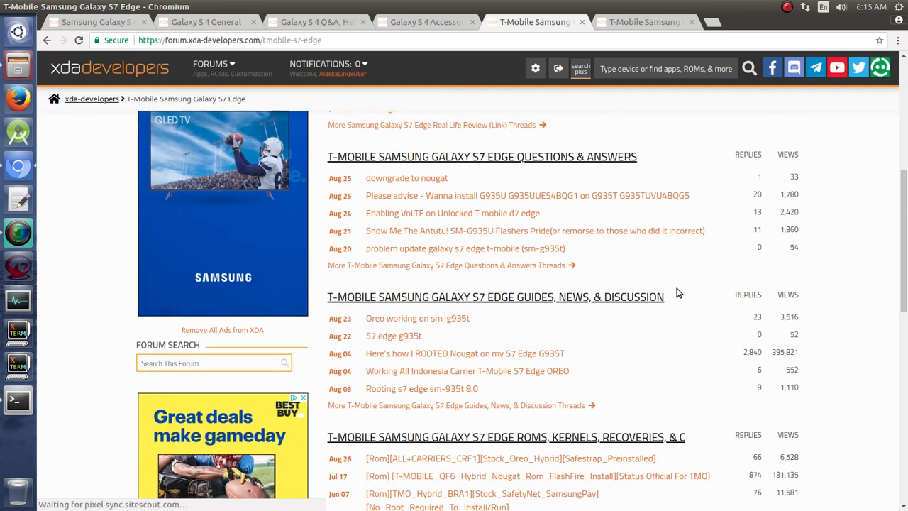
pyautogui.scroll(3)
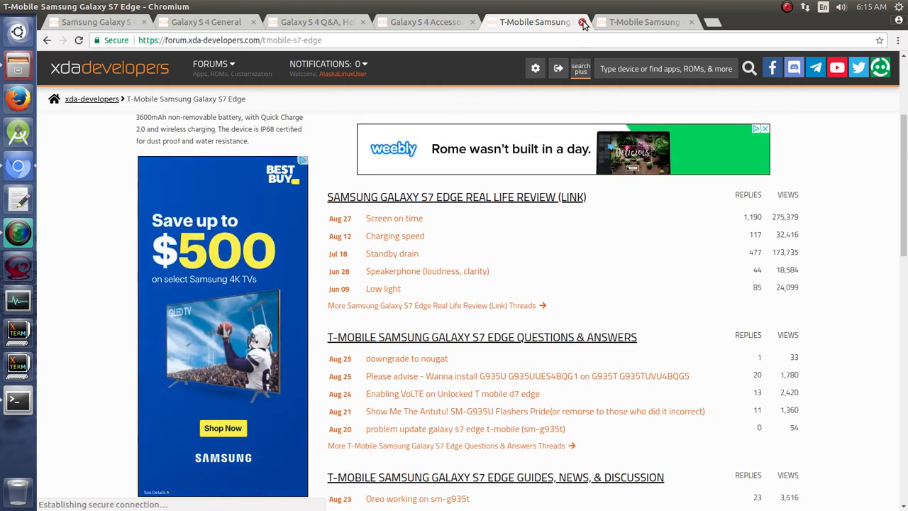
pyautogui.click(583, 22)
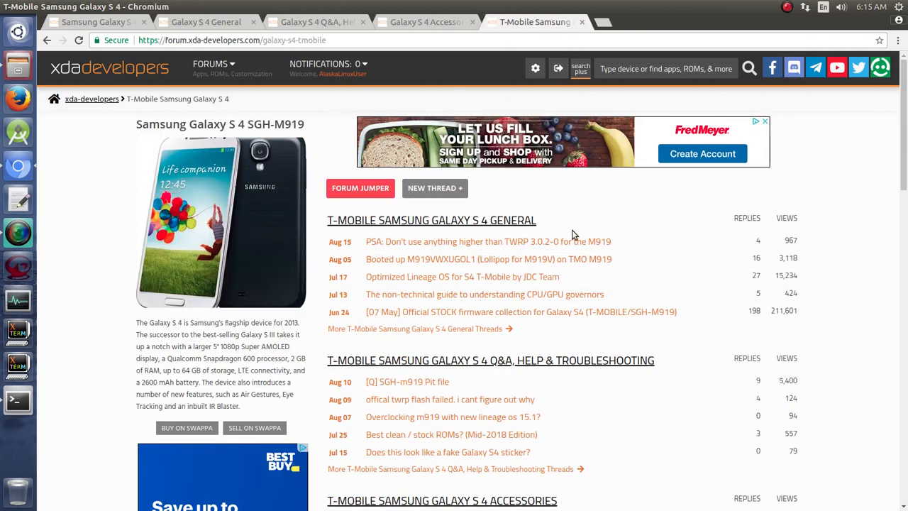
pyautogui.moveTo(555, 225)
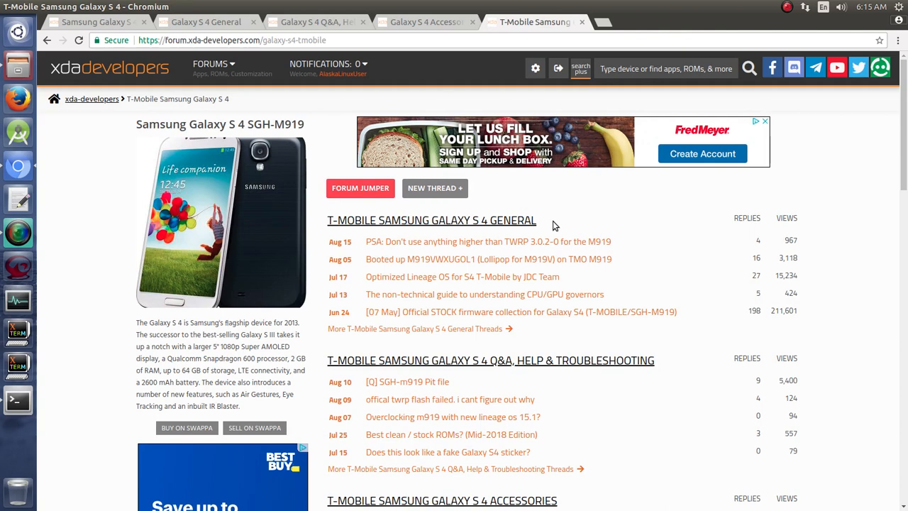
pyautogui.moveTo(397, 219)
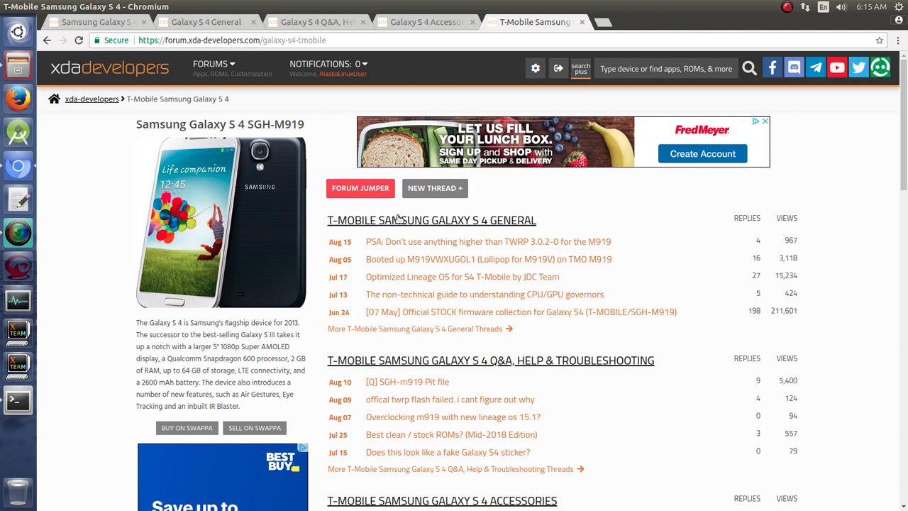
pyautogui.moveTo(613, 228)
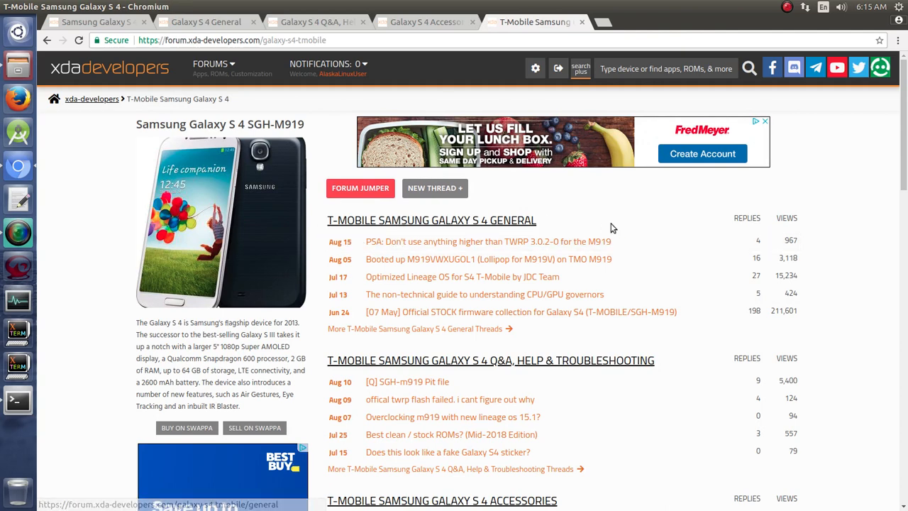
pyautogui.moveTo(493, 224)
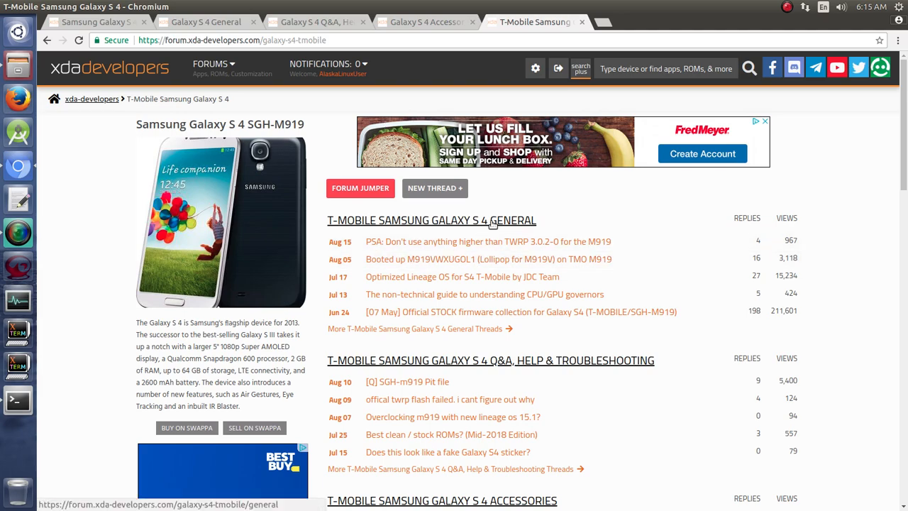
pyautogui.moveTo(494, 370)
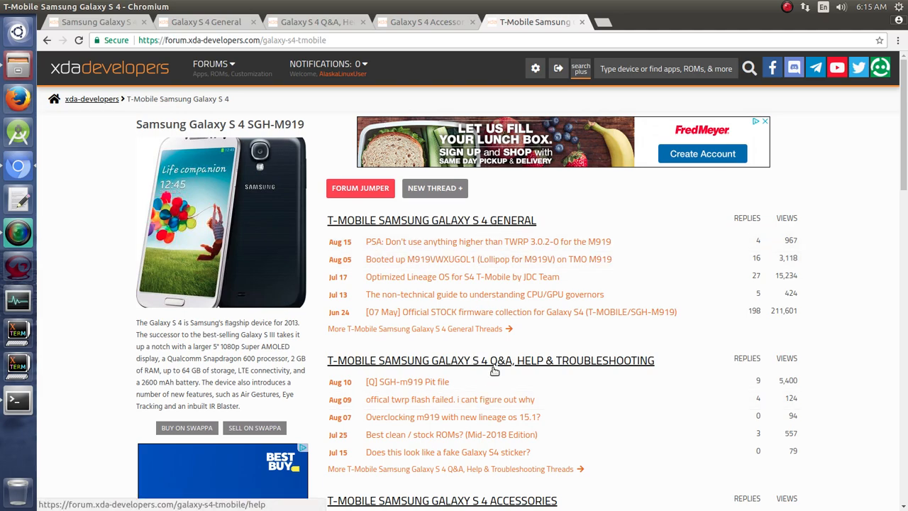
pyautogui.scroll(-3)
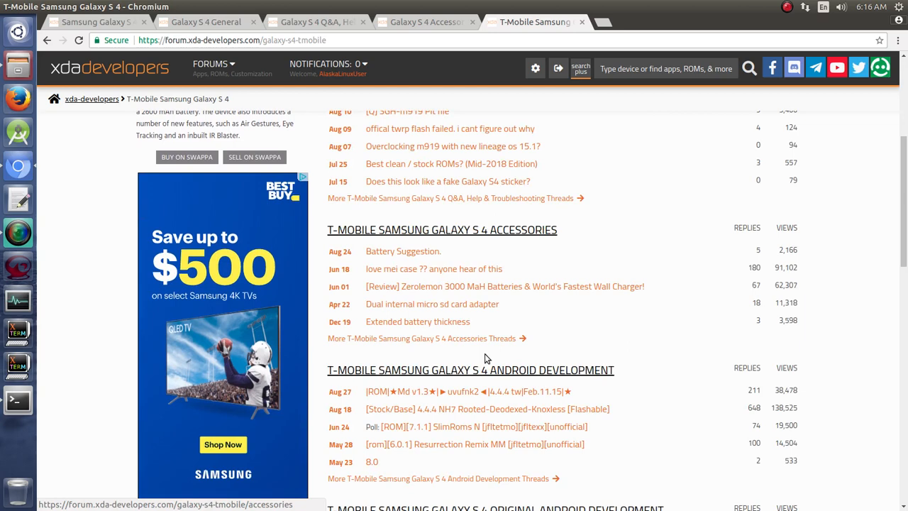
pyautogui.moveTo(496, 381)
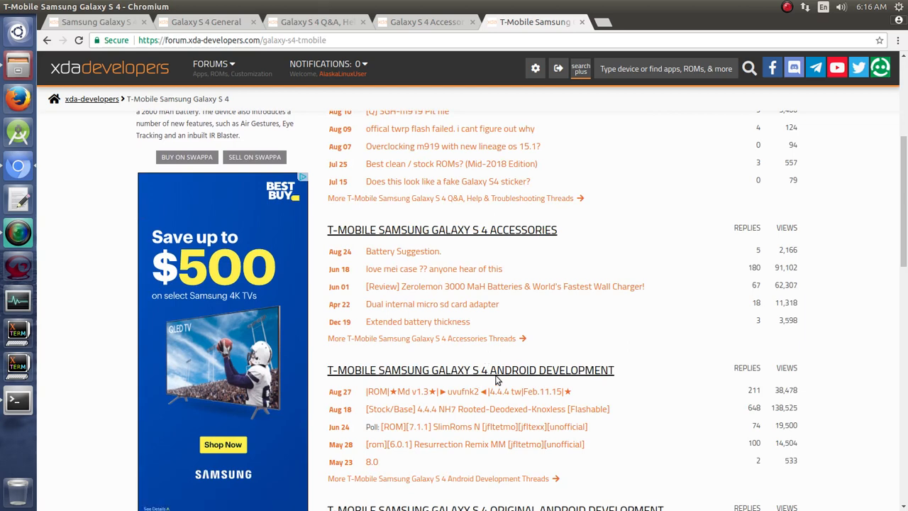
pyautogui.scroll(-3)
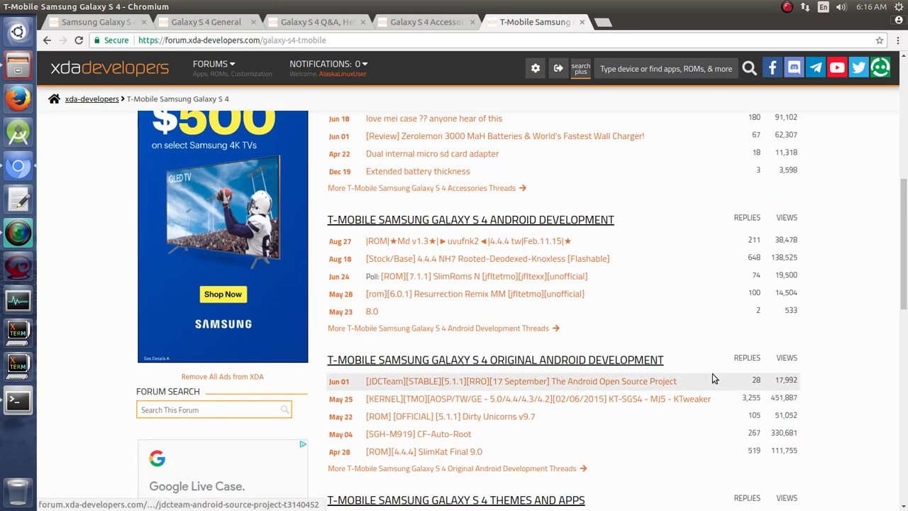
pyautogui.scroll(-3)
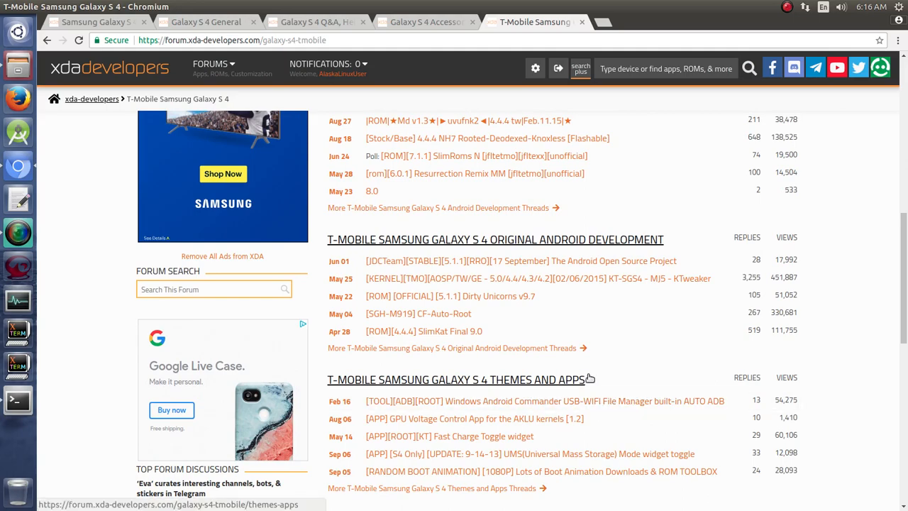
pyautogui.scroll(-3)
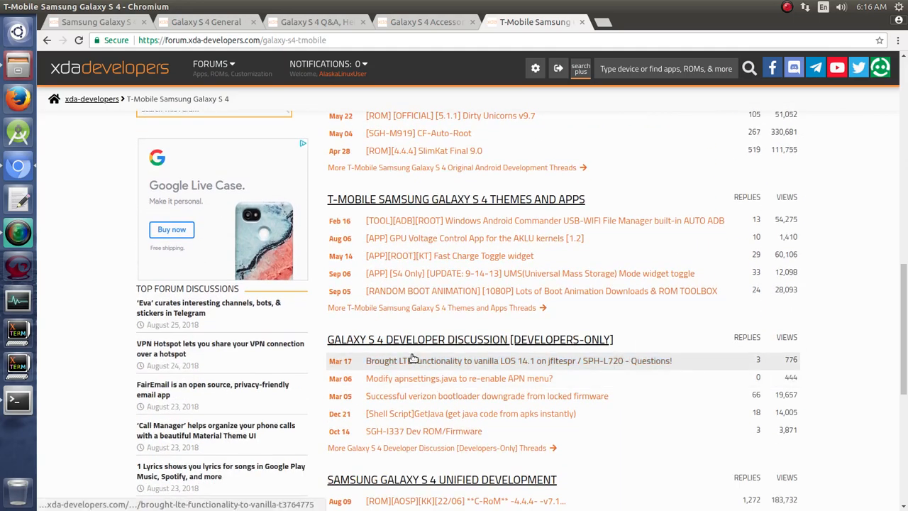
pyautogui.scroll(-3)
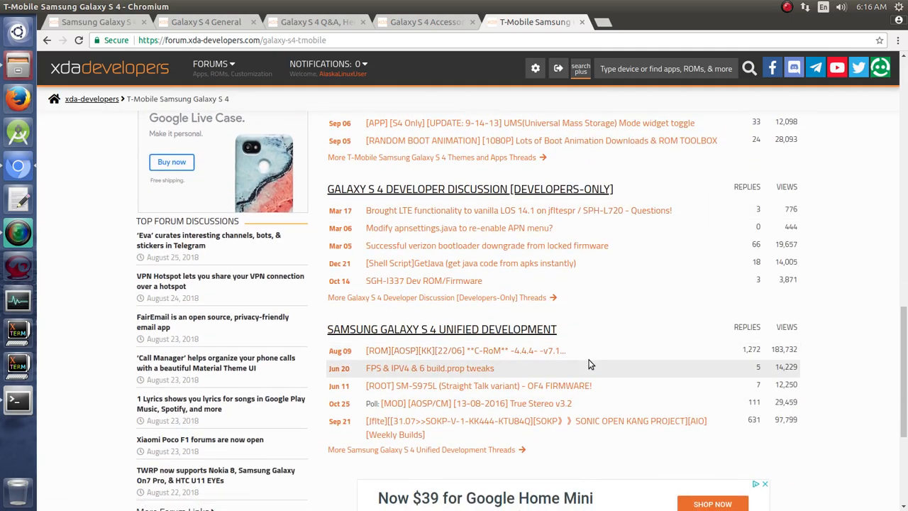
pyautogui.scroll(3)
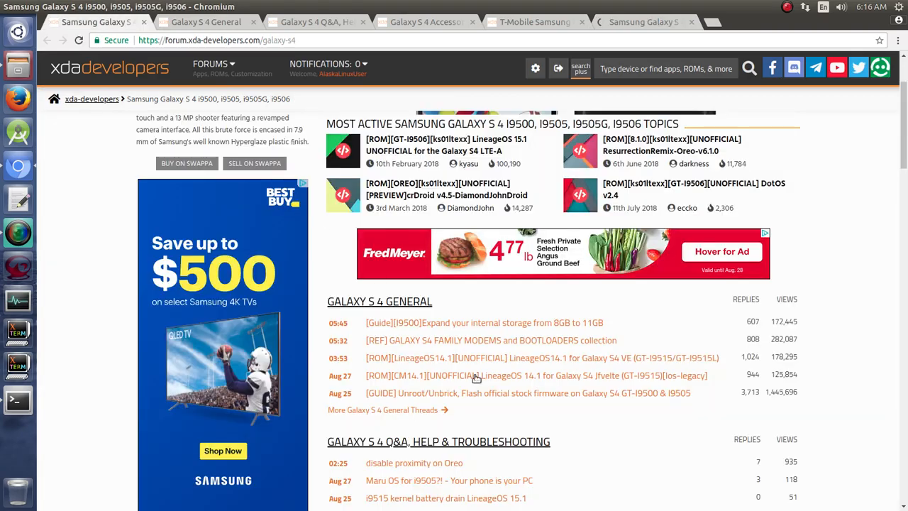
# Scroll the Galaxy S 4 page, view Unified Development, then close that tab
pyautogui.scroll(-3)
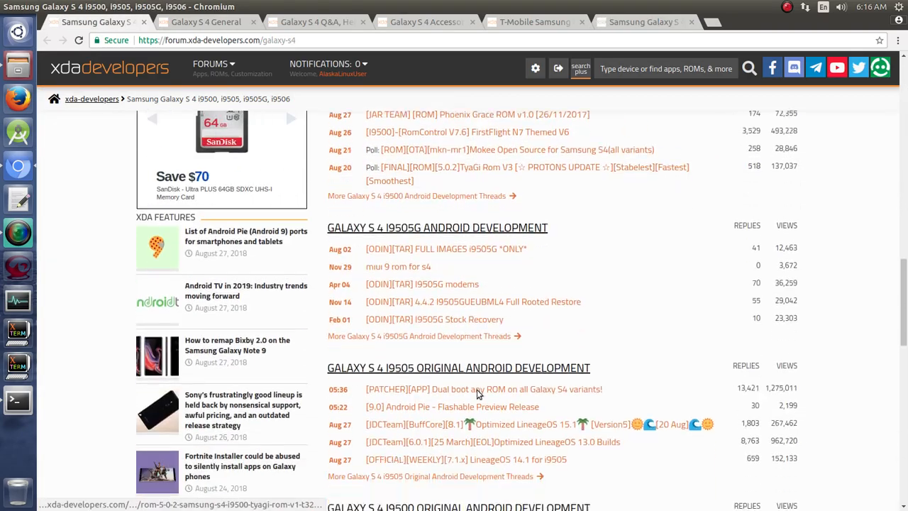
pyautogui.scroll(-3)
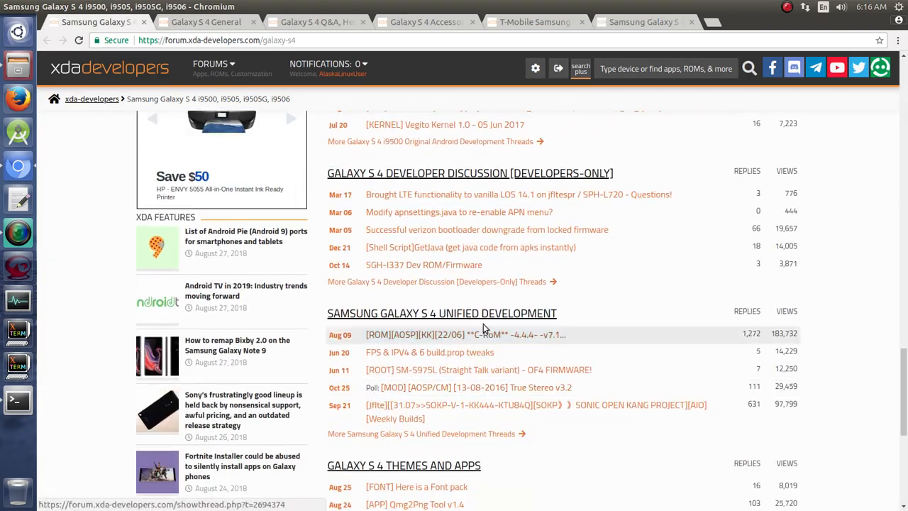
pyautogui.click(644, 22)
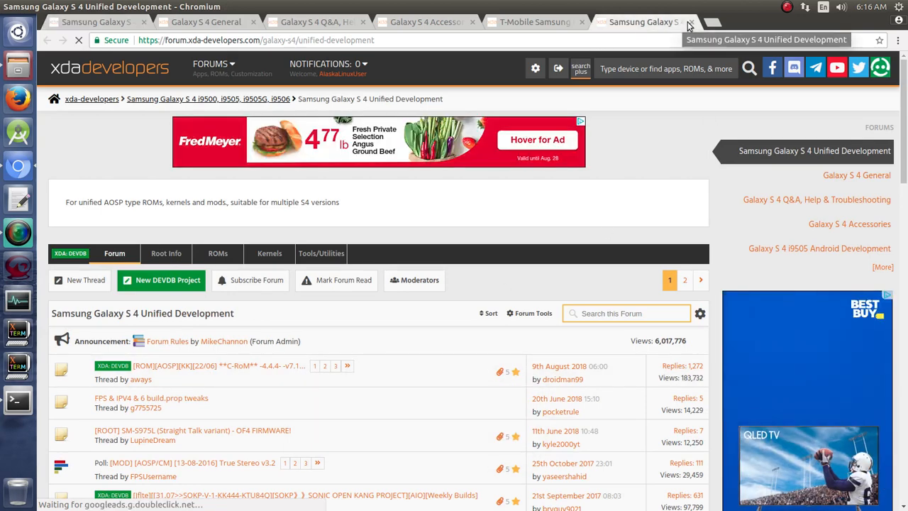
pyautogui.click(689, 22)
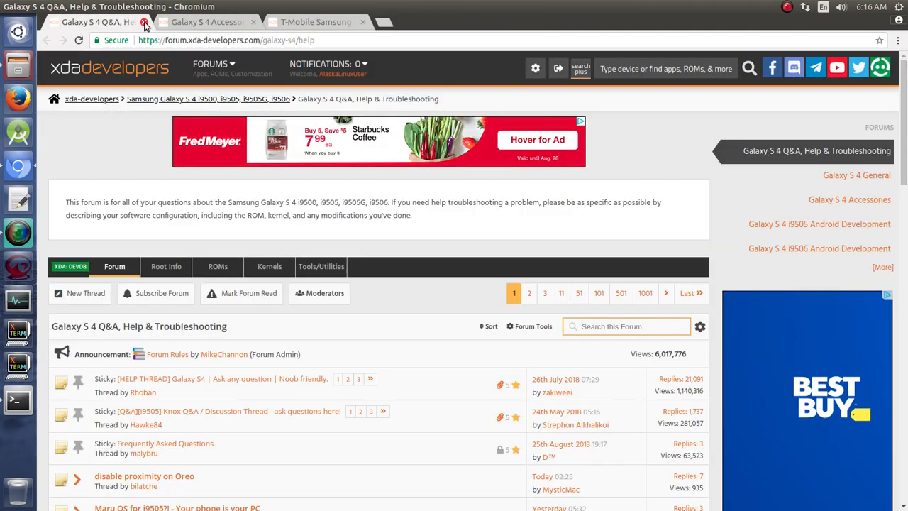
# Close the Galaxy S 4 Q&A tab and scroll through the T-Mobile Galaxy S 4 page
pyautogui.click(143, 22)
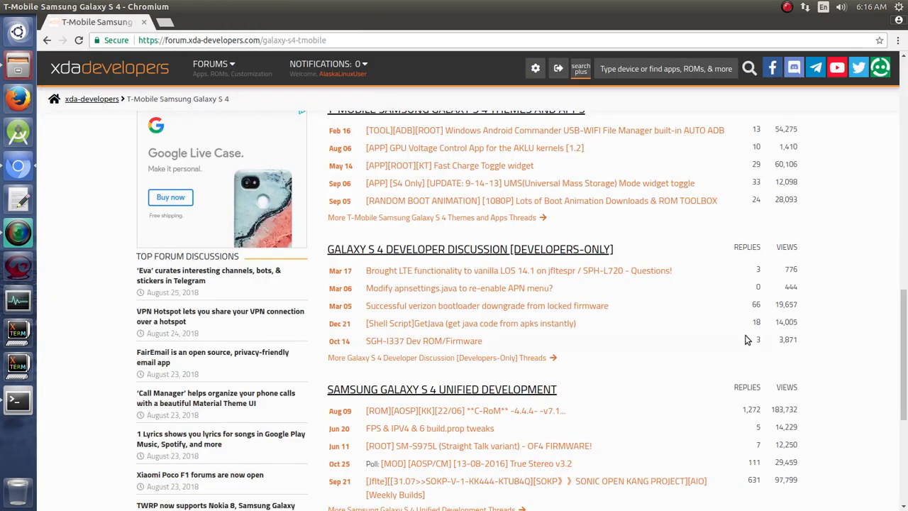
pyautogui.scroll(3)
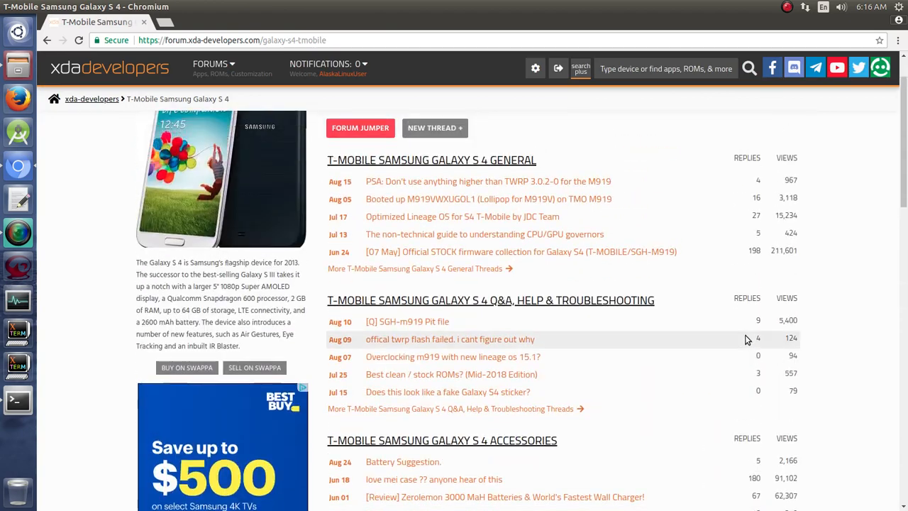
pyautogui.scroll(3)
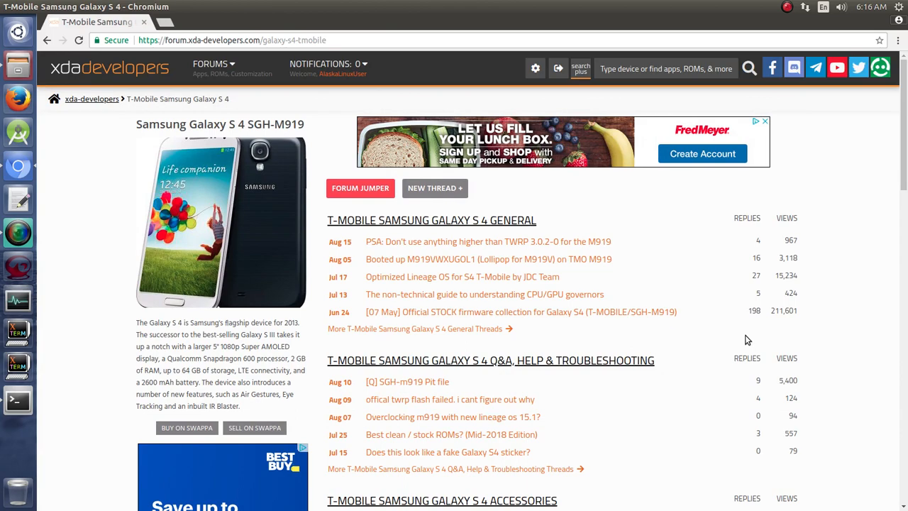
pyautogui.scroll(-3)
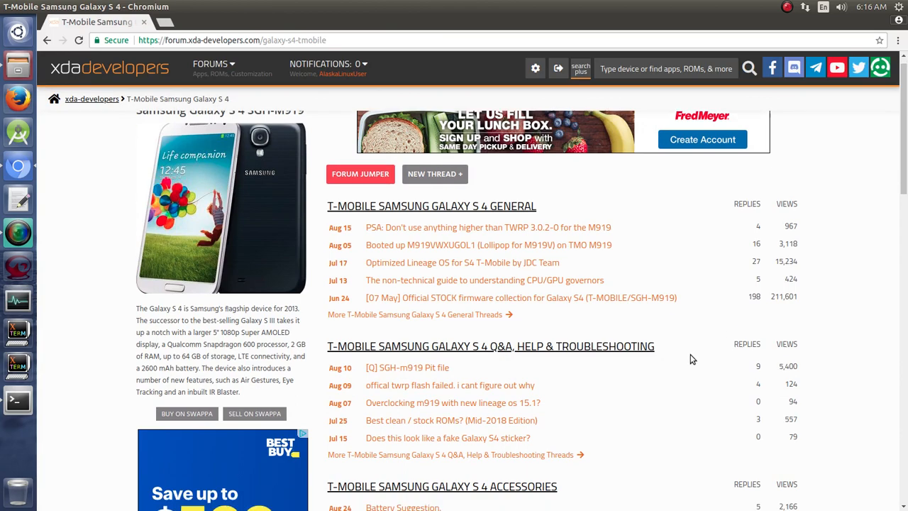
pyautogui.scroll(-3)
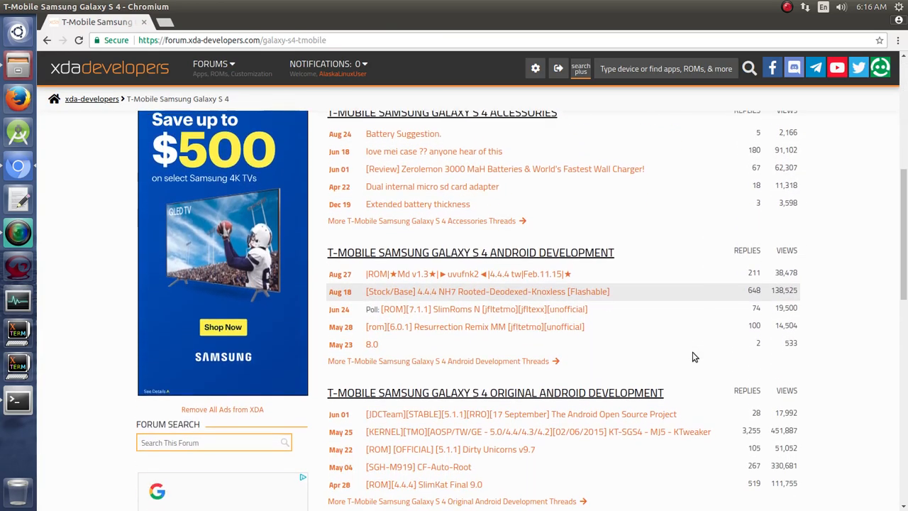
pyautogui.scroll(3)
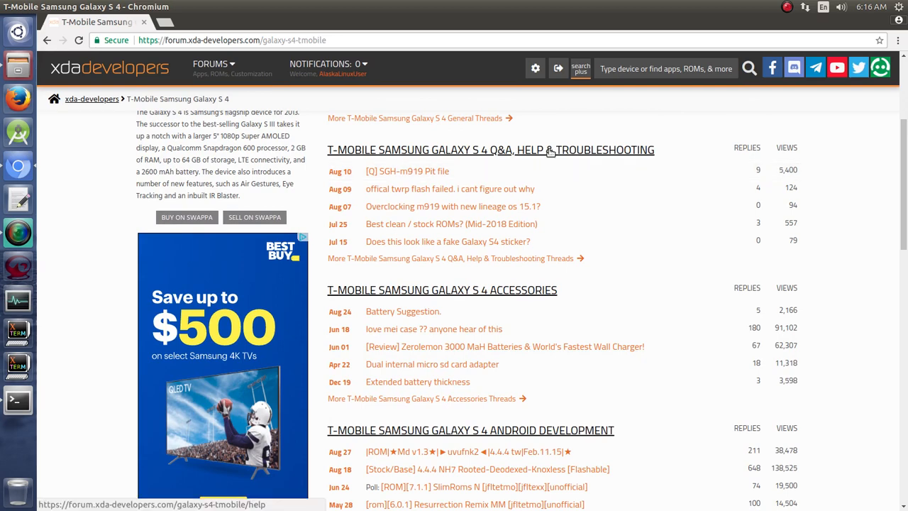
pyautogui.moveTo(555, 353)
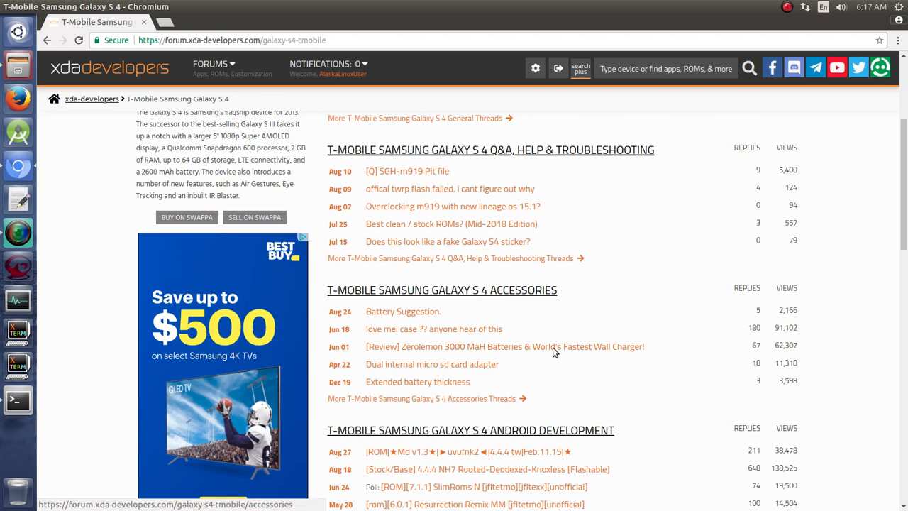
pyautogui.moveTo(572, 275)
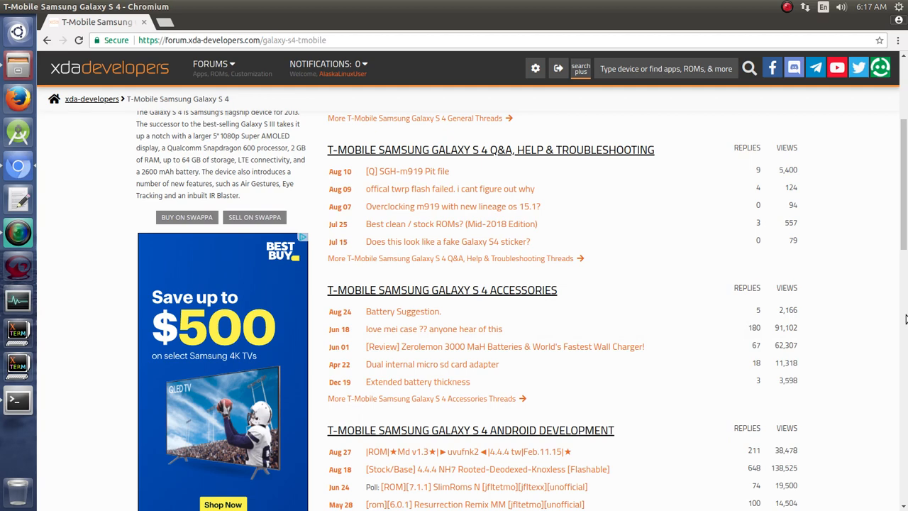
pyautogui.scroll(-3)
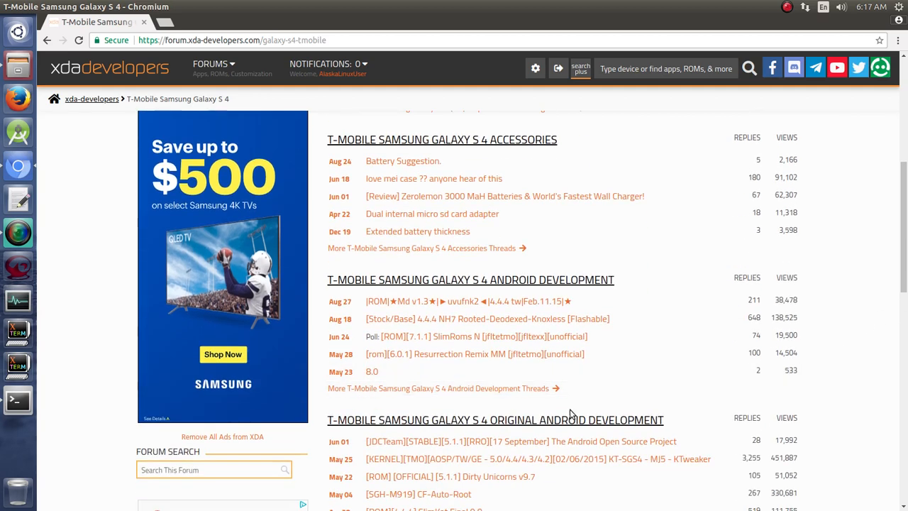
pyautogui.moveTo(489, 279)
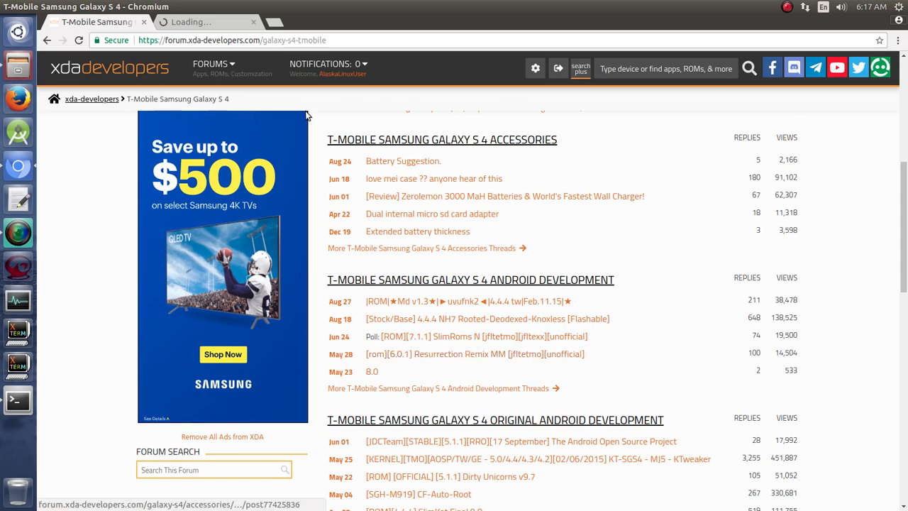
# Open the T-Mobile Galaxy S 4 Android Development forum and scroll its thread list
pyautogui.click(470, 279)
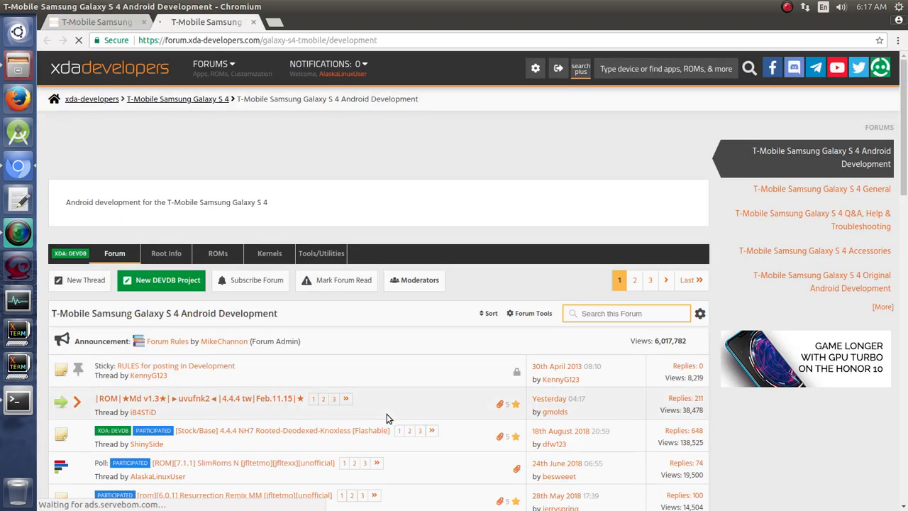
pyautogui.scroll(-3)
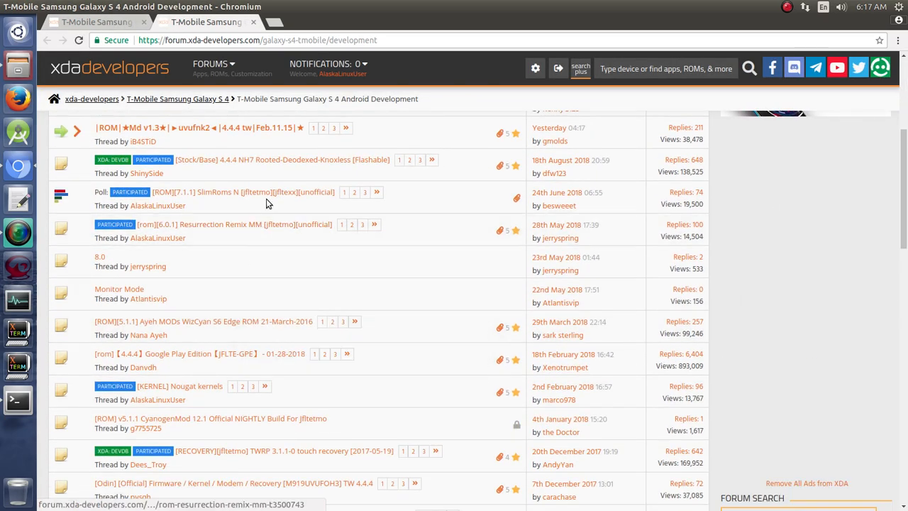
pyautogui.moveTo(256, 192)
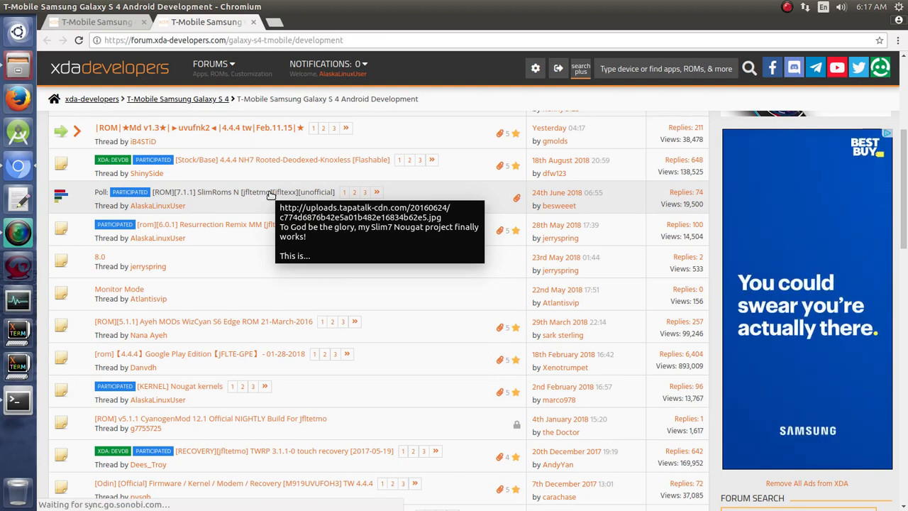
pyautogui.moveTo(283, 204)
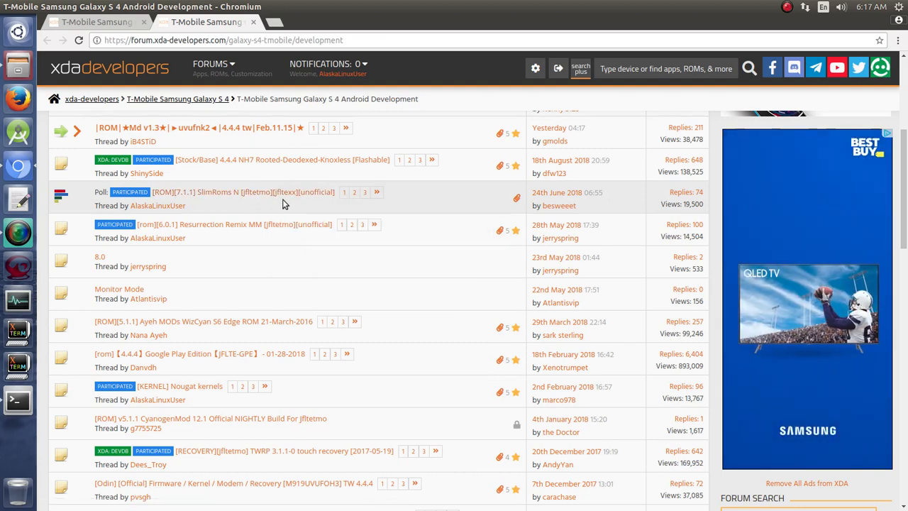
pyautogui.moveTo(213, 191)
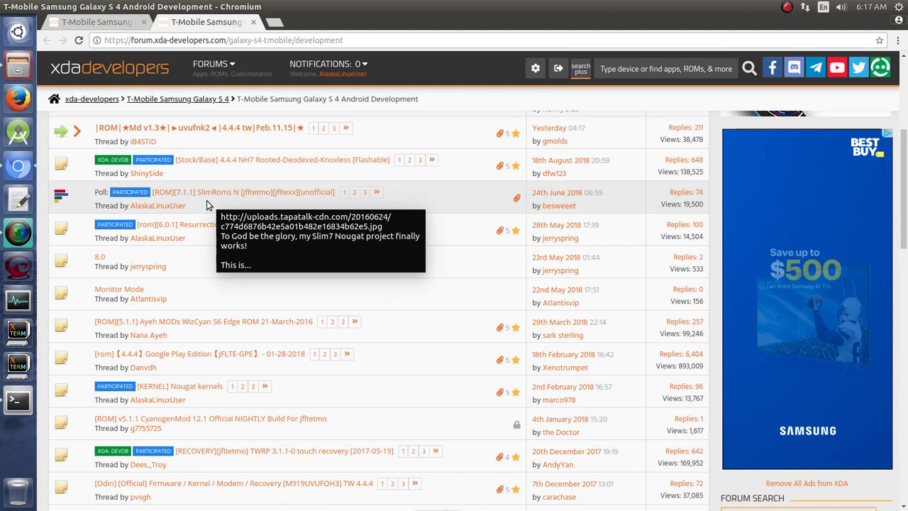
pyautogui.moveTo(219, 201)
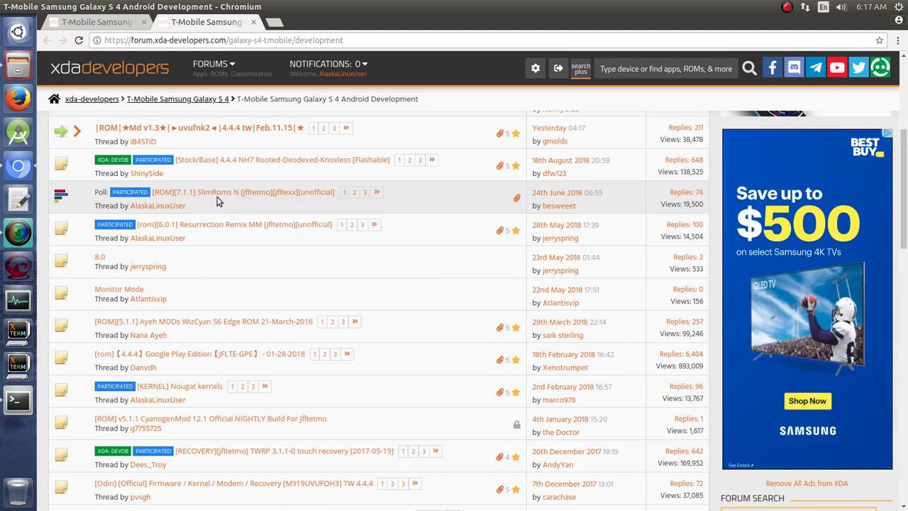
pyautogui.moveTo(236, 201)
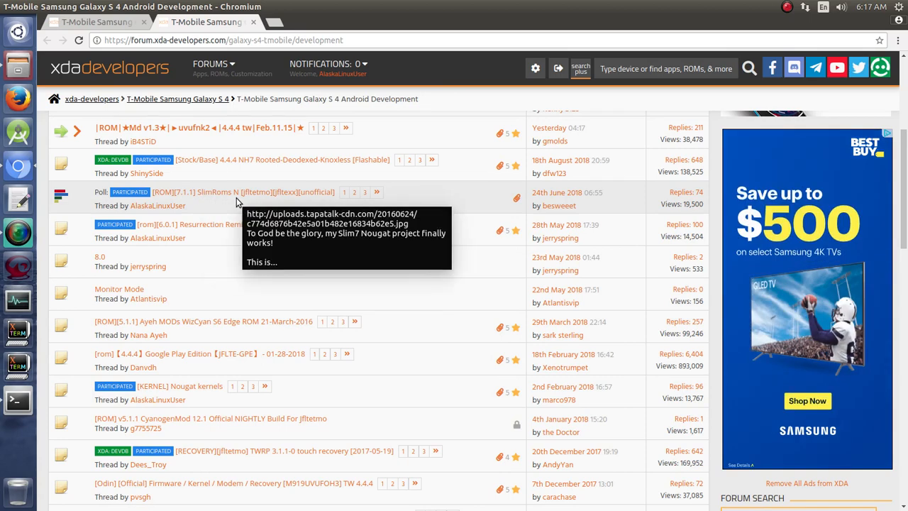
pyautogui.moveTo(212, 236)
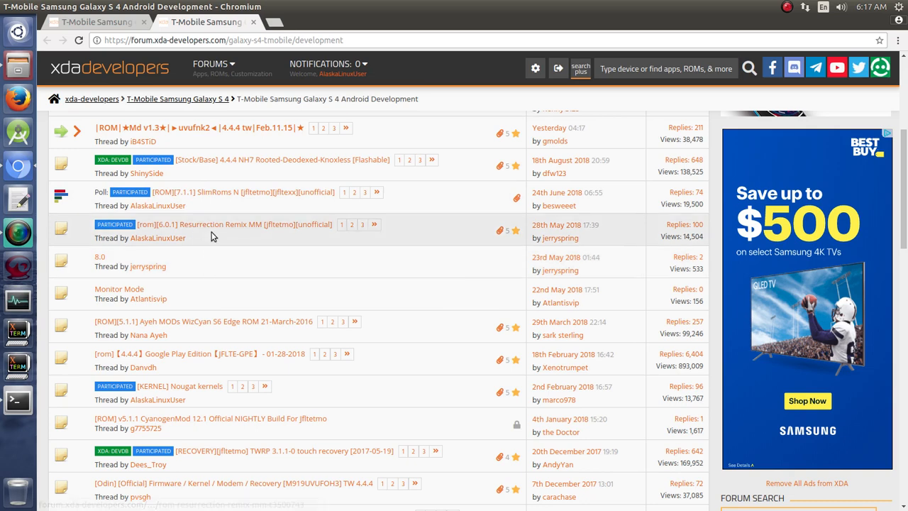
pyautogui.moveTo(234, 224)
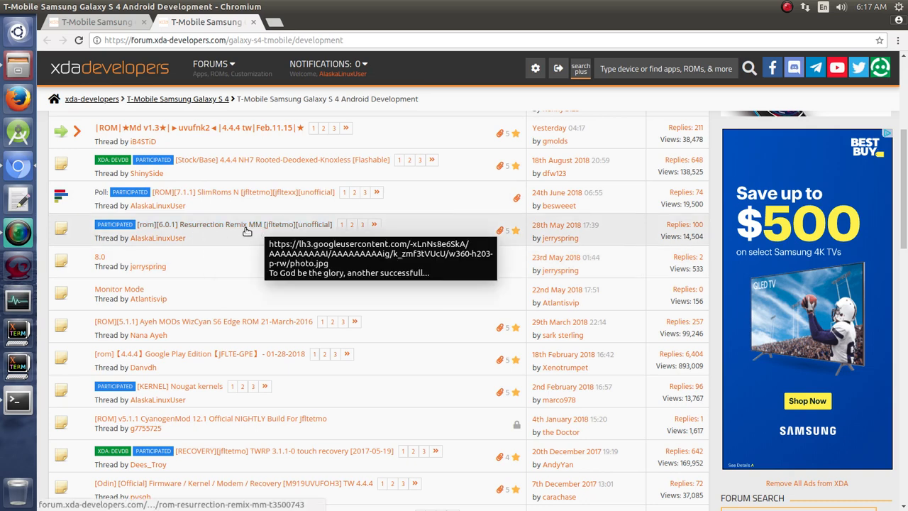
pyautogui.moveTo(198, 224)
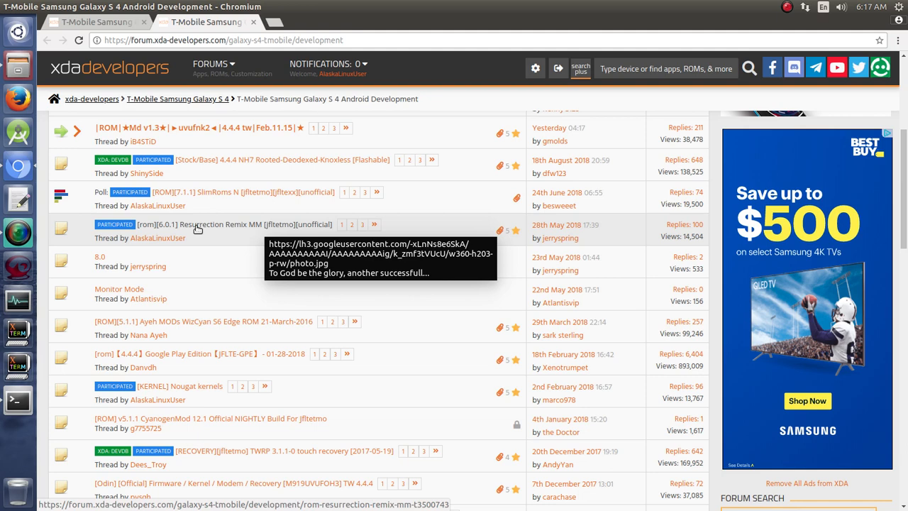
pyautogui.moveTo(216, 312)
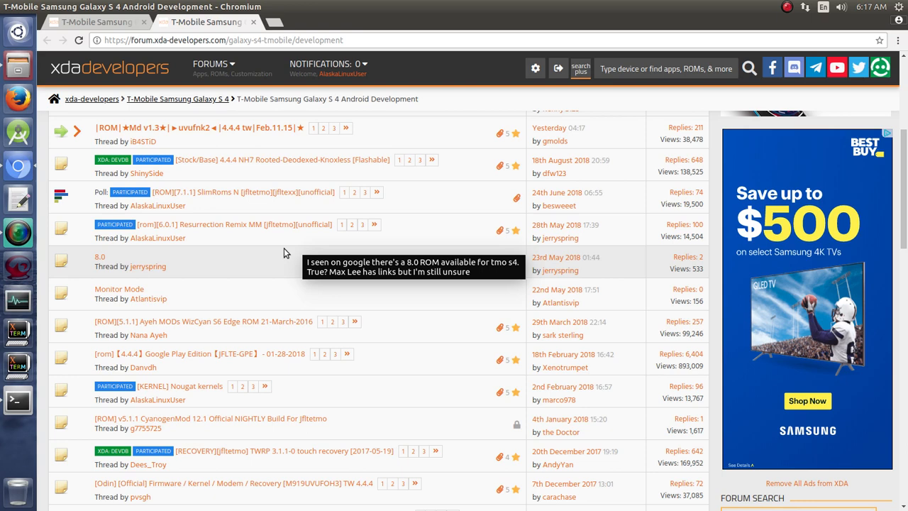
pyautogui.moveTo(241, 234)
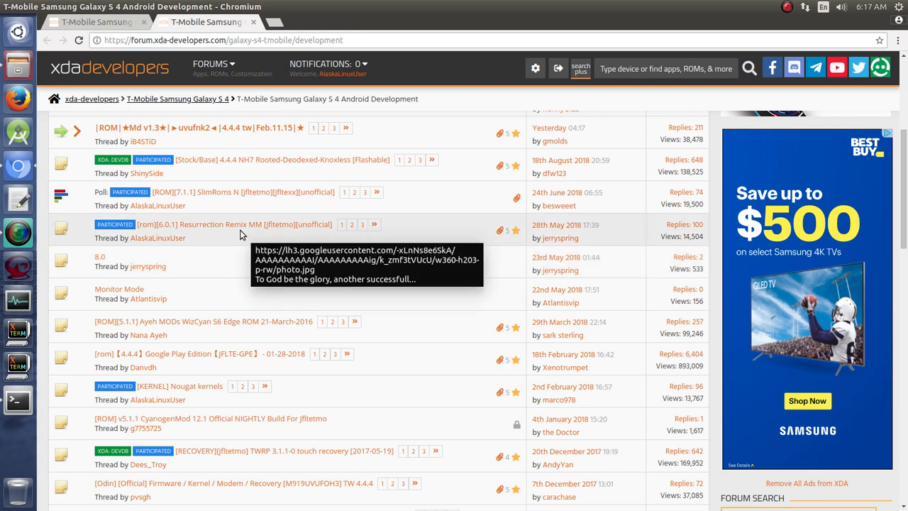
pyautogui.moveTo(246, 228)
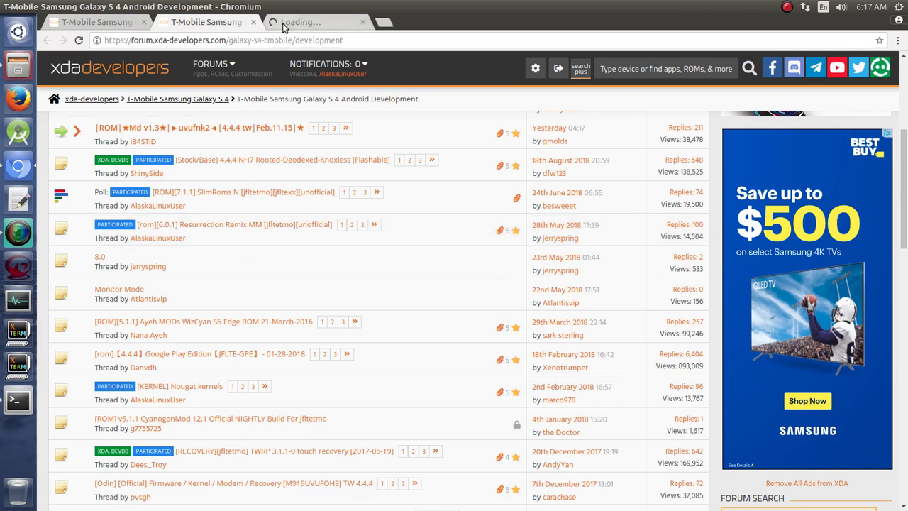
# Read the Resurrection Remix MM opening post's downloads and version info, then return to top
pyautogui.click(223, 225)
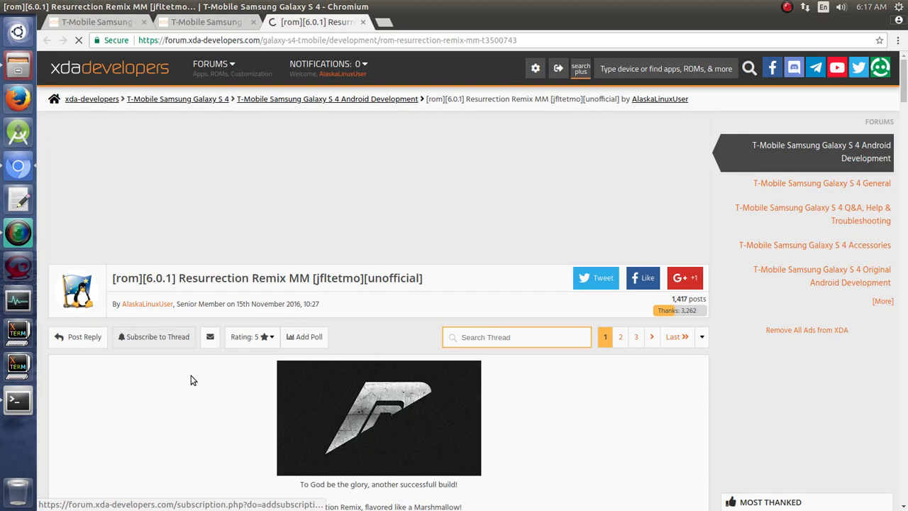
pyautogui.scroll(-3)
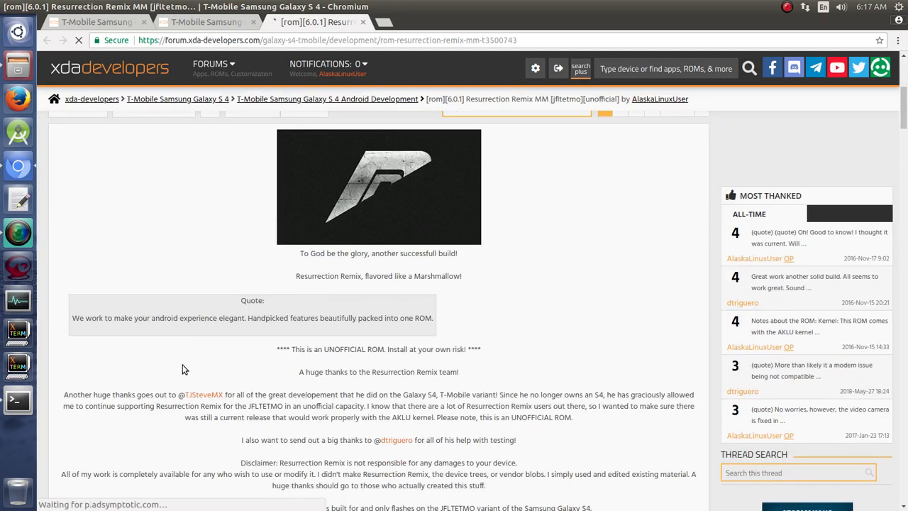
pyautogui.scroll(3)
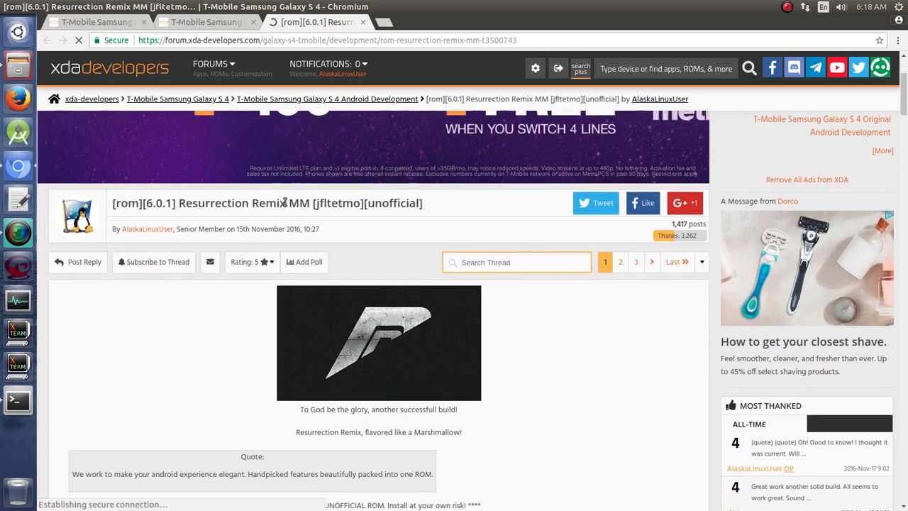
pyautogui.moveTo(170, 361)
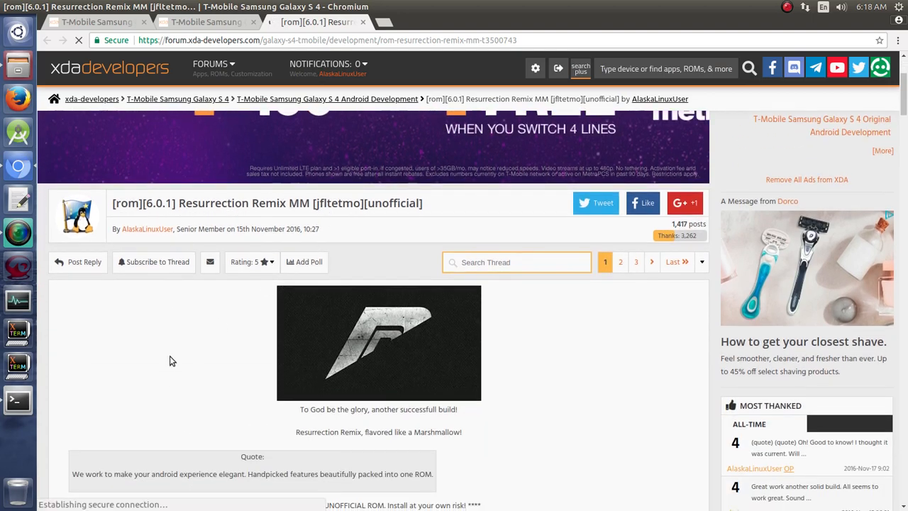
pyautogui.scroll(-3)
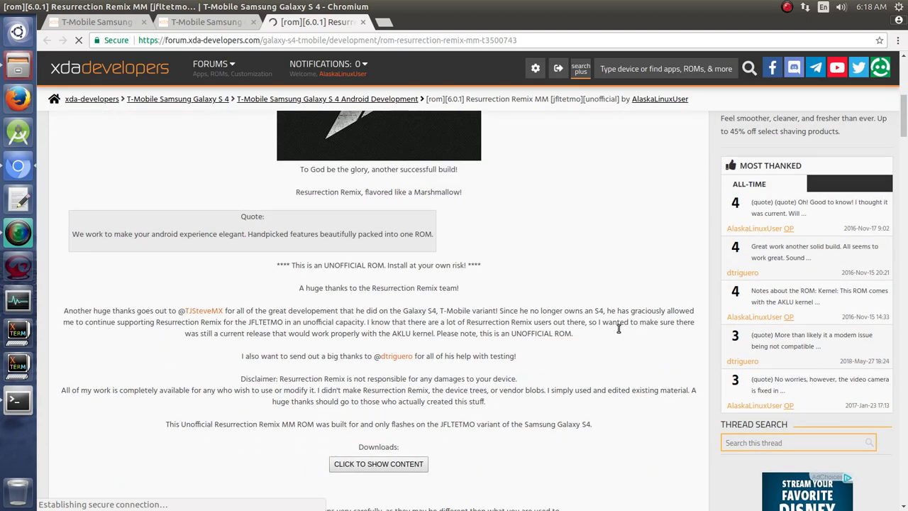
pyautogui.scroll(-3)
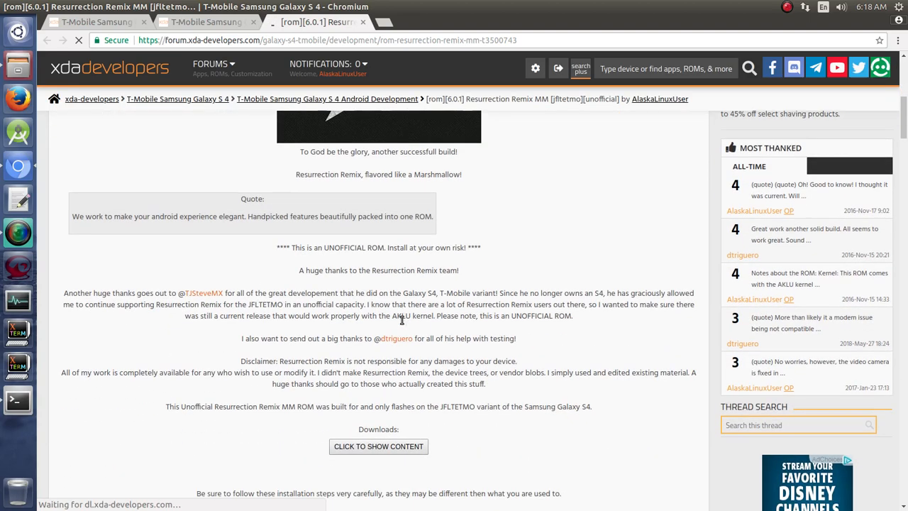
pyautogui.scroll(-3)
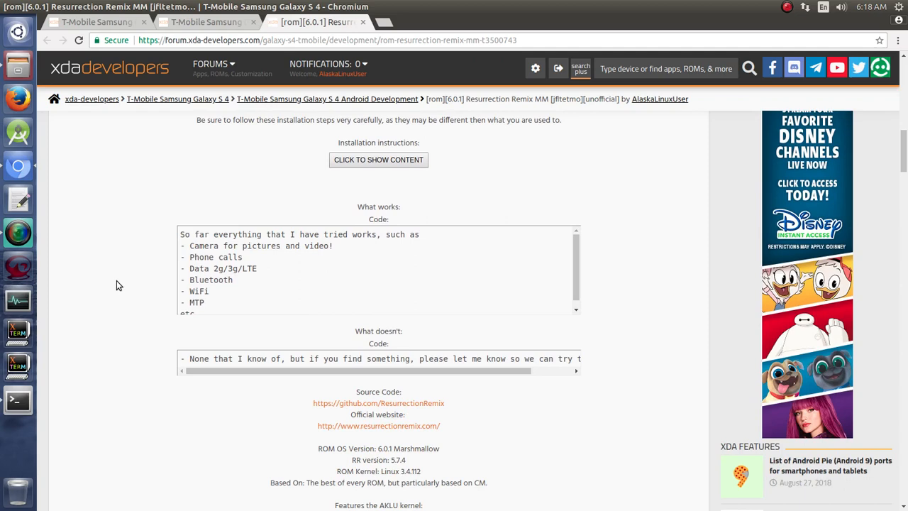
pyautogui.scroll(-3)
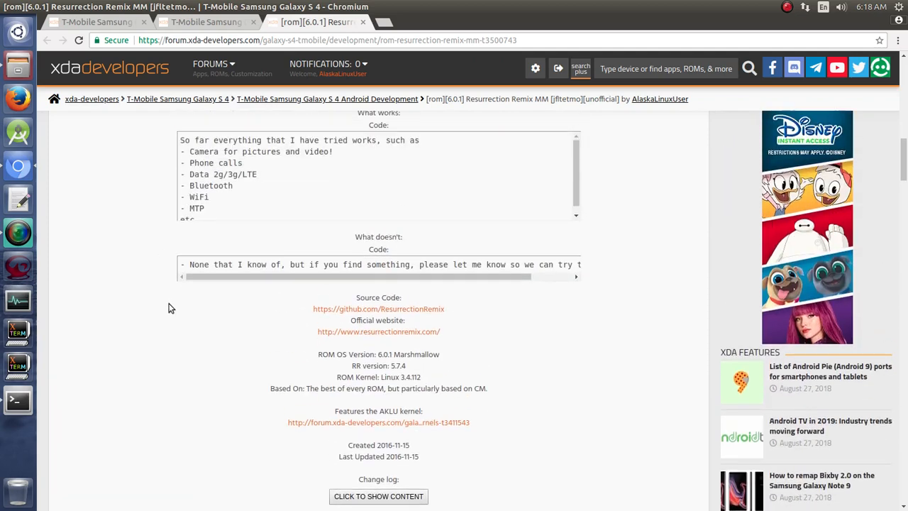
pyautogui.scroll(3)
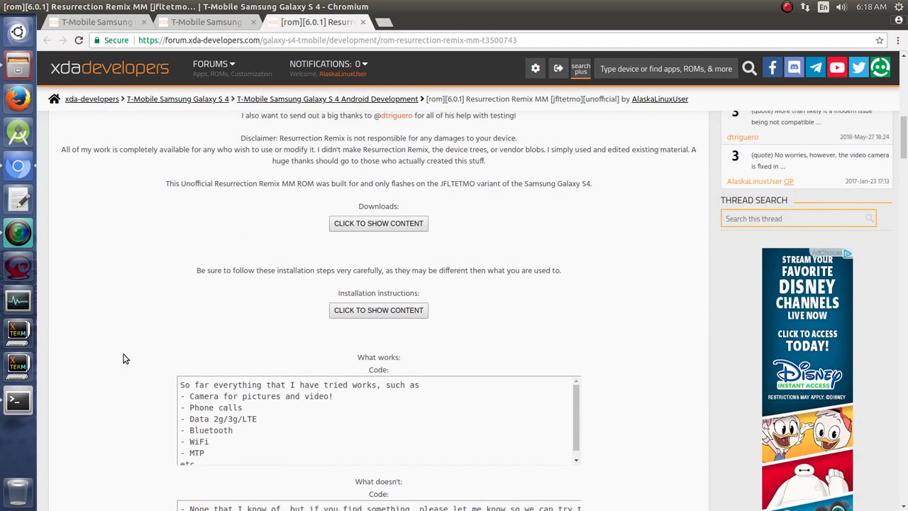
pyautogui.scroll(3)
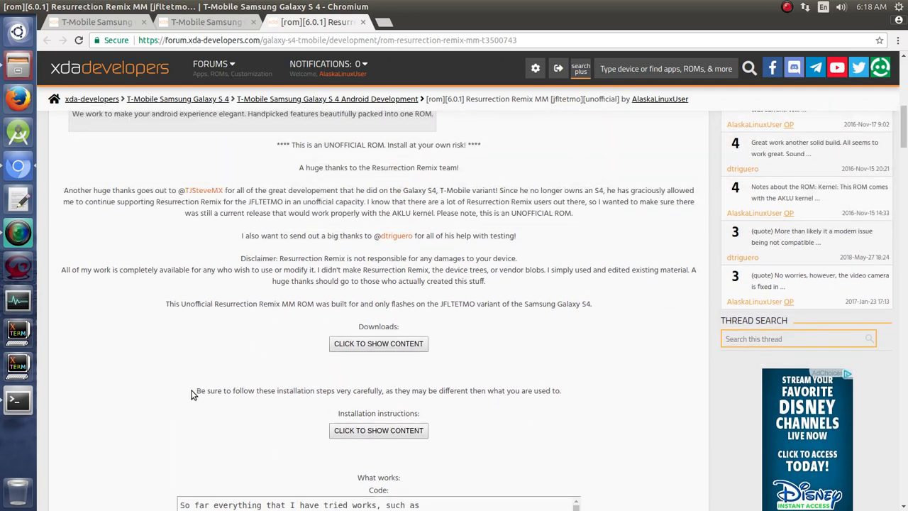
pyautogui.moveTo(187, 343)
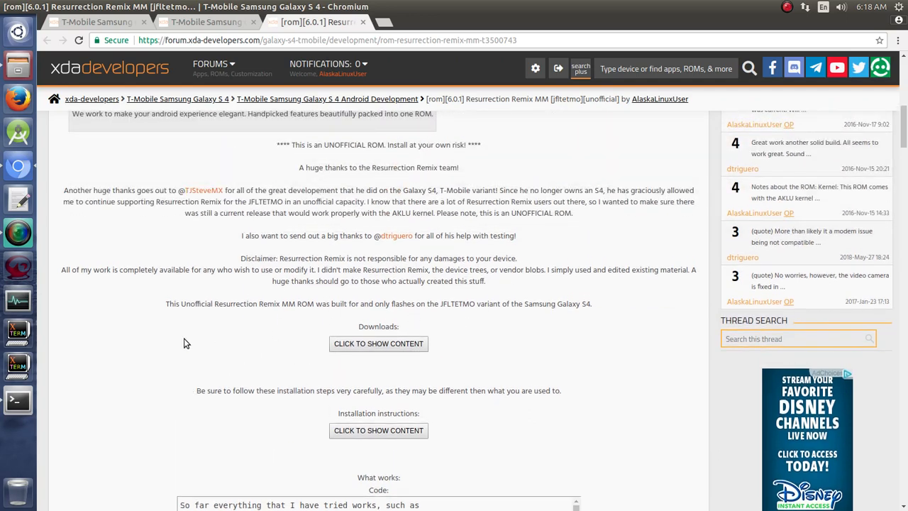
pyautogui.scroll(3)
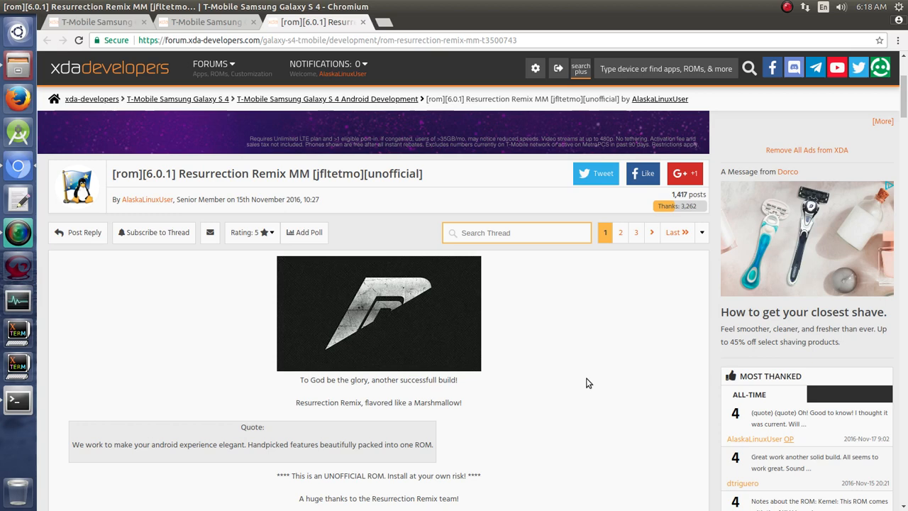
pyautogui.moveTo(528, 209)
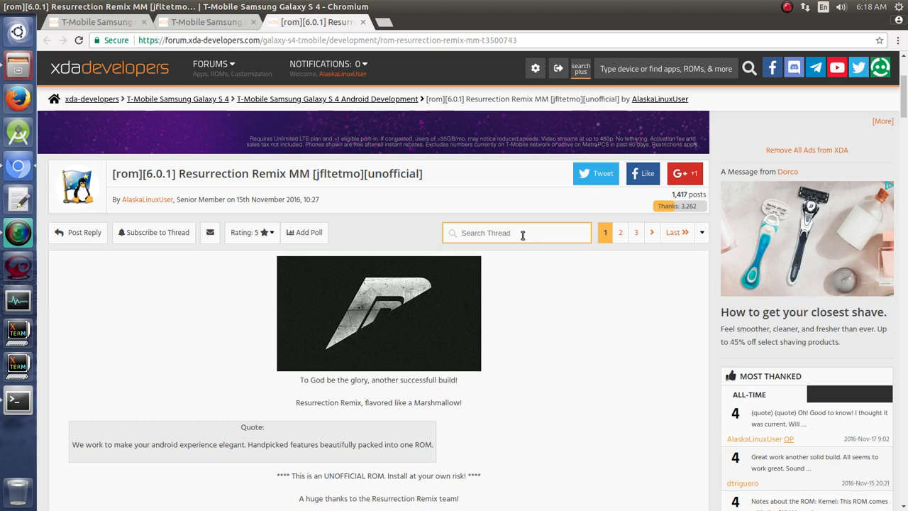
# Search the Resurrection Remix MM thread for 'gps'
pyautogui.write('gps')
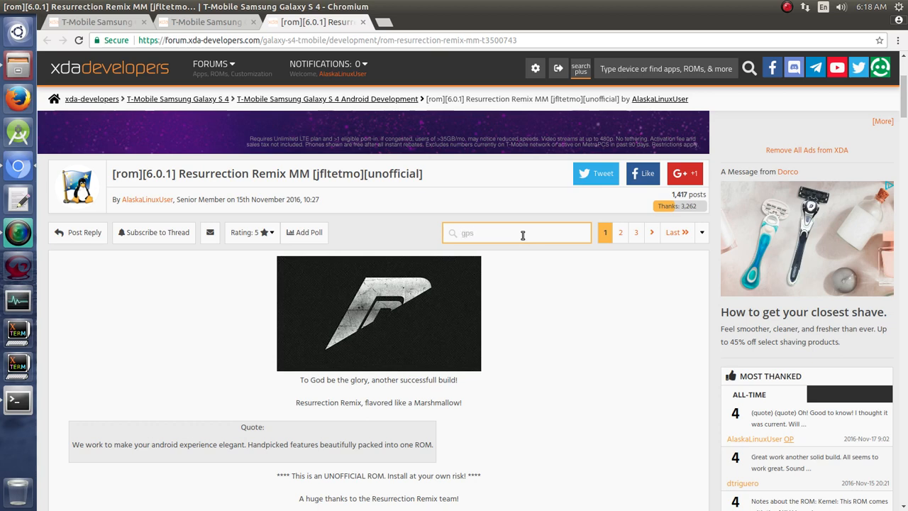
pyautogui.press('Return')
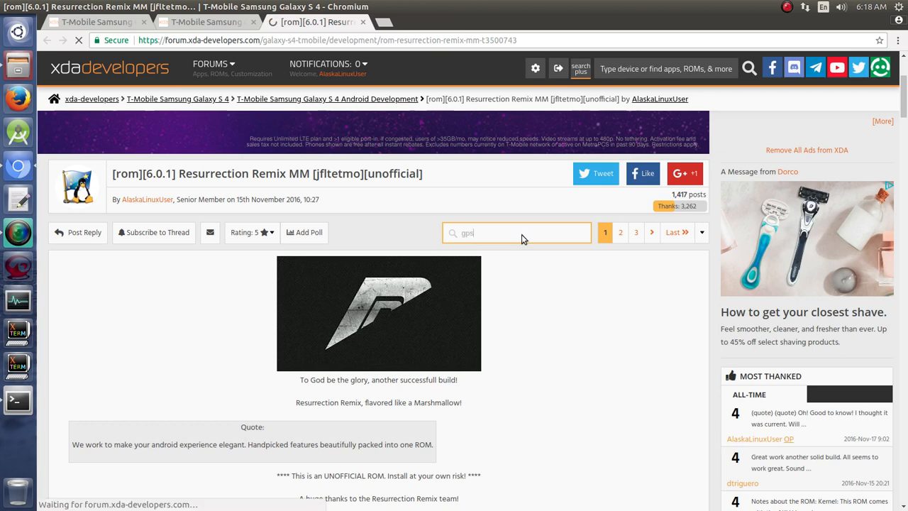
pyautogui.press('Return')
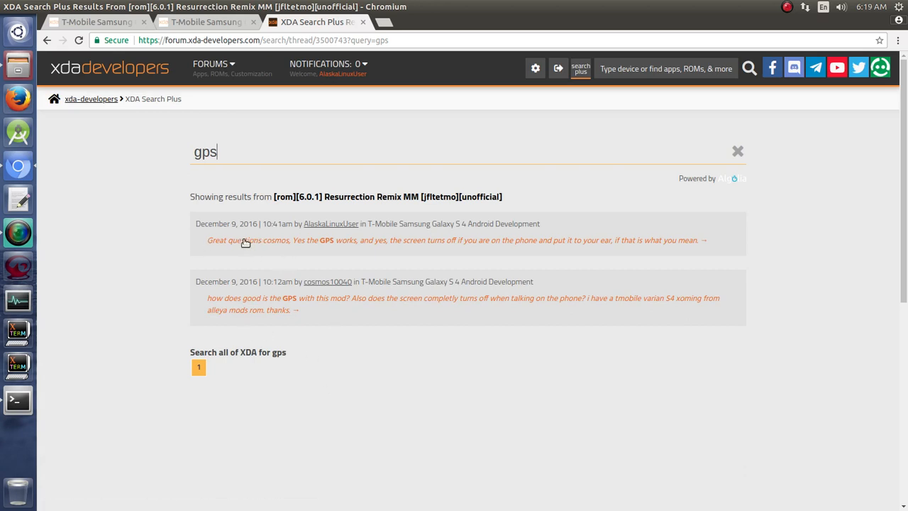
pyautogui.moveTo(262, 241)
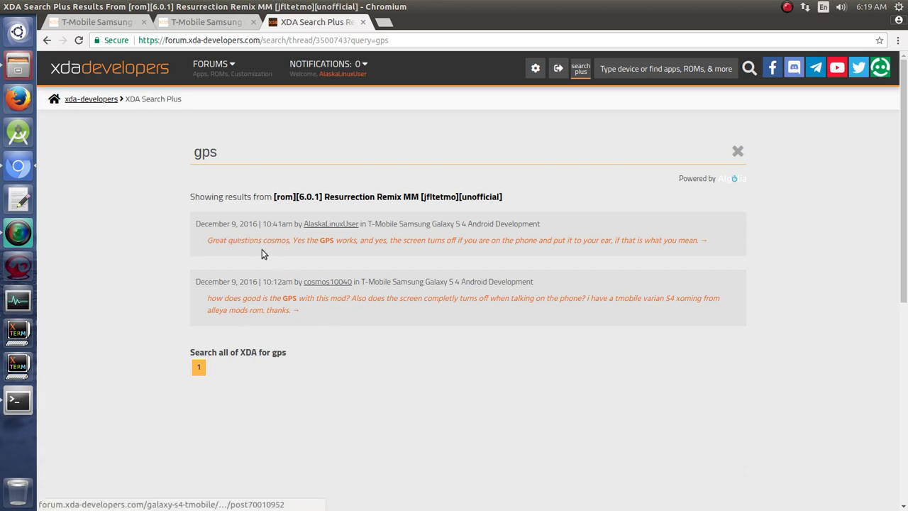
pyautogui.moveTo(352, 249)
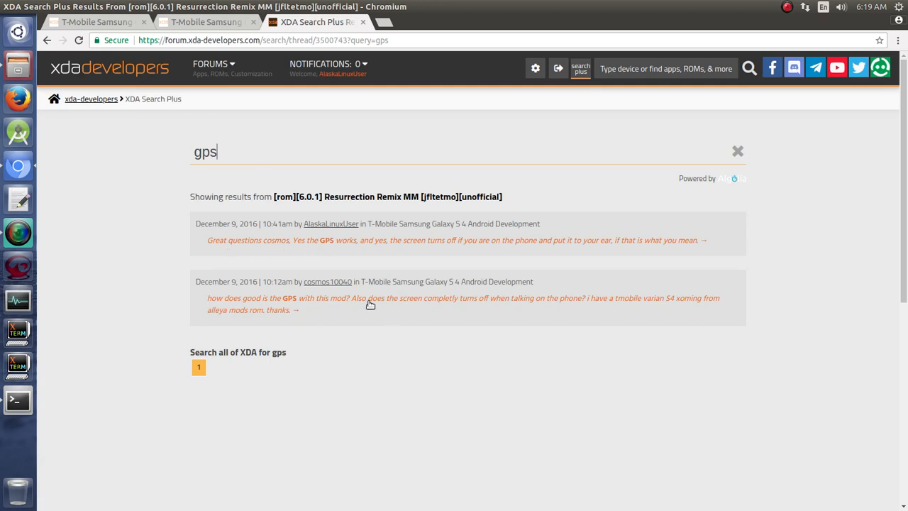
pyautogui.click(295, 310)
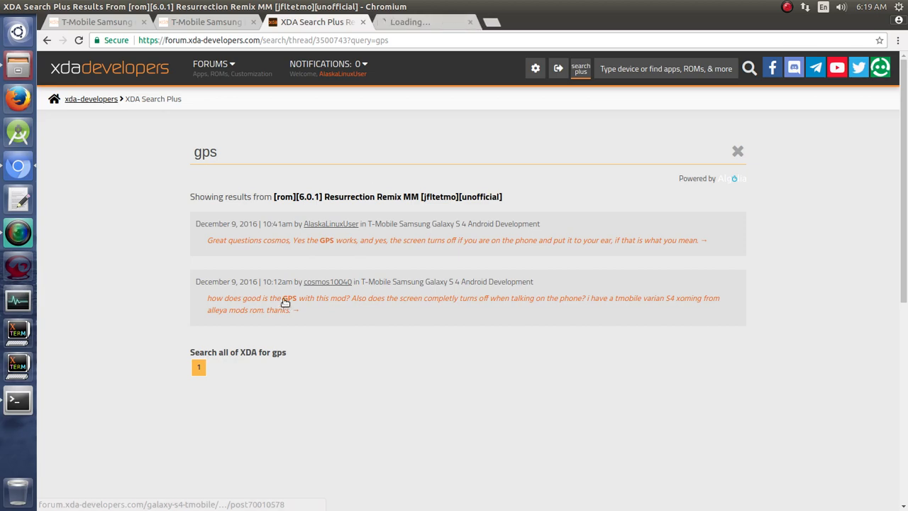
pyautogui.click(295, 310)
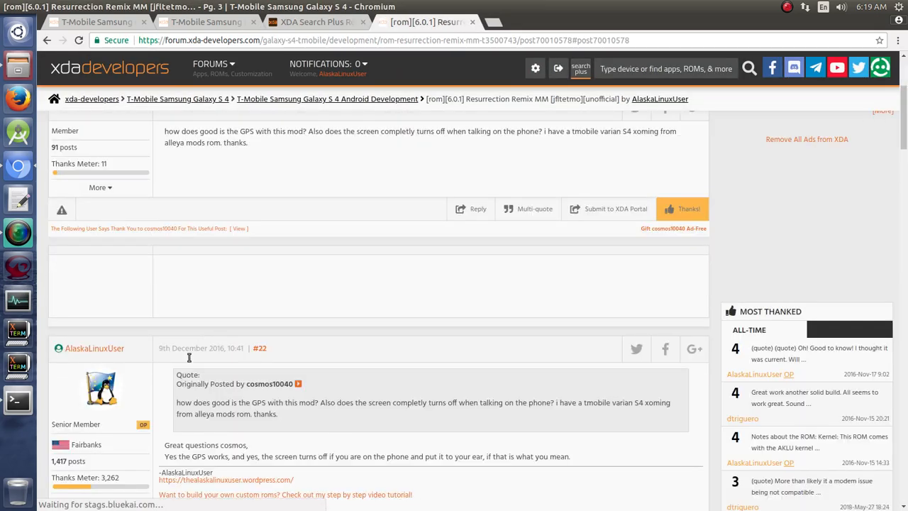
pyautogui.scroll(3)
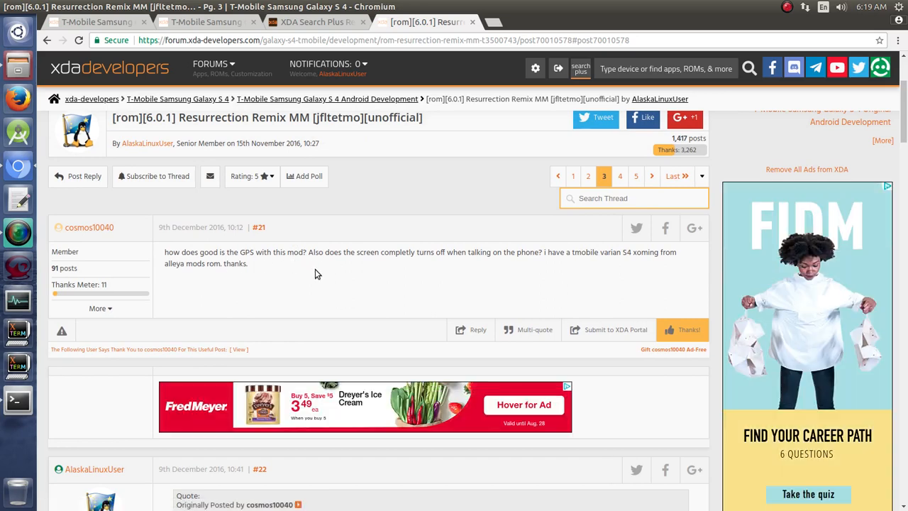
pyautogui.scroll(-3)
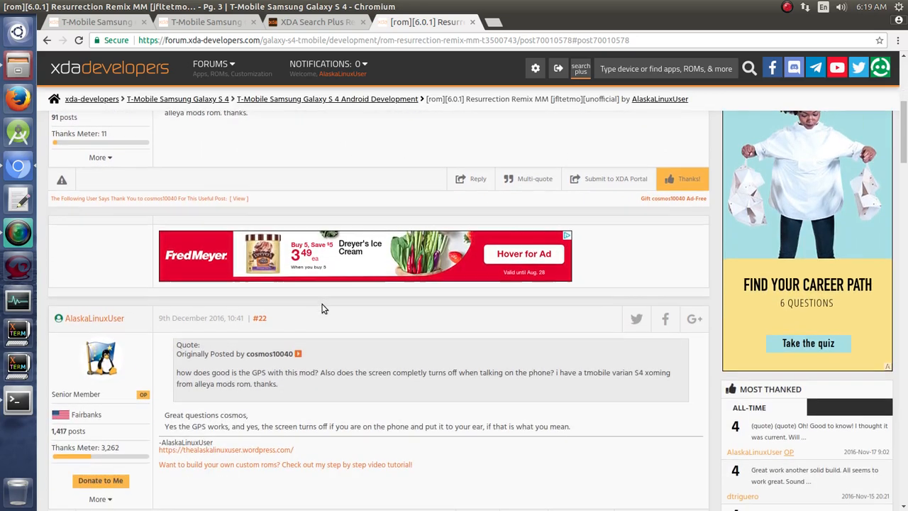
pyautogui.scroll(-3)
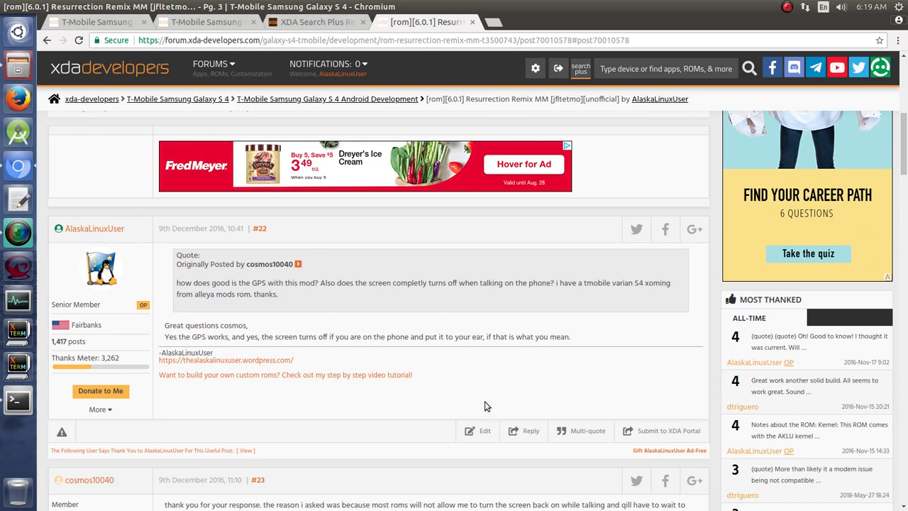
pyautogui.moveTo(358, 327)
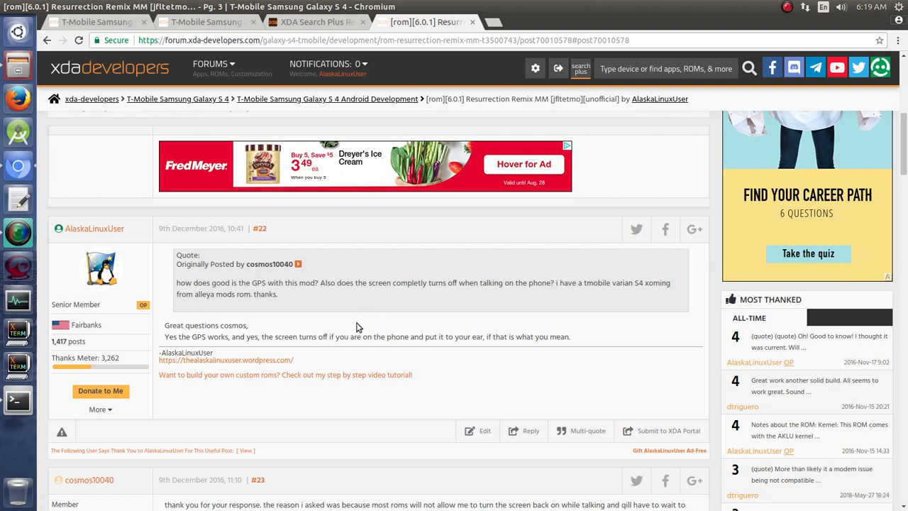
pyautogui.scroll(-3)
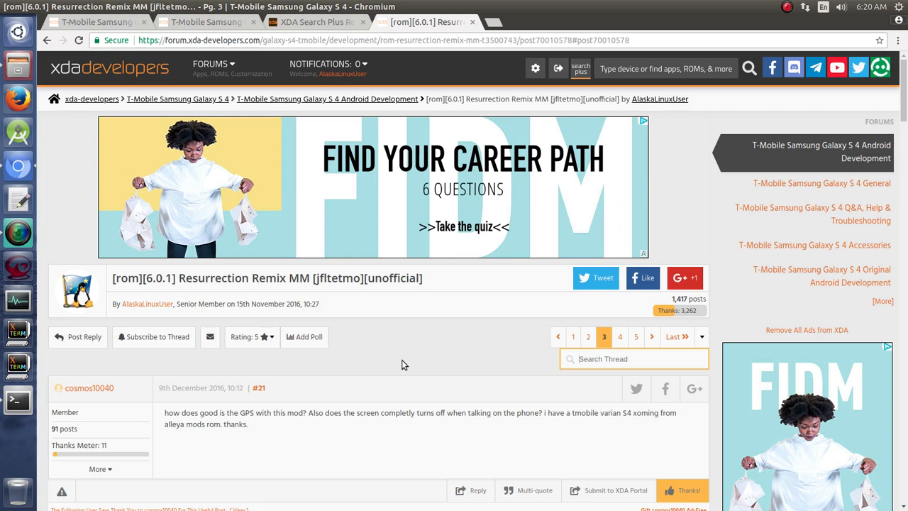
pyautogui.moveTo(447, 336)
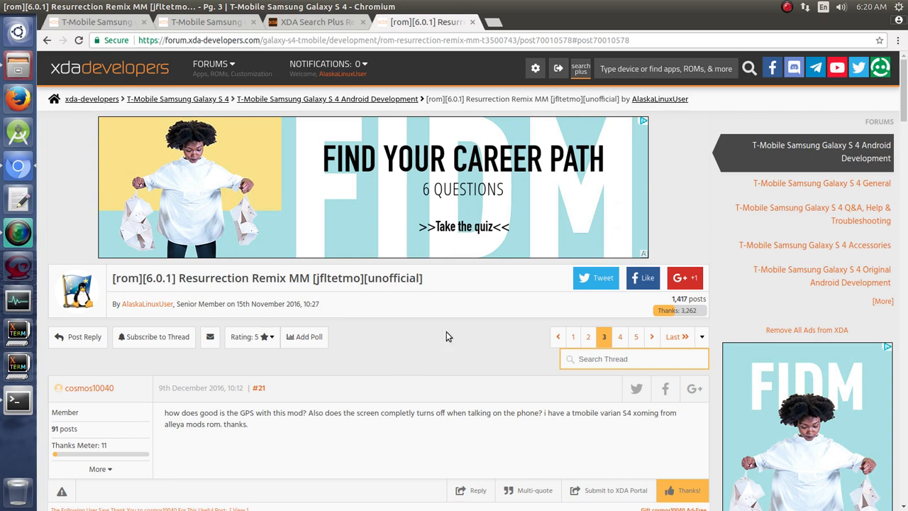
# View the XDA Search Plus 'gps' results tab, then close it
pyautogui.click(315, 21)
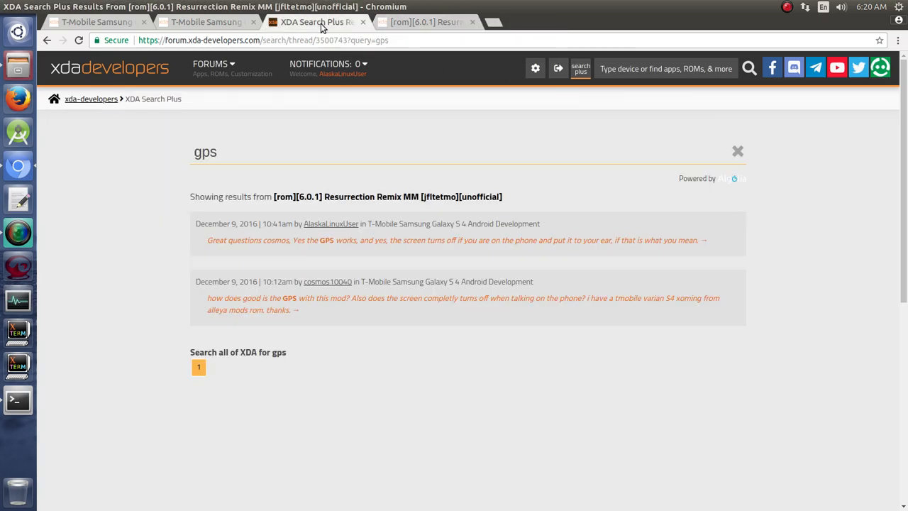
pyautogui.click(426, 22)
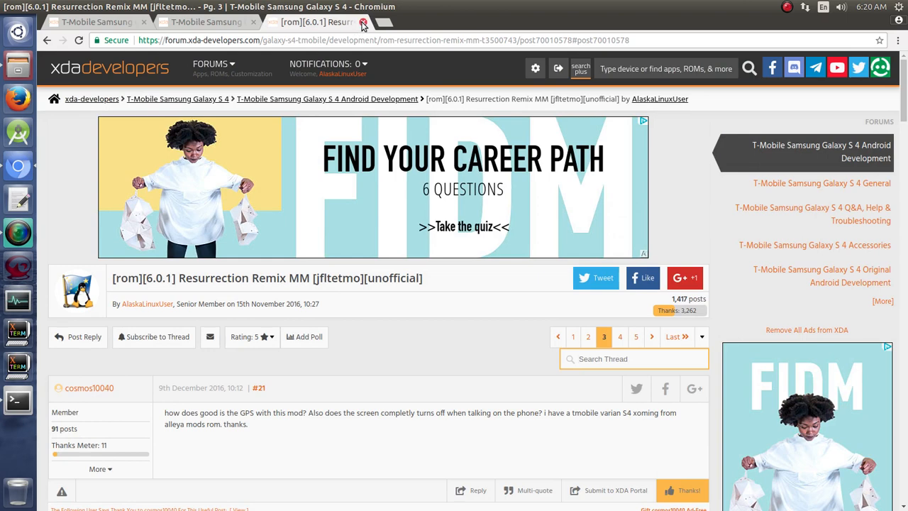
pyautogui.moveTo(428, 436)
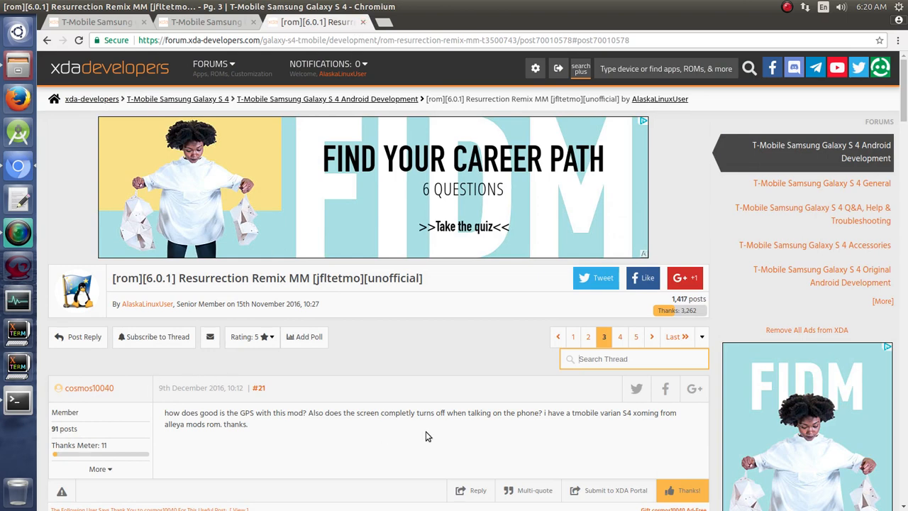
pyautogui.moveTo(325, 433)
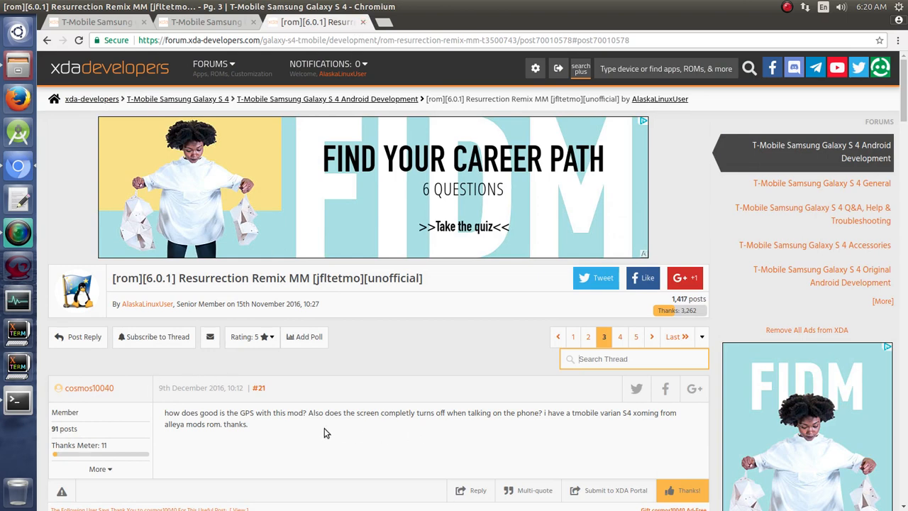
pyautogui.moveTo(311, 436)
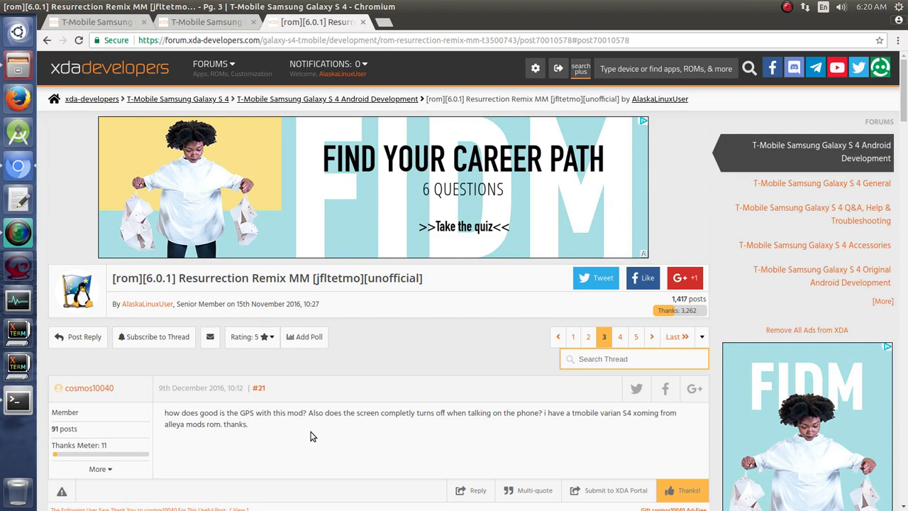
pyautogui.moveTo(187, 278)
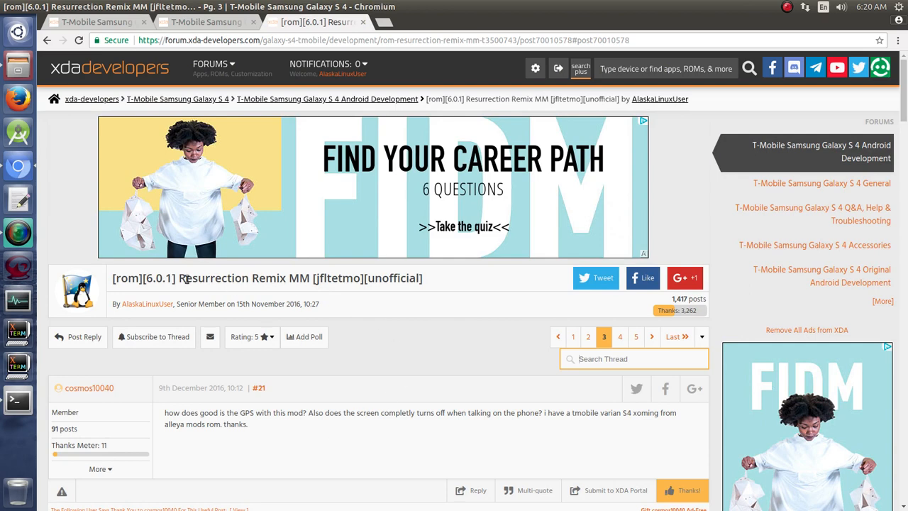
pyautogui.moveTo(346, 283)
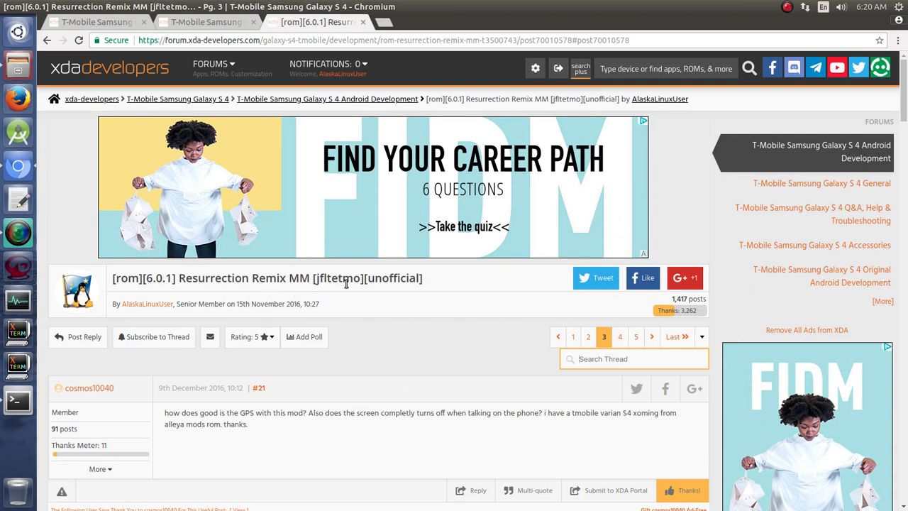
pyautogui.moveTo(397, 381)
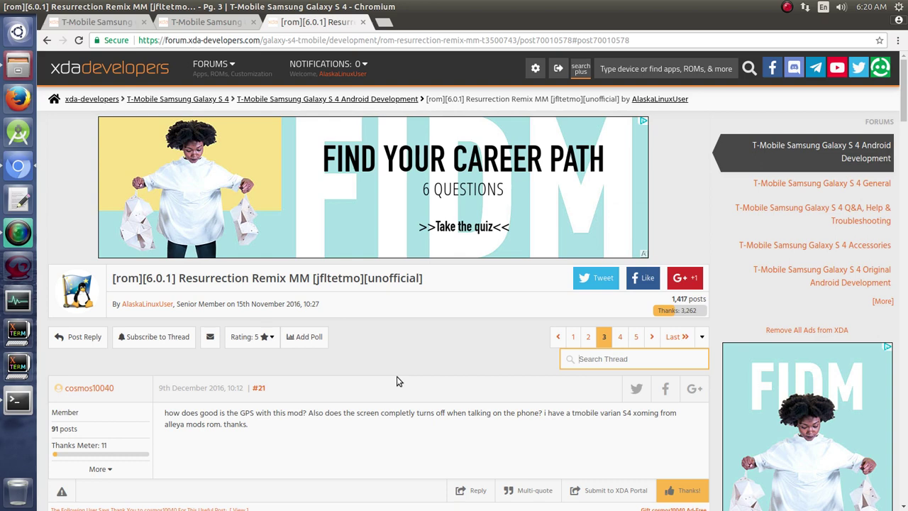
pyautogui.moveTo(450, 367)
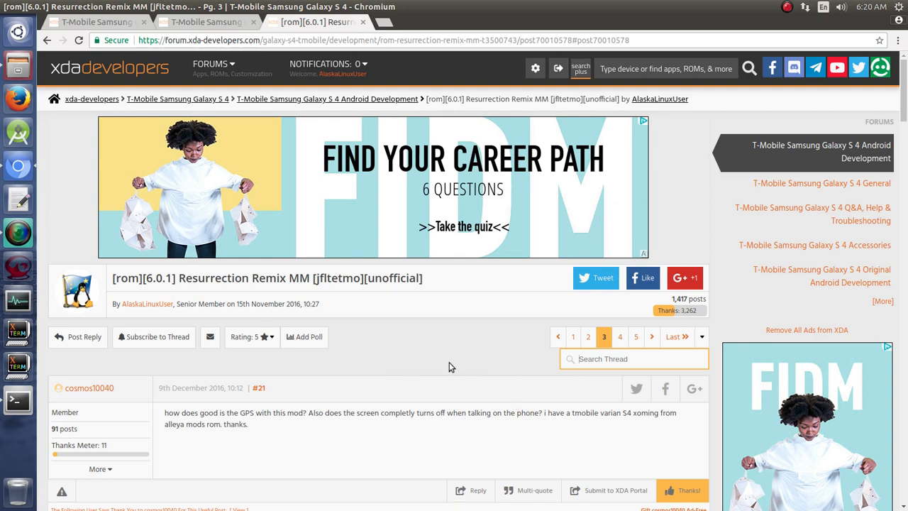
pyautogui.moveTo(328, 399)
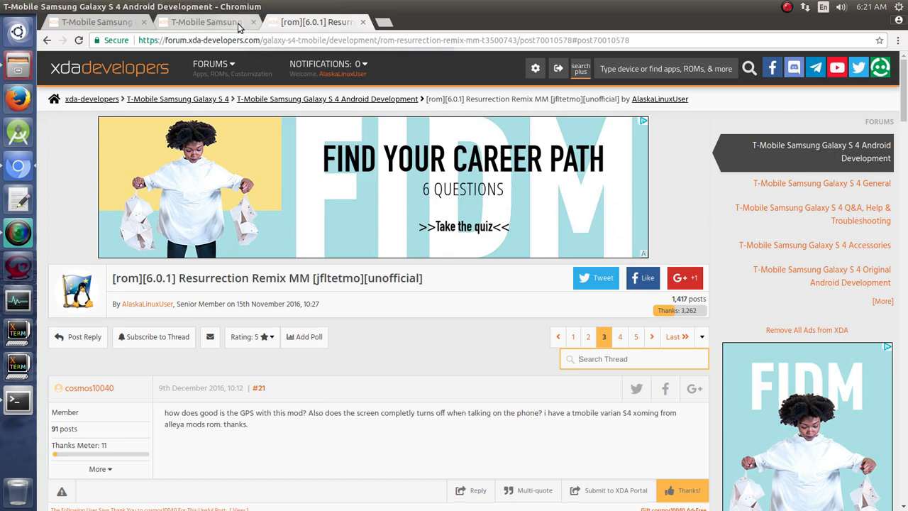
# Scroll through the T-Mobile Galaxy S 4 General, Q&A, Accessories and Development sections
pyautogui.click(96, 22)
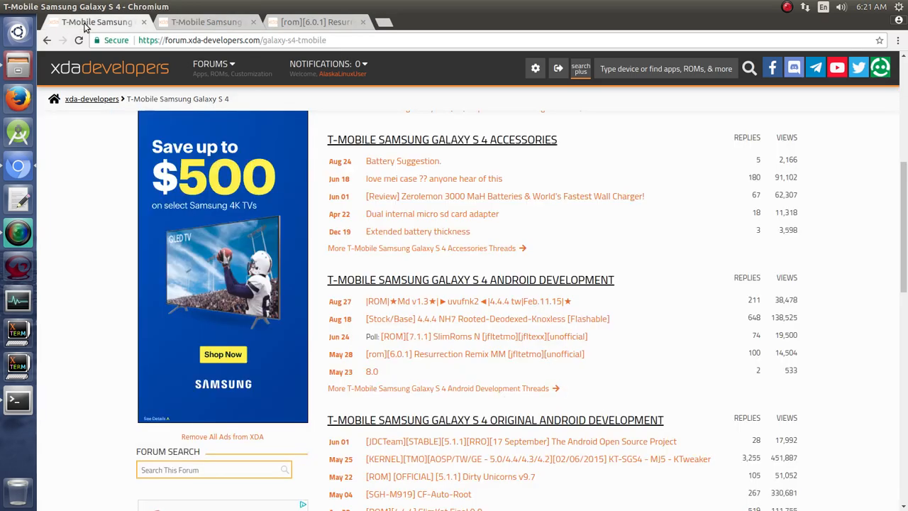
pyautogui.scroll(3)
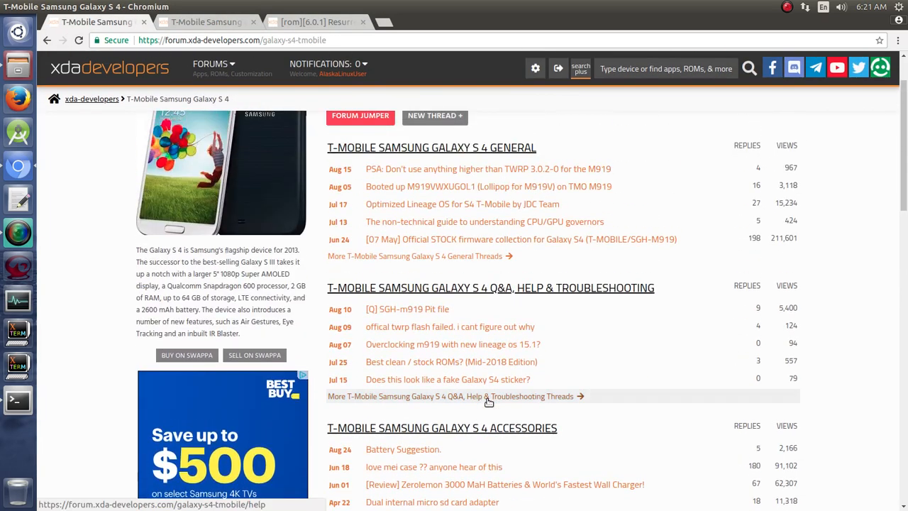
pyautogui.scroll(3)
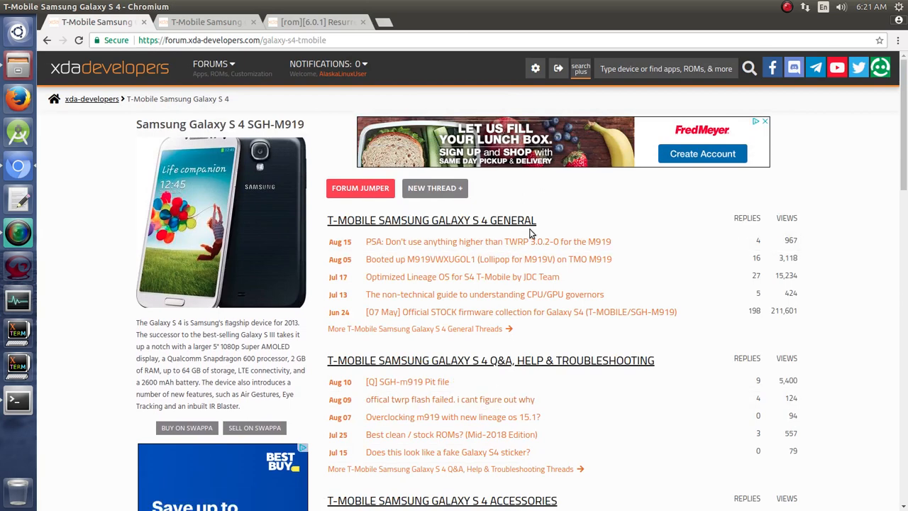
pyautogui.moveTo(592, 257)
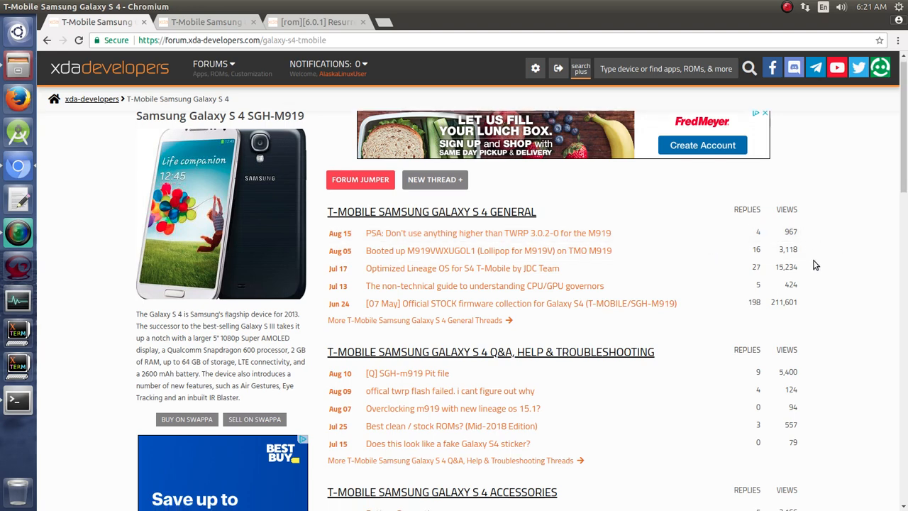
pyautogui.scroll(-3)
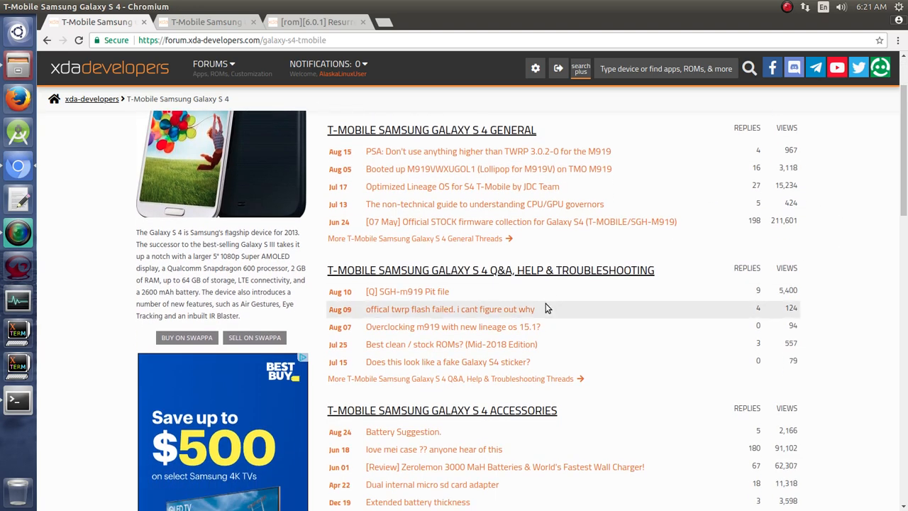
pyautogui.moveTo(521, 288)
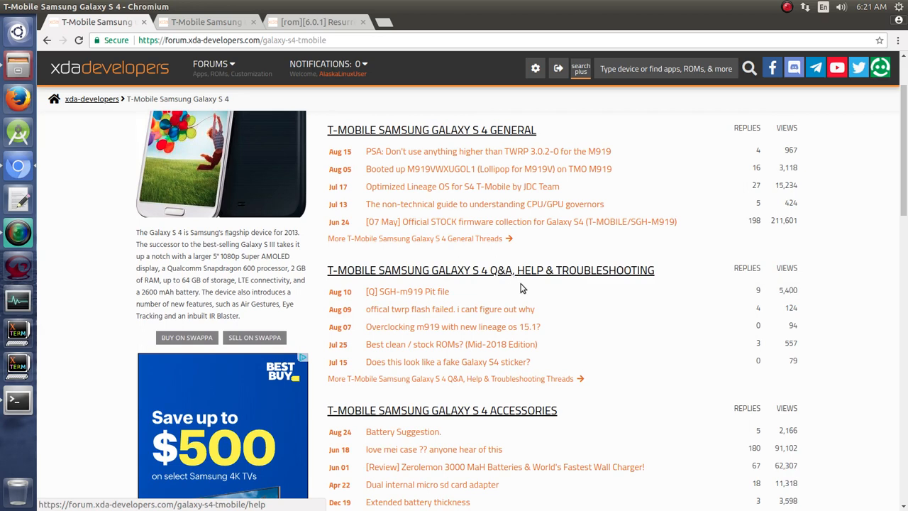
pyautogui.moveTo(853, 298)
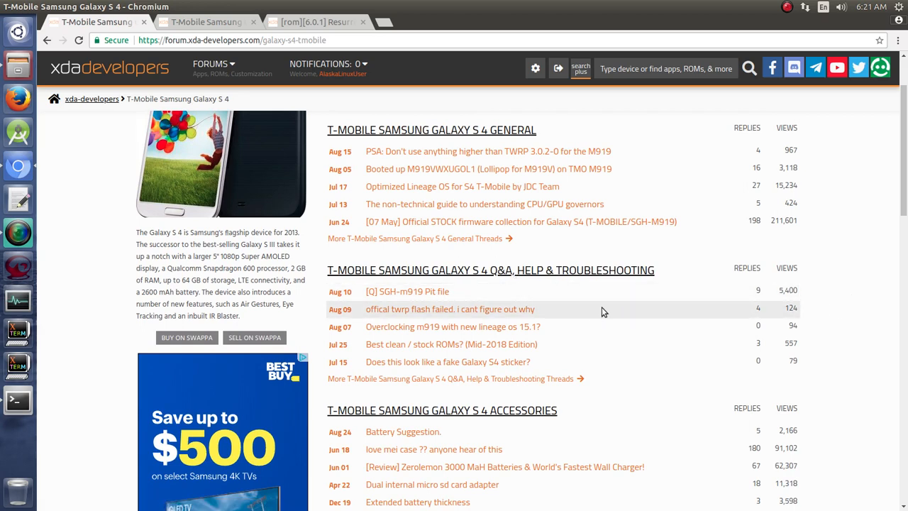
pyautogui.moveTo(505, 277)
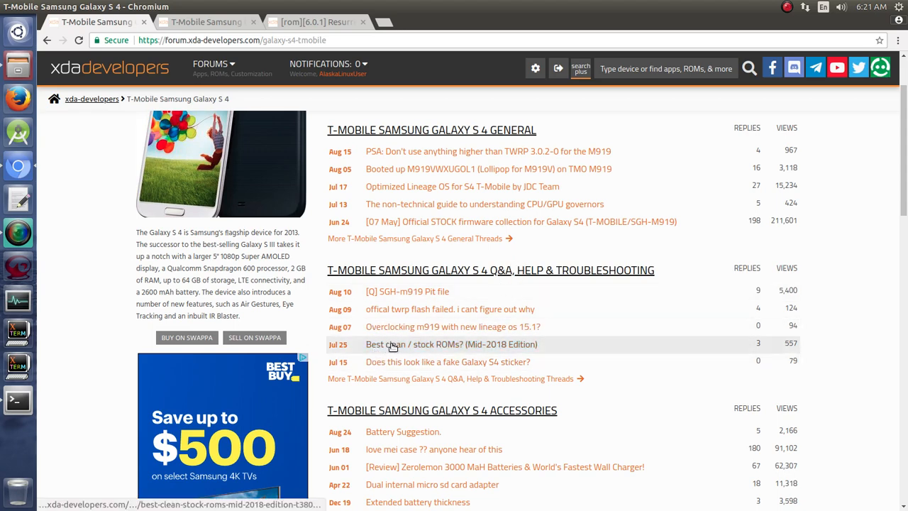
pyautogui.moveTo(553, 355)
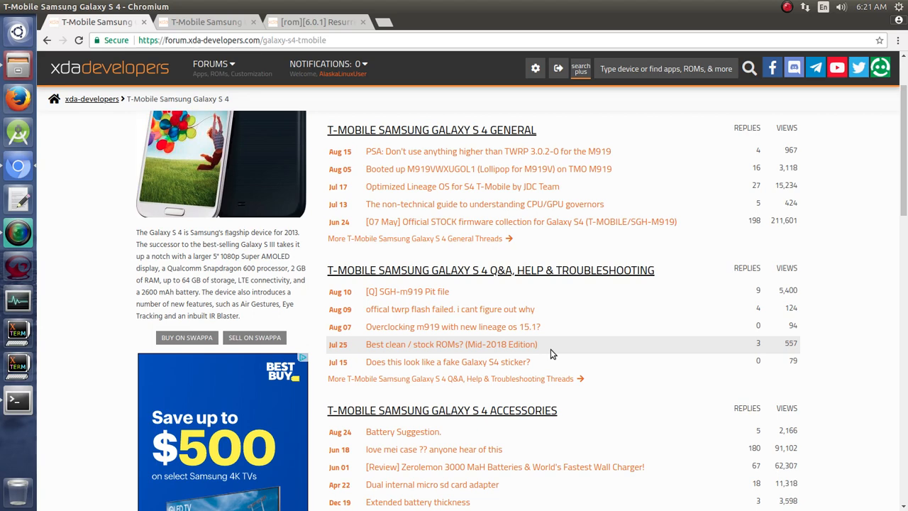
pyautogui.scroll(-3)
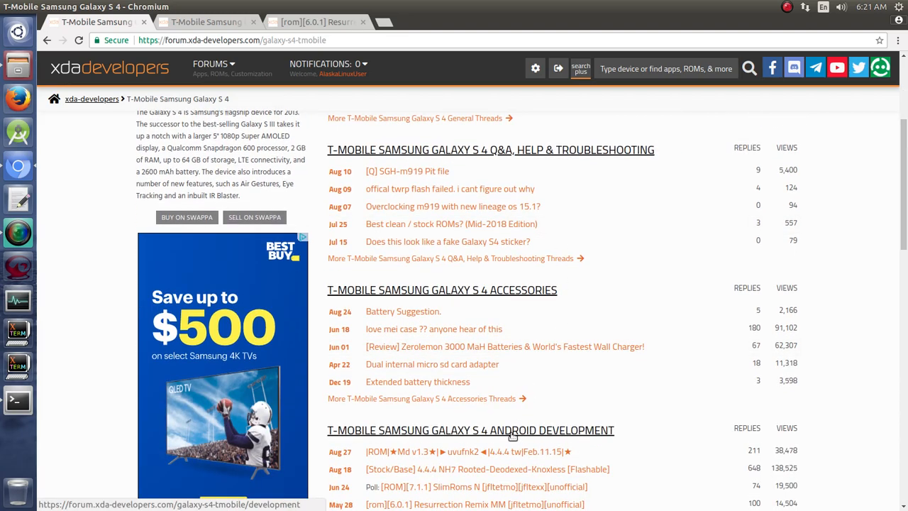
pyautogui.scroll(-3)
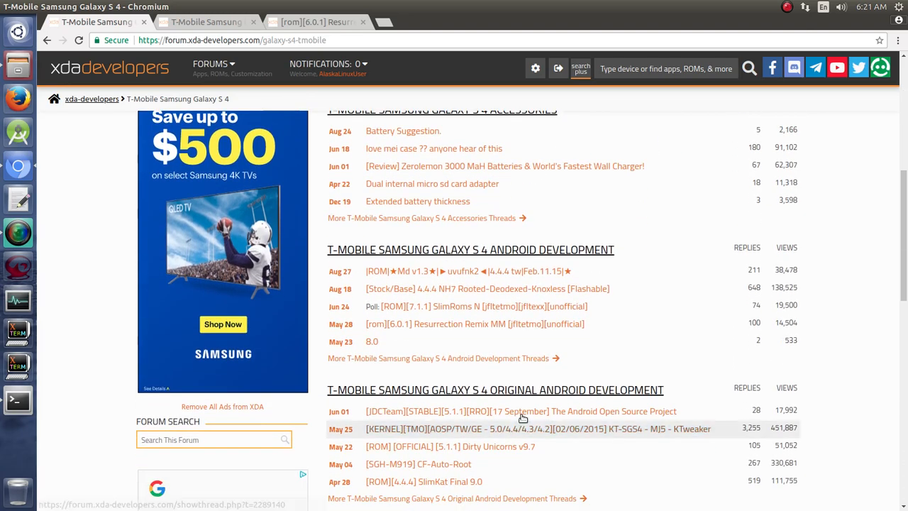
pyautogui.scroll(3)
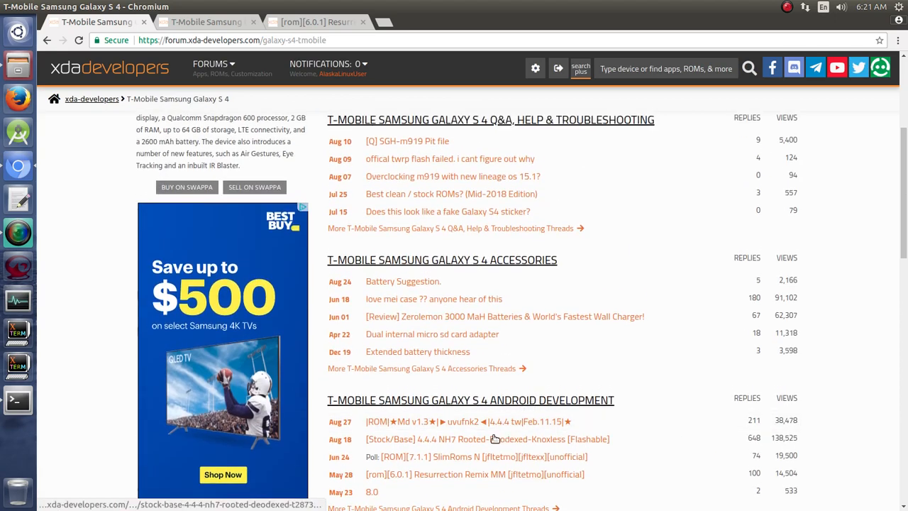
pyautogui.scroll(3)
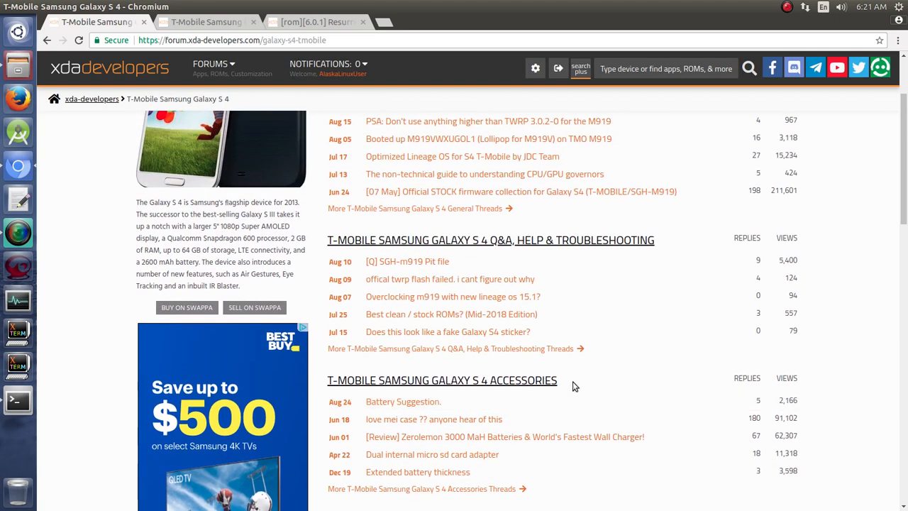
pyautogui.moveTo(506, 380)
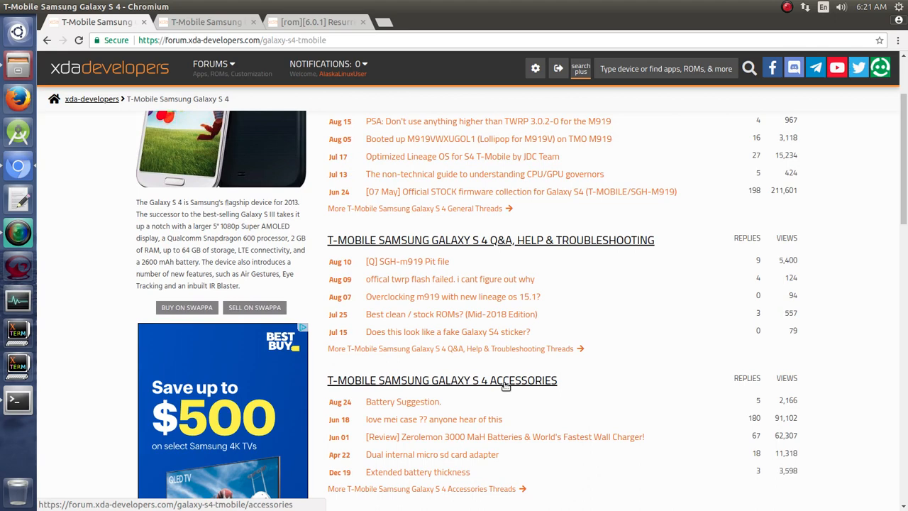
pyautogui.moveTo(568, 385)
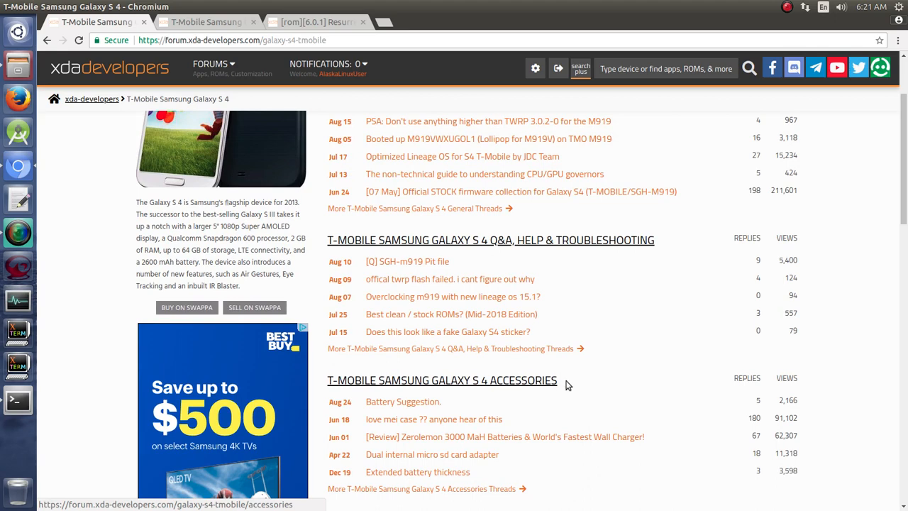
pyautogui.scroll(3)
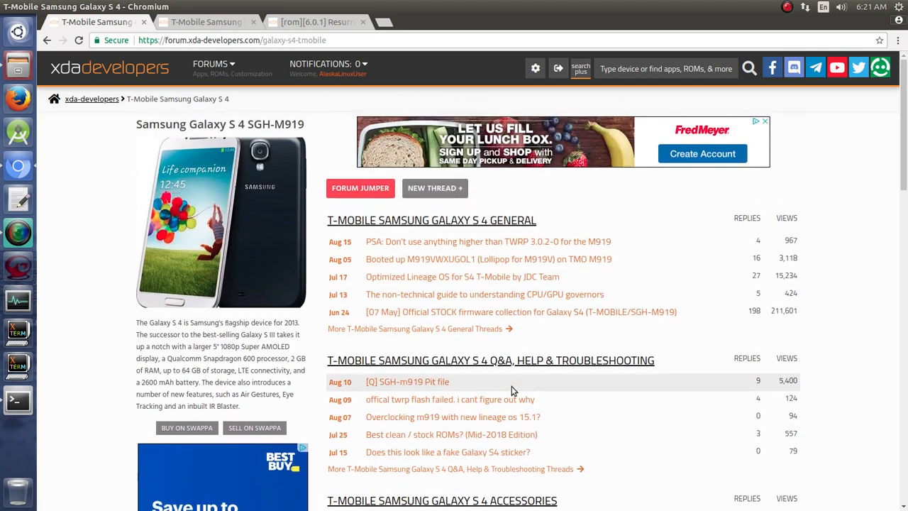
pyautogui.moveTo(445, 357)
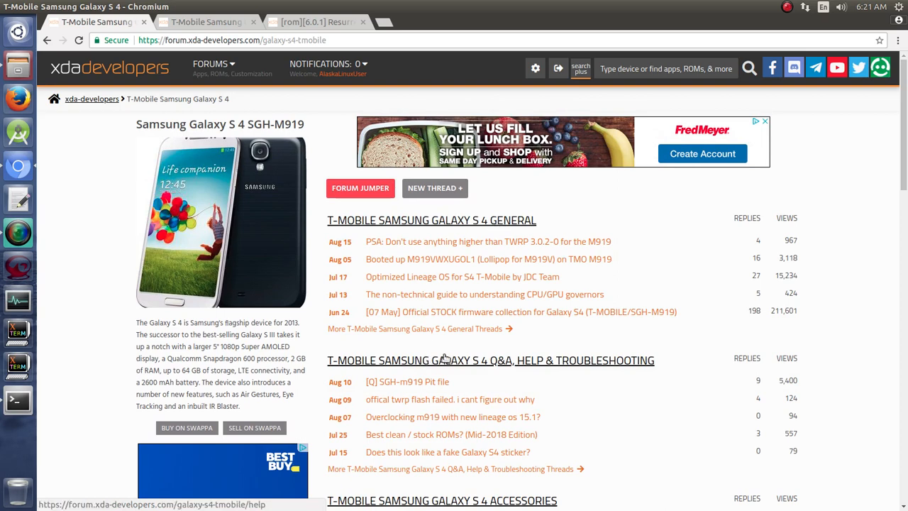
pyautogui.moveTo(465, 362)
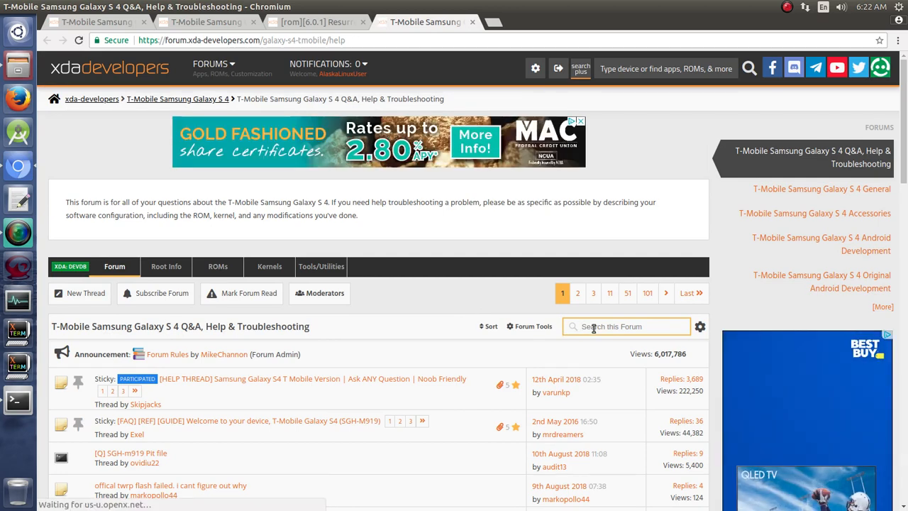
pyautogui.moveTo(454, 358)
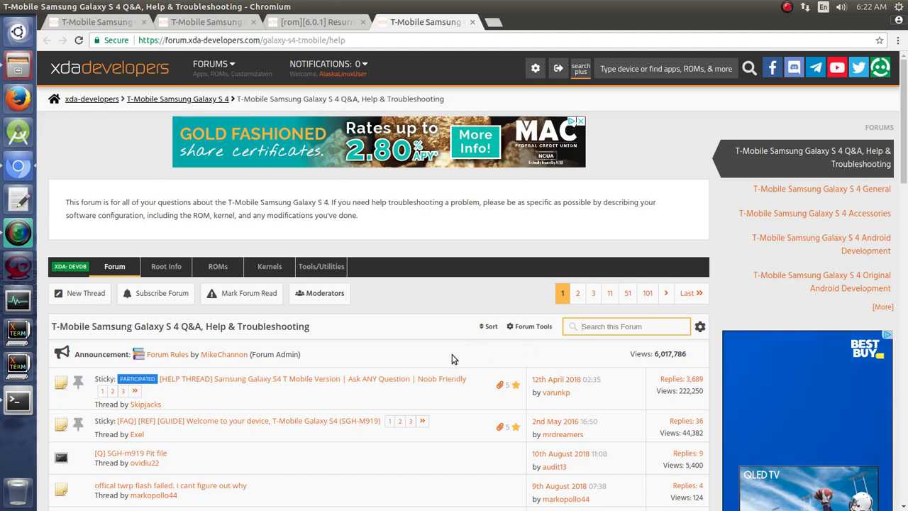
pyautogui.moveTo(496, 338)
pyautogui.write('gps p')
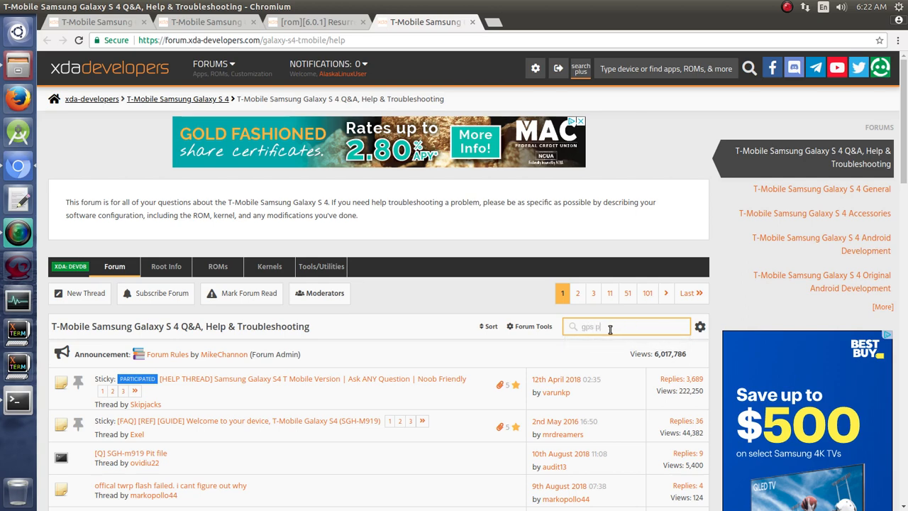
# Finish typing 'gps problem' in the forum search box and run the search
pyautogui.write('roblem')
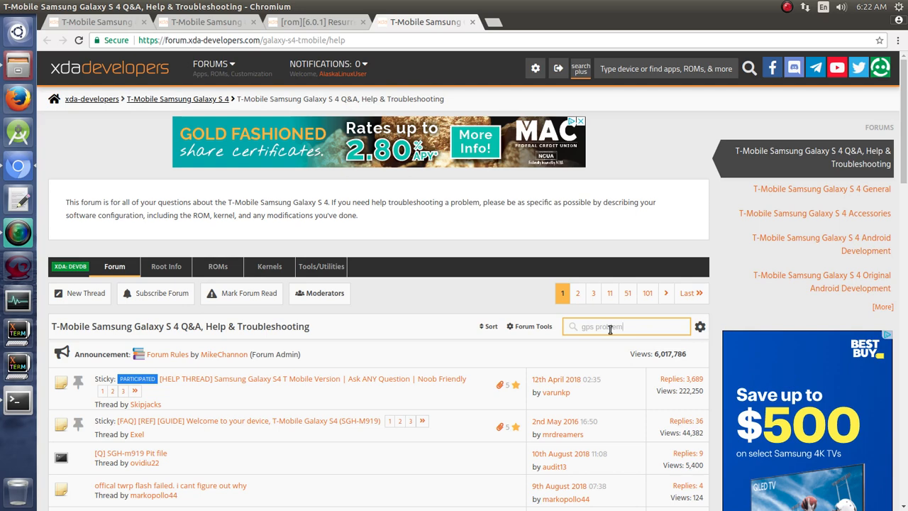
pyautogui.press('Return')
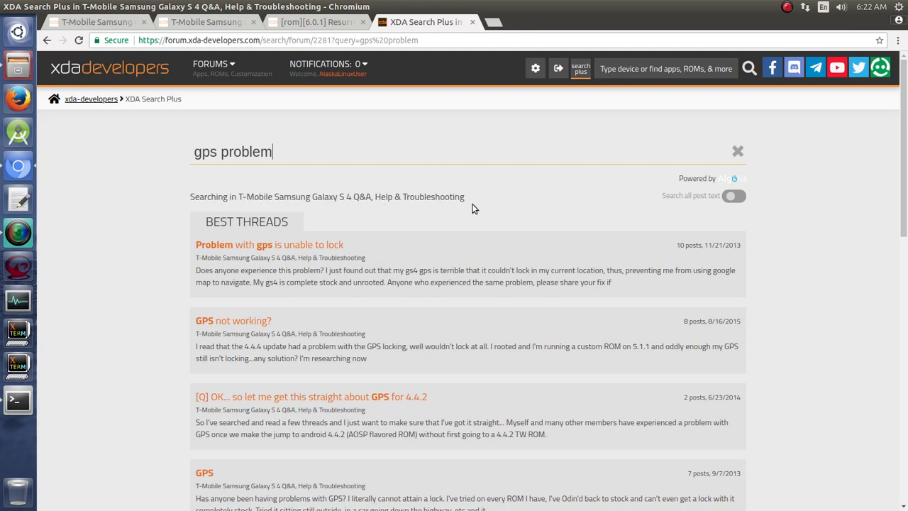
pyautogui.moveTo(269, 273)
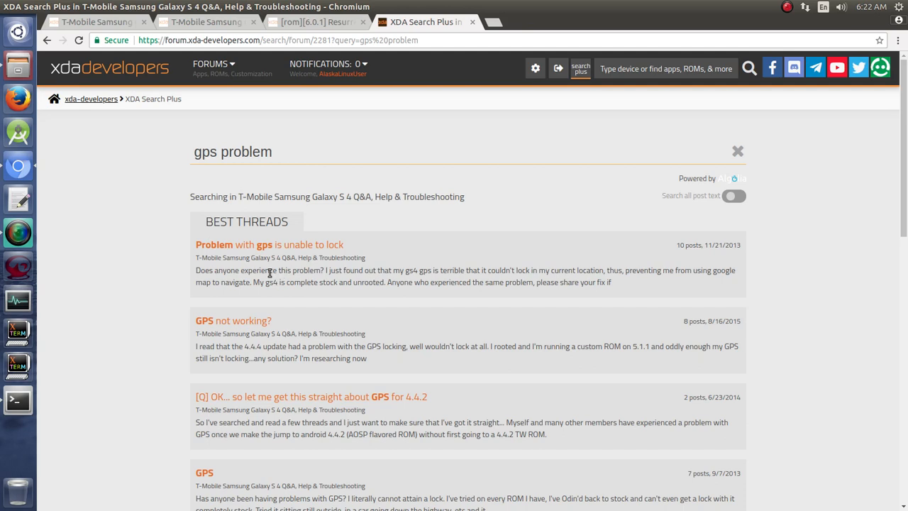
pyautogui.moveTo(206, 249)
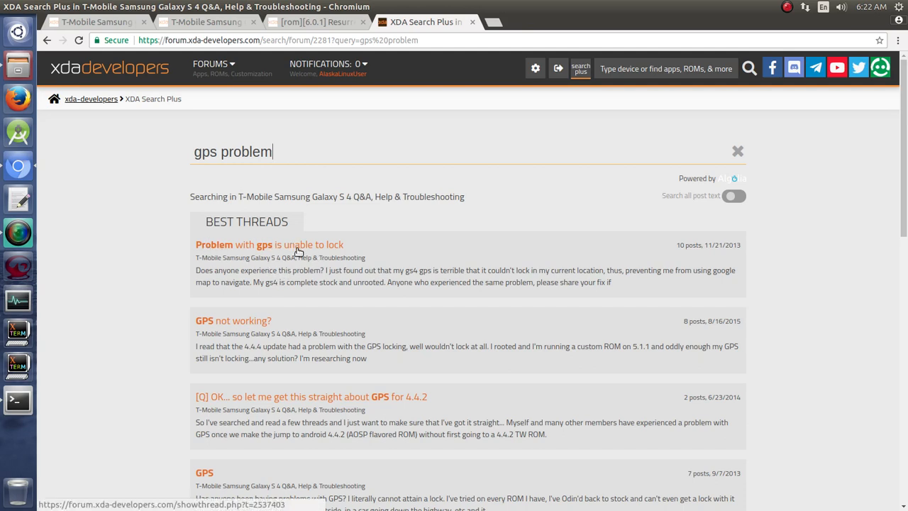
pyautogui.moveTo(366, 246)
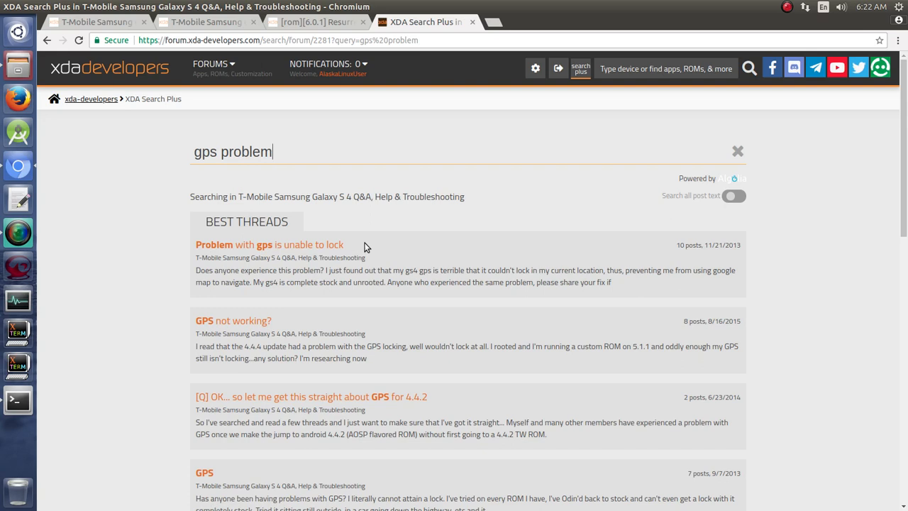
pyautogui.moveTo(292, 254)
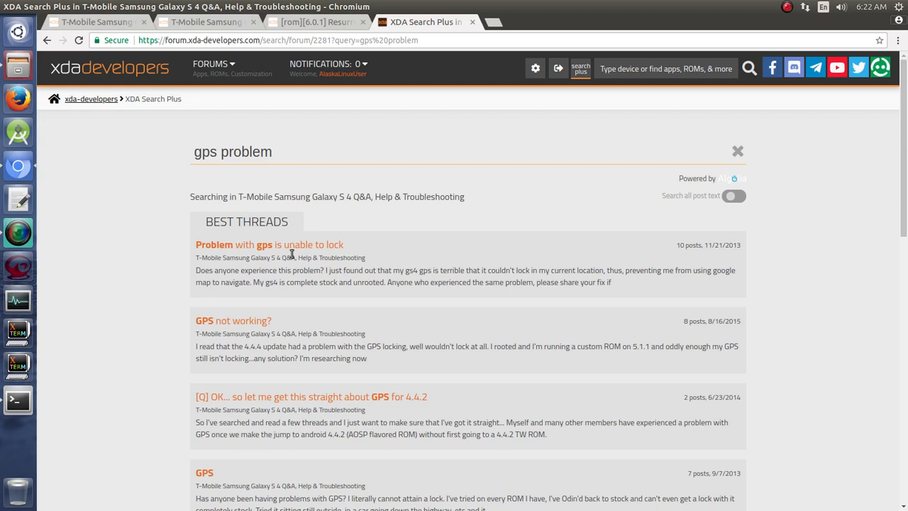
pyautogui.moveTo(295, 244)
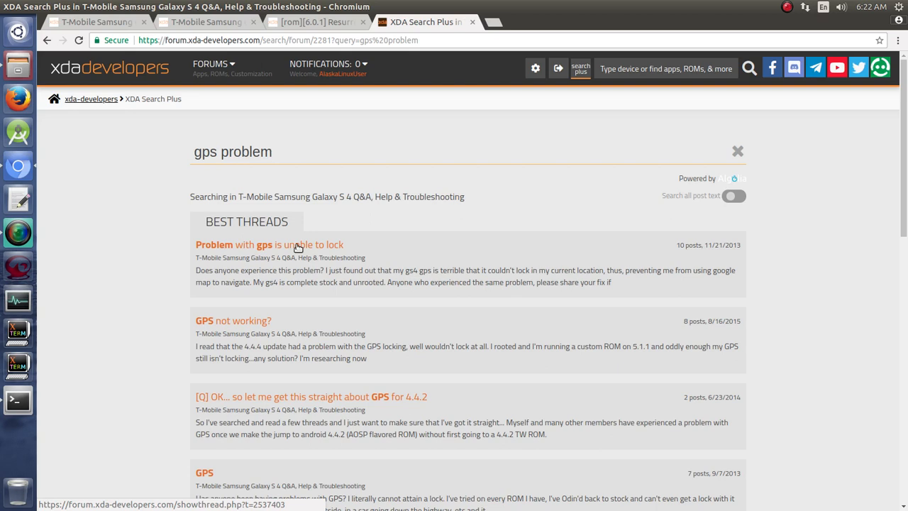
# Scroll the search results and open the 'Problem with gps is unable to lock' thread
pyautogui.scroll(-3)
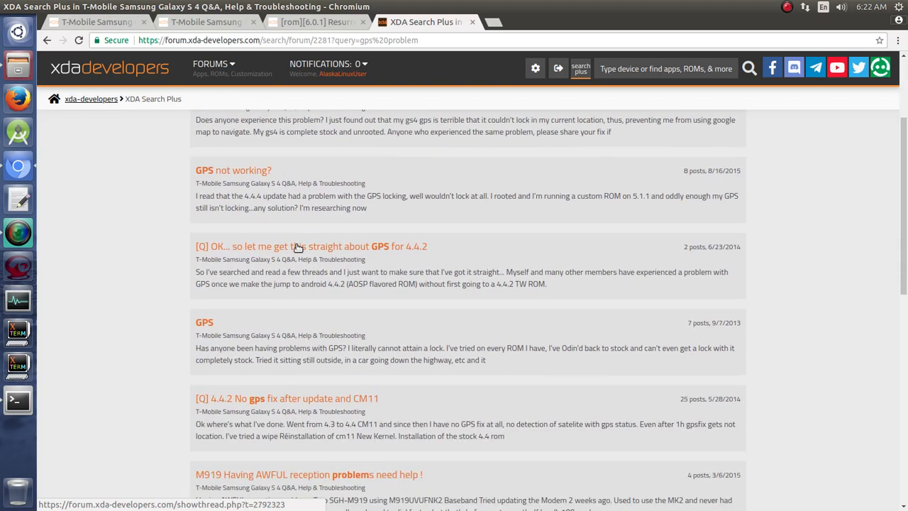
pyautogui.scroll(-3)
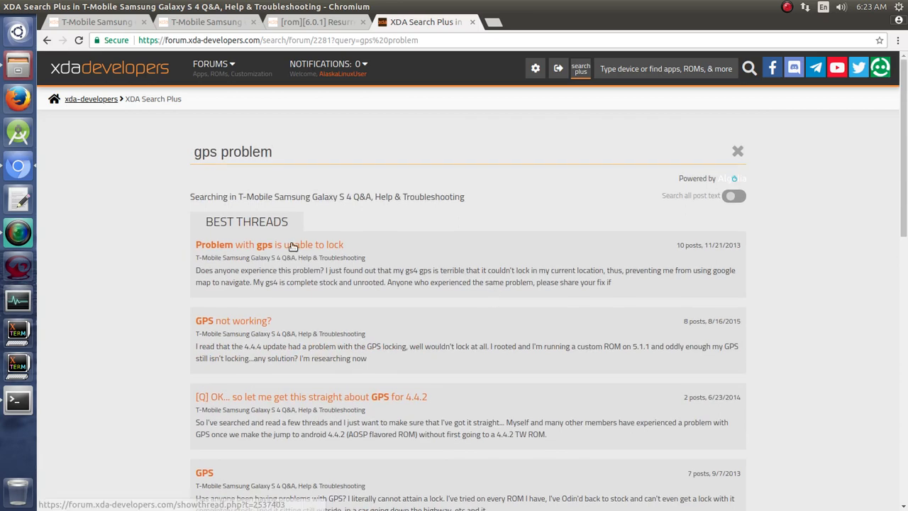
pyautogui.click(269, 244)
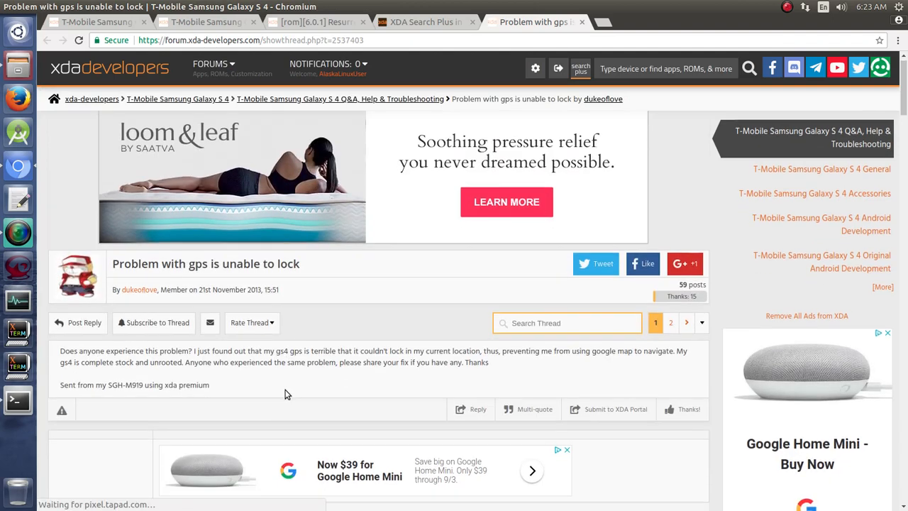
pyautogui.scroll(-3)
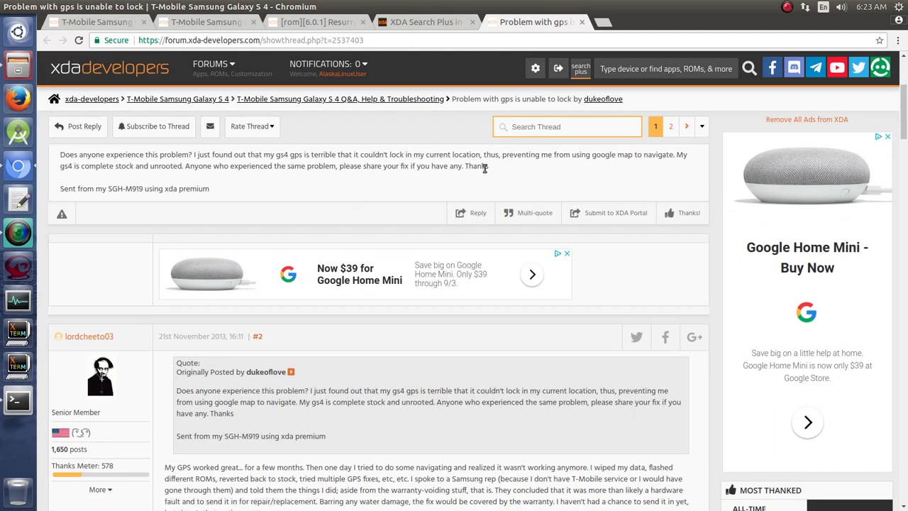
pyautogui.scroll(-3)
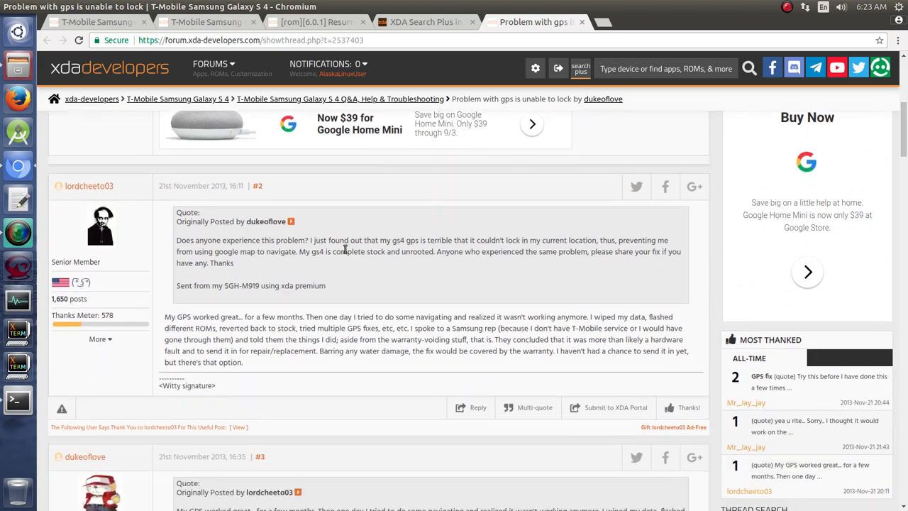
pyautogui.scroll(-3)
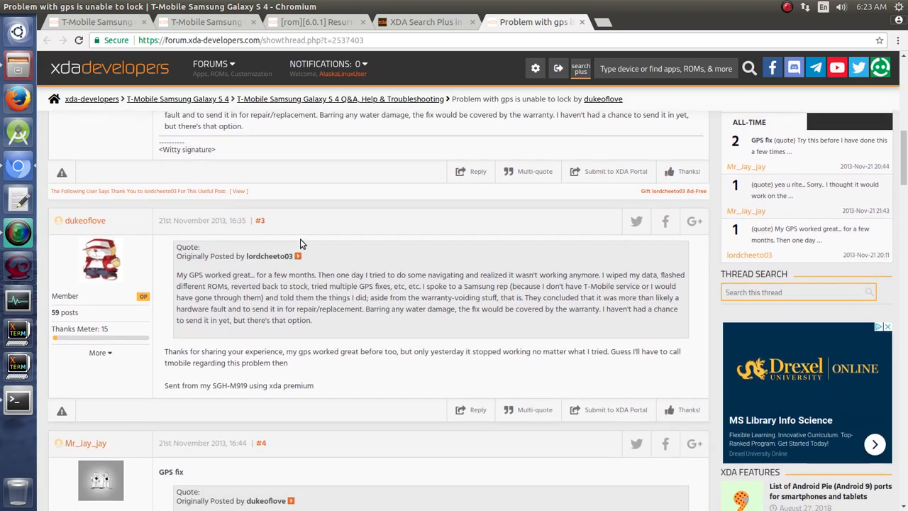
pyautogui.scroll(-3)
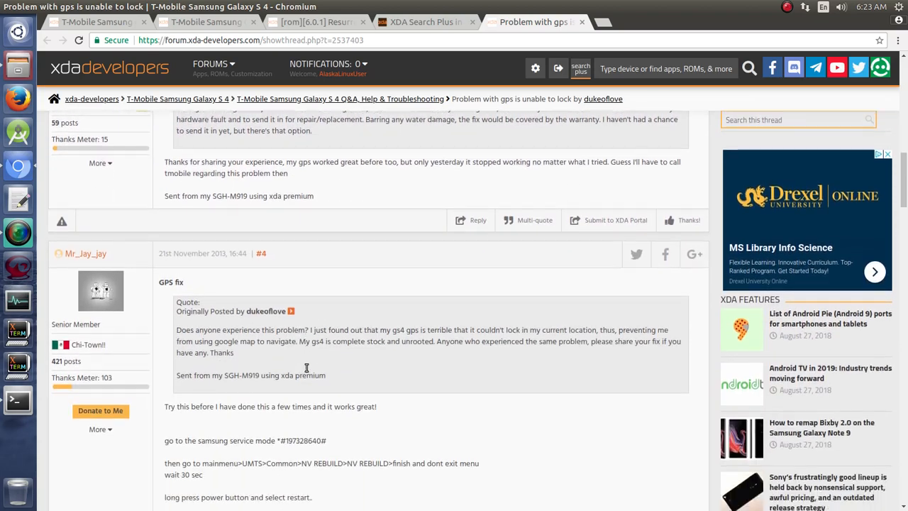
pyautogui.scroll(-3)
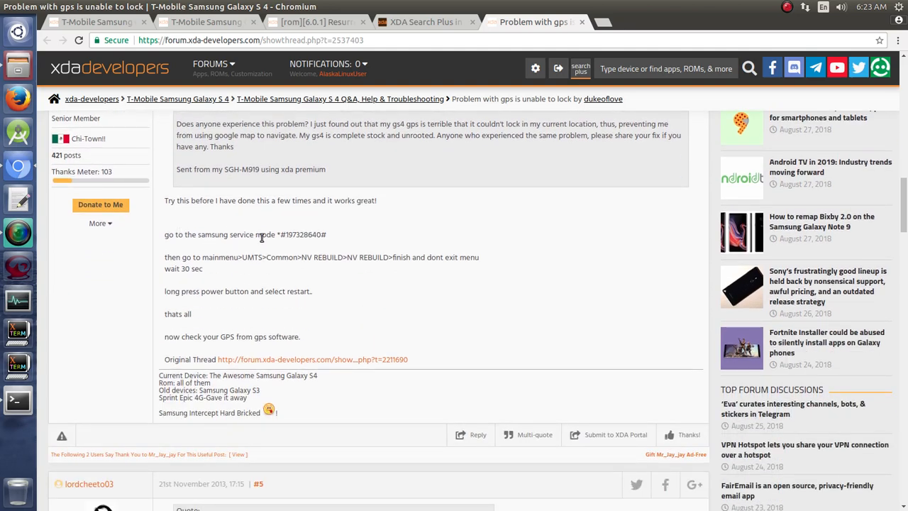
pyautogui.scroll(-3)
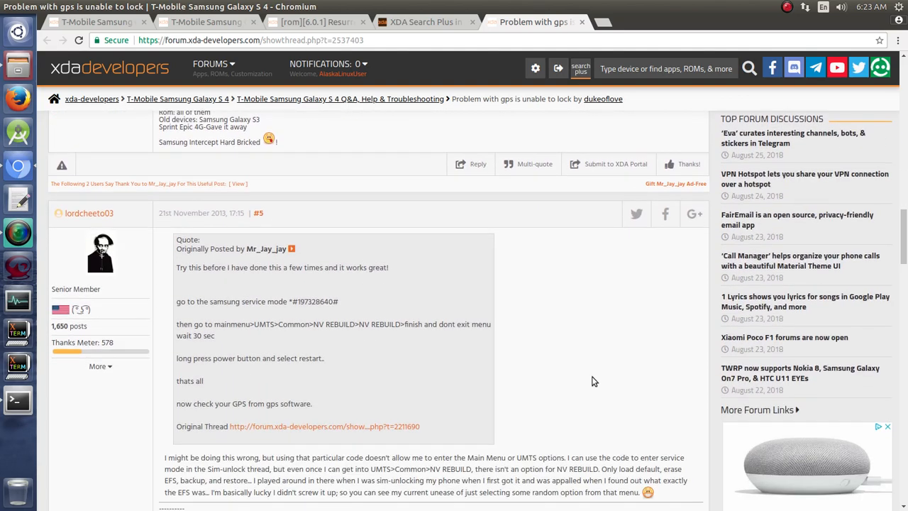
pyautogui.scroll(-3)
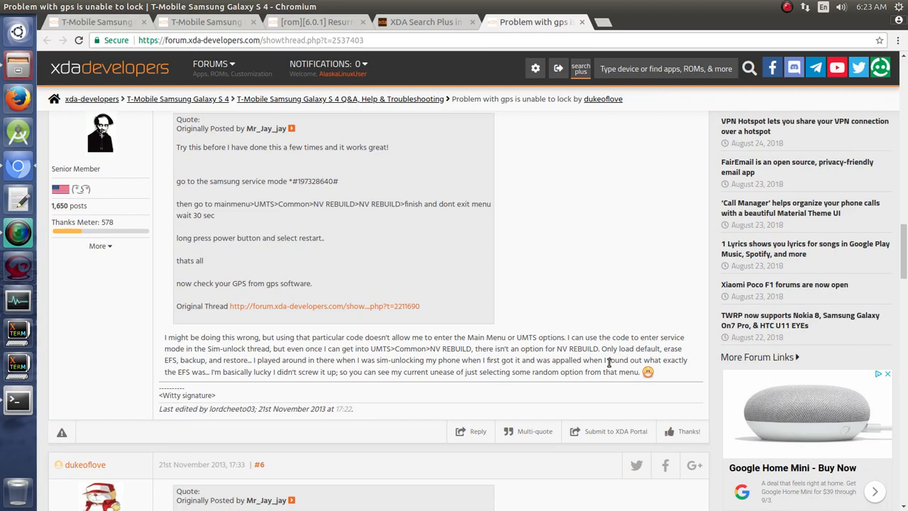
pyautogui.moveTo(447, 297)
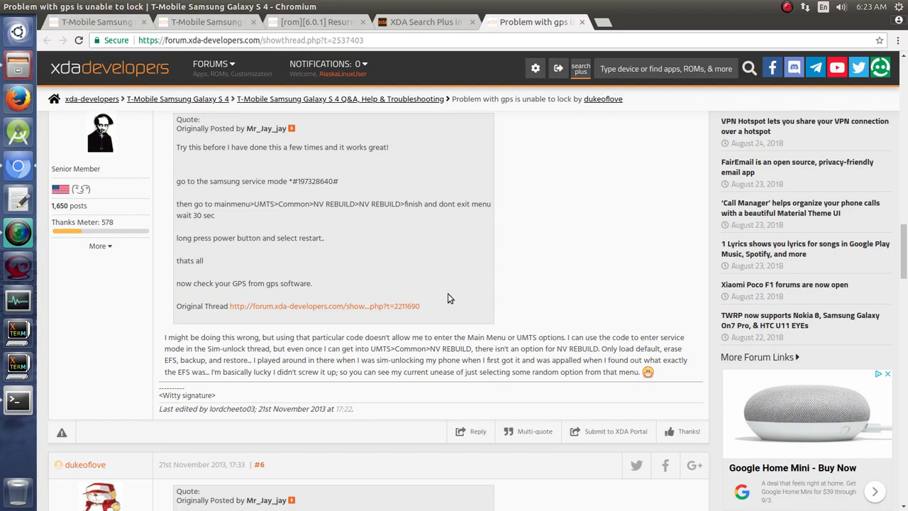
pyautogui.scroll(3)
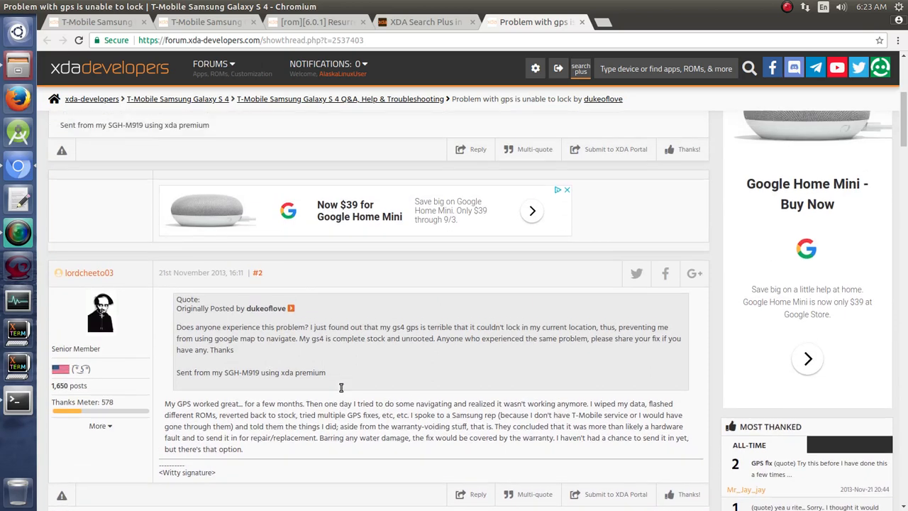
pyautogui.scroll(3)
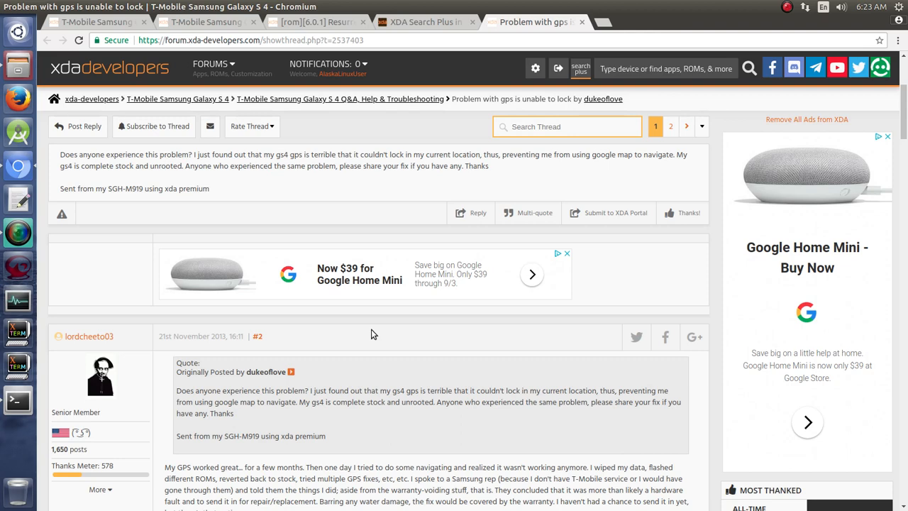
pyautogui.scroll(-3)
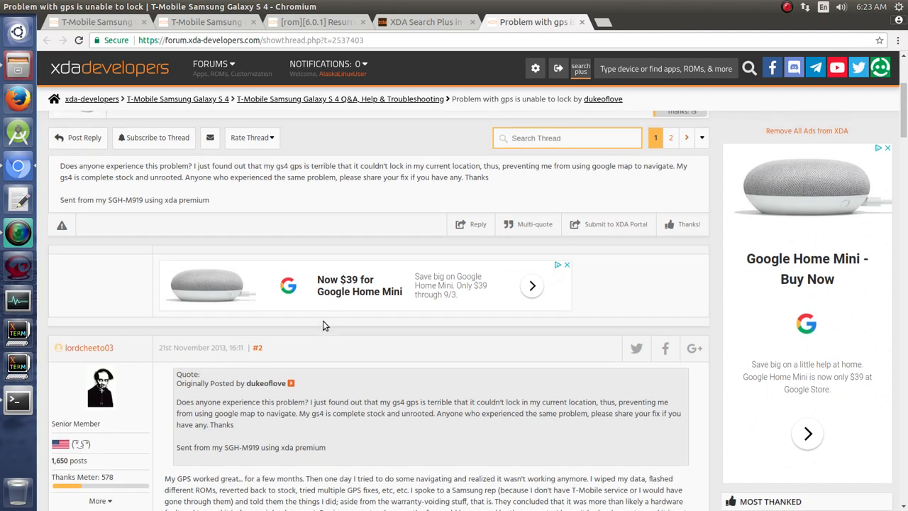
pyautogui.scroll(3)
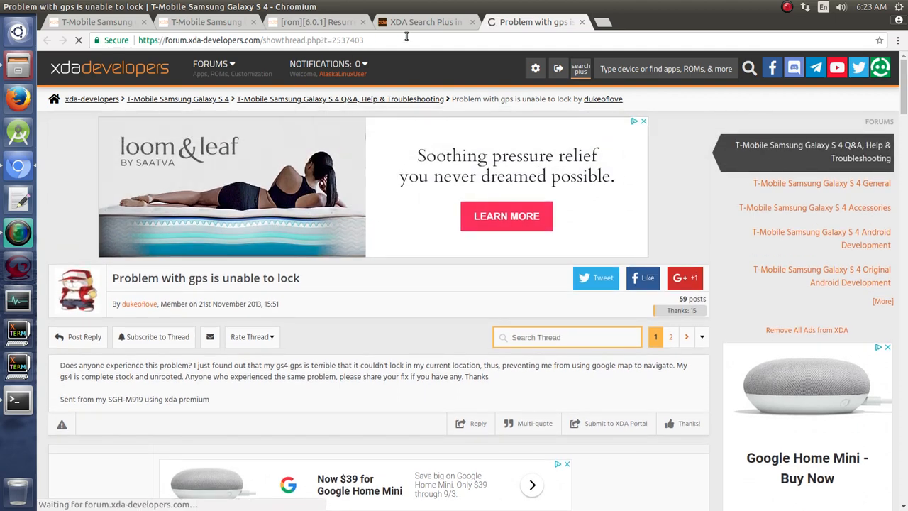
pyautogui.moveTo(425, 22)
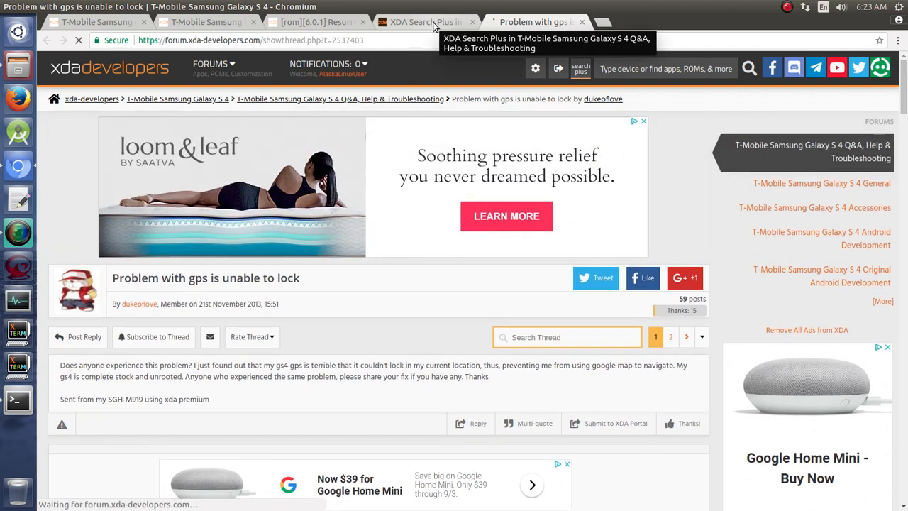
# Go back from the gps thread to the Galaxy S 4 Q&A thread list and scroll down
pyautogui.click(340, 99)
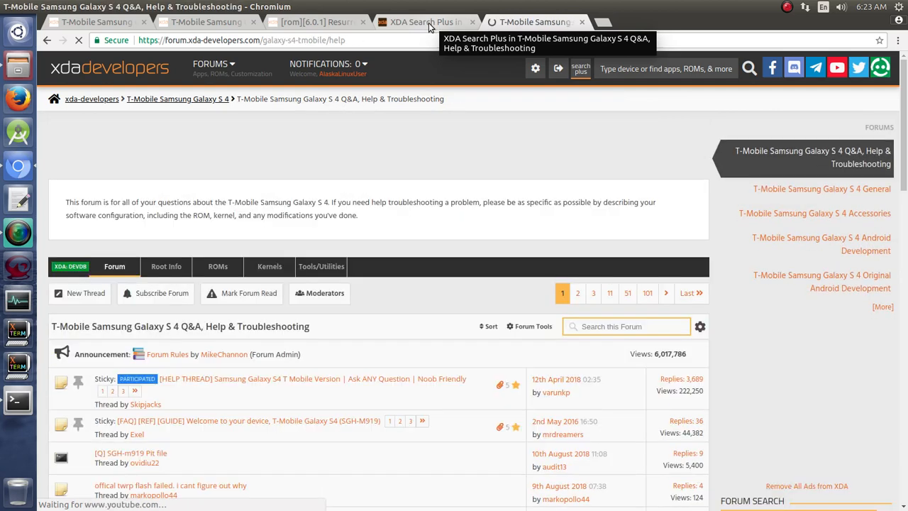
pyautogui.scroll(-3)
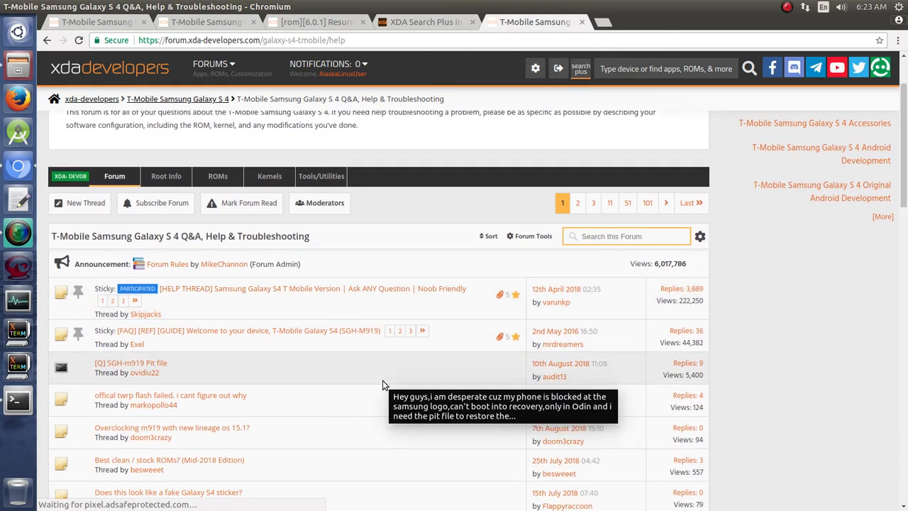
pyautogui.moveTo(406, 231)
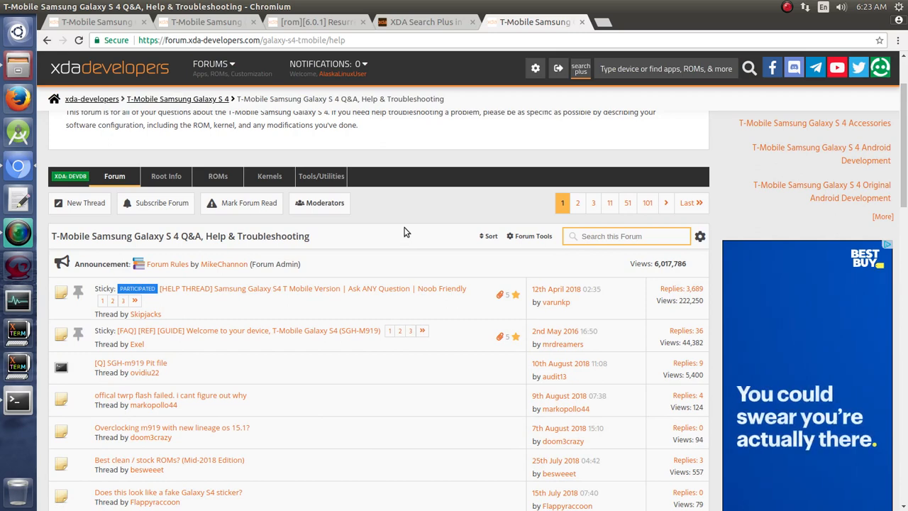